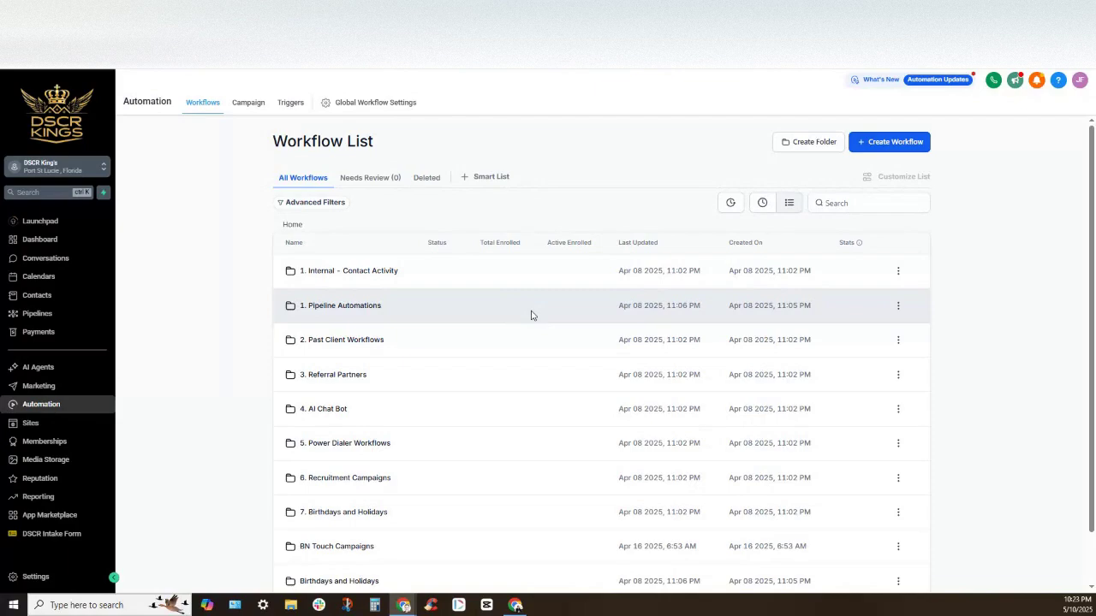
mouse_move(726, 176)
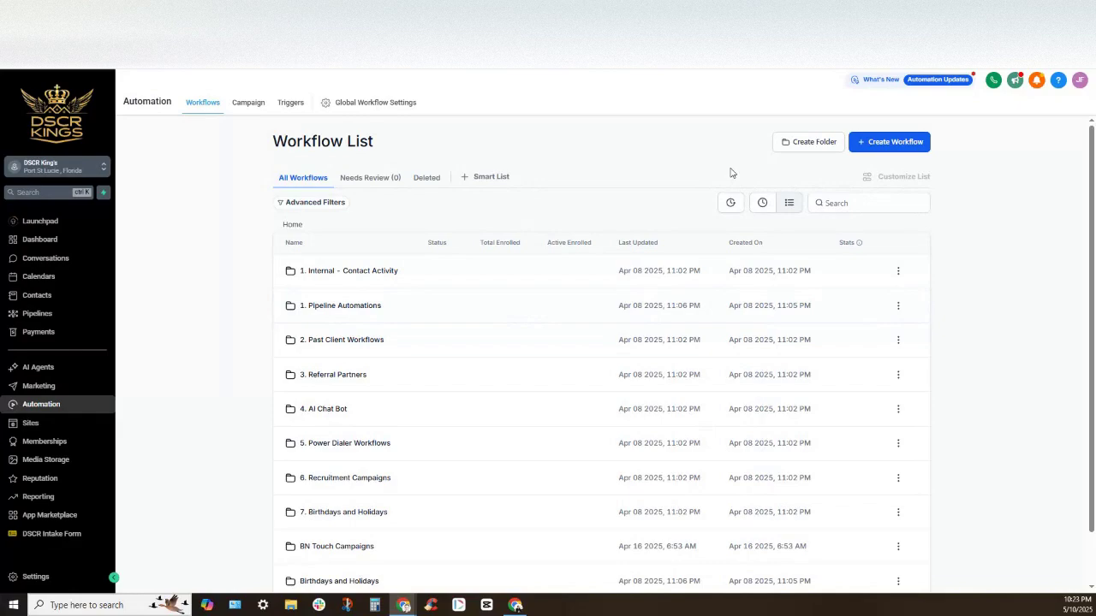
mouse_move(42, 539)
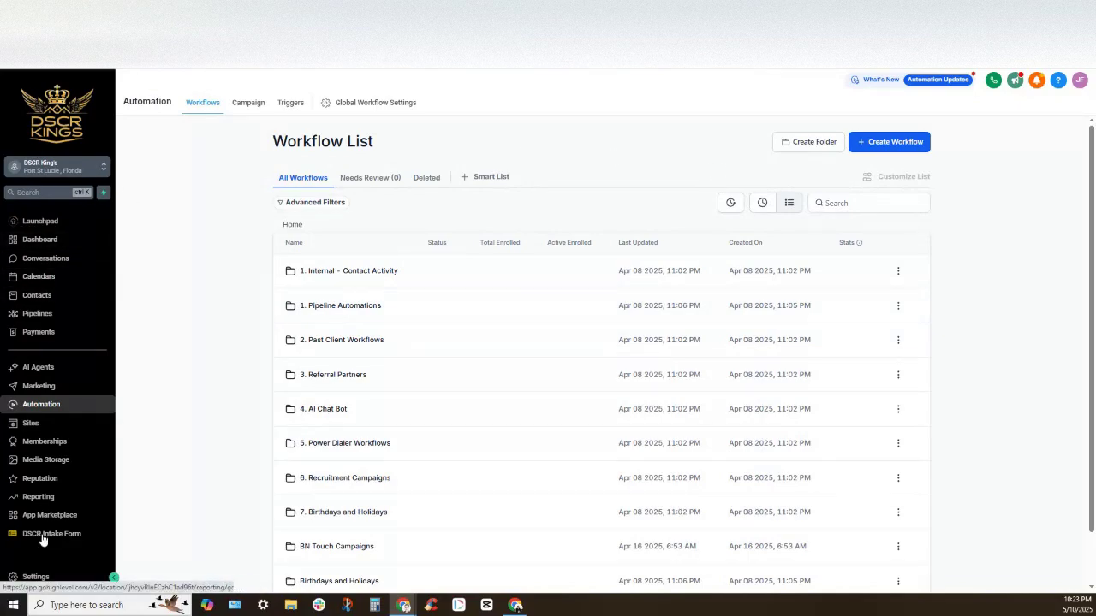
mouse_move(35, 576)
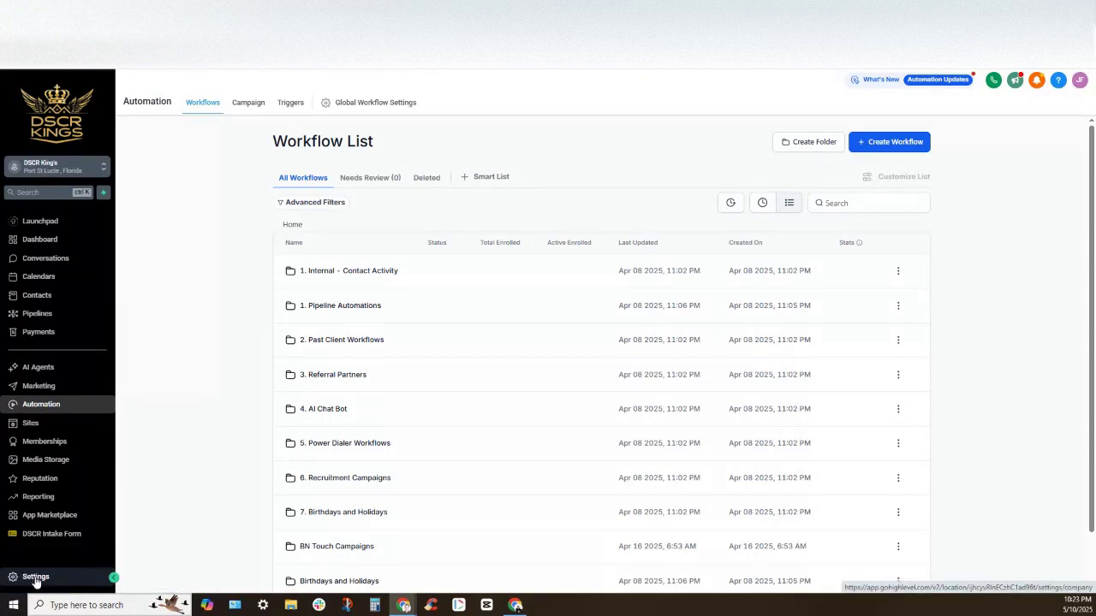
Go to Settings > Phone Numbers to list the account's two numbers and A2P 10DLC status
left_click(35, 576)
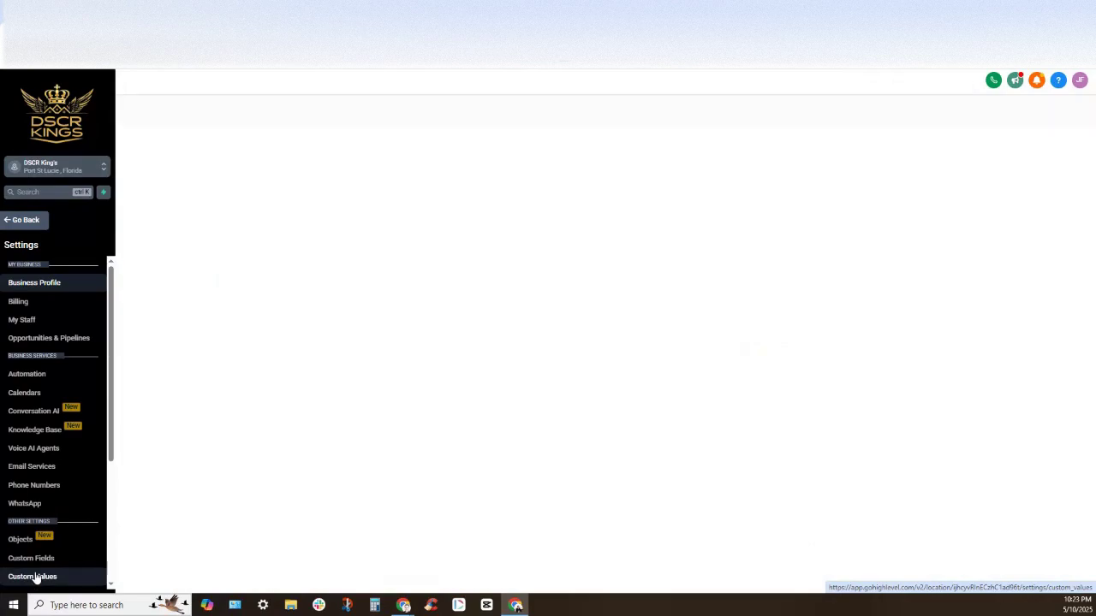
left_click(34, 282)
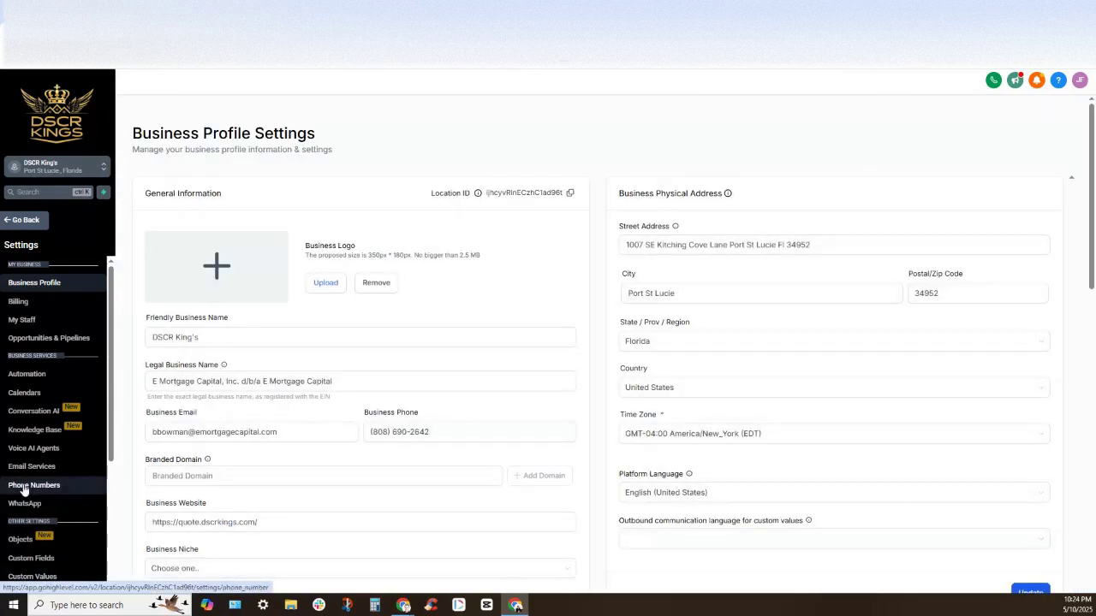
left_click(34, 485)
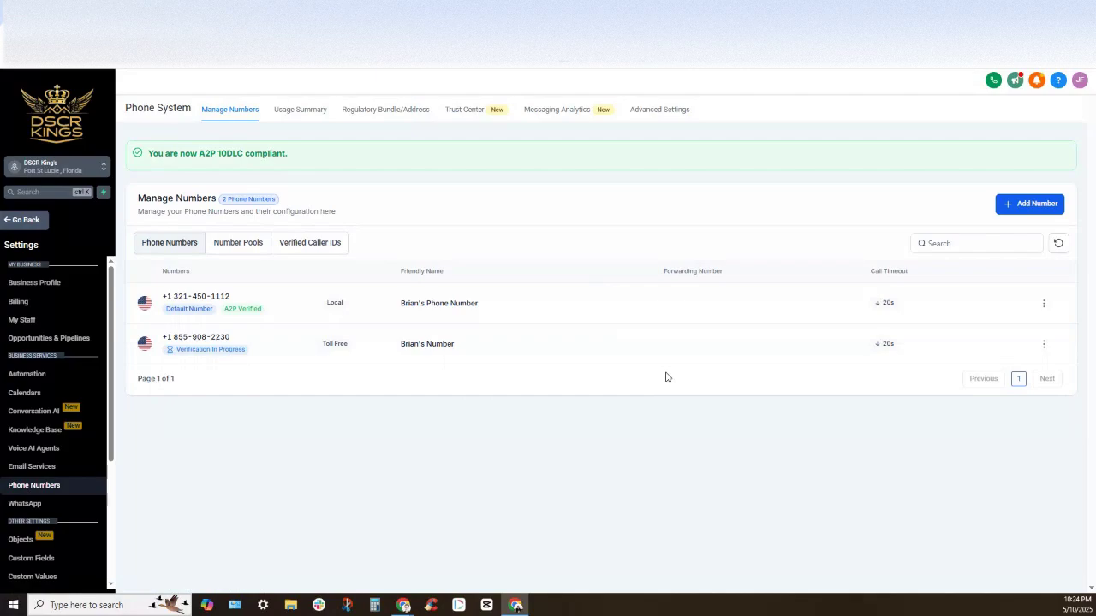
mouse_move(1049, 226)
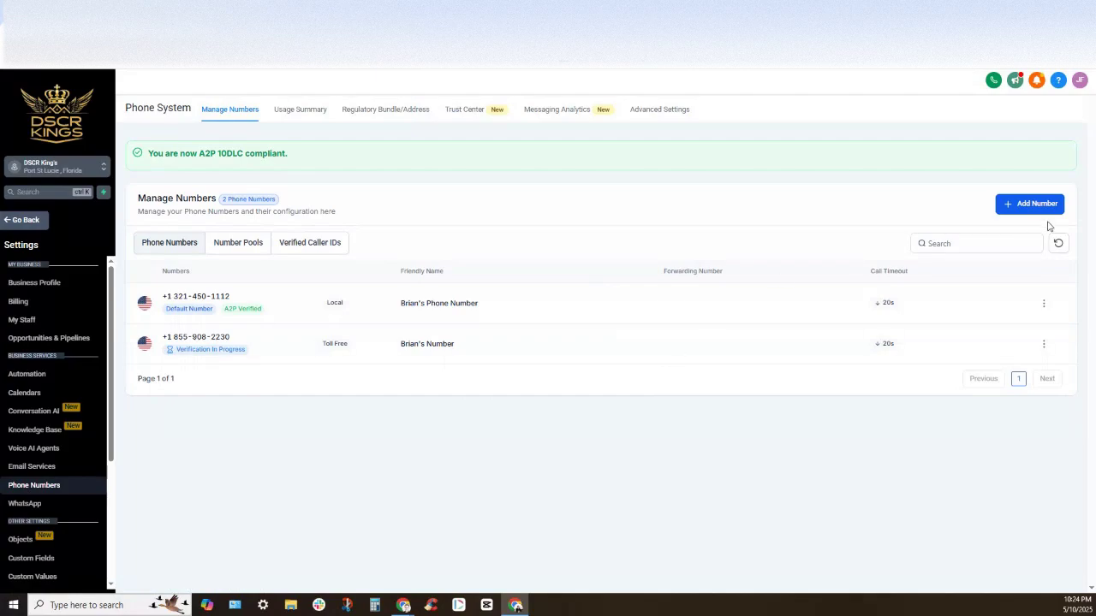
mouse_move(1036, 203)
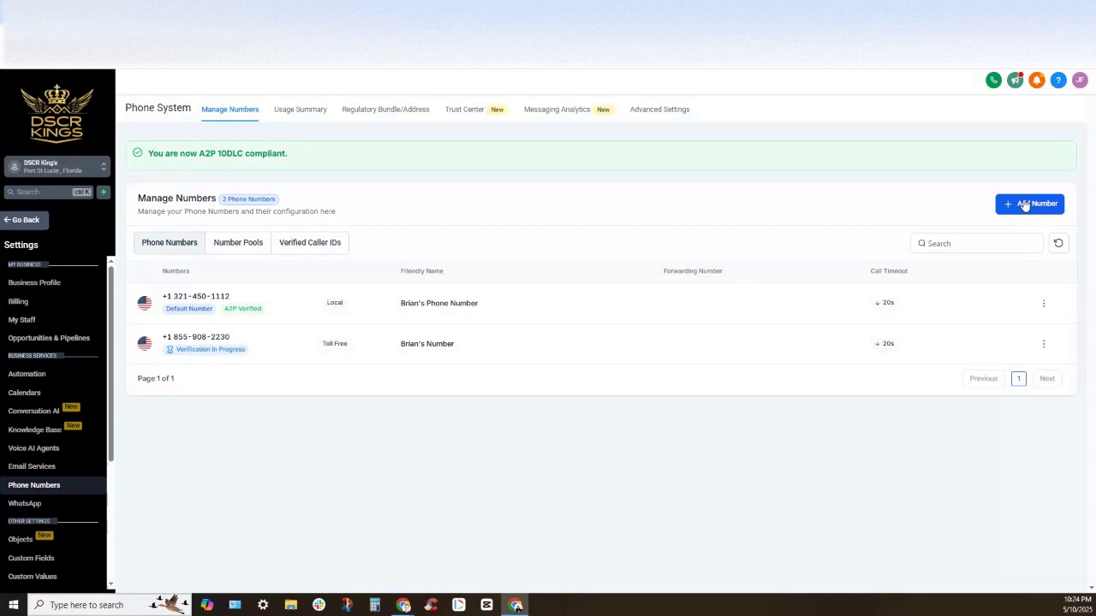
mouse_move(1036, 204)
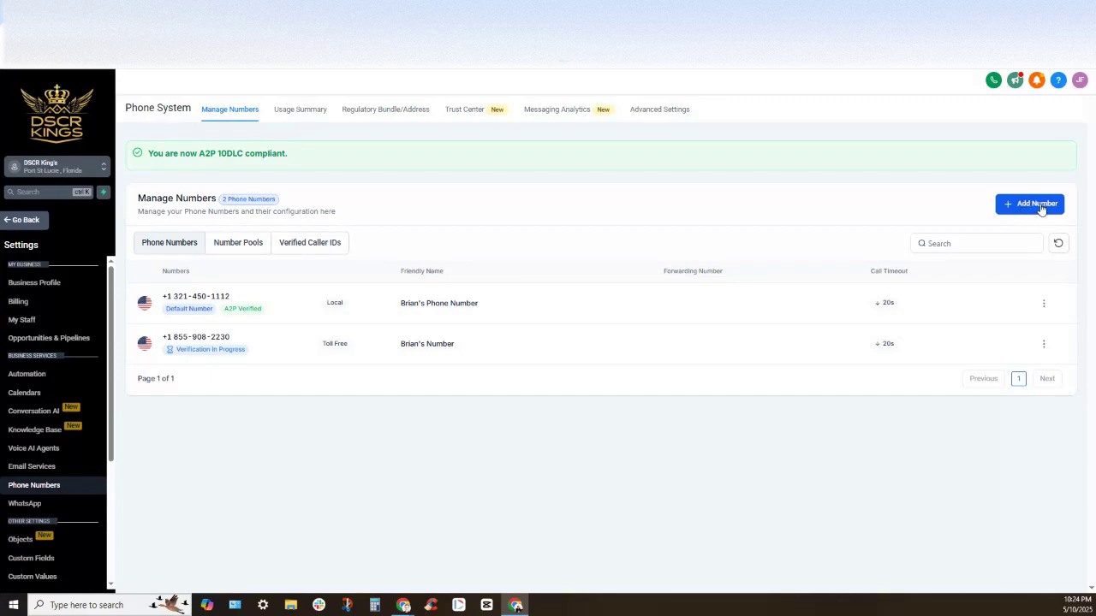
Add Phone Number to open the Buy your Number dialog of US local numbers
left_click(1030, 204)
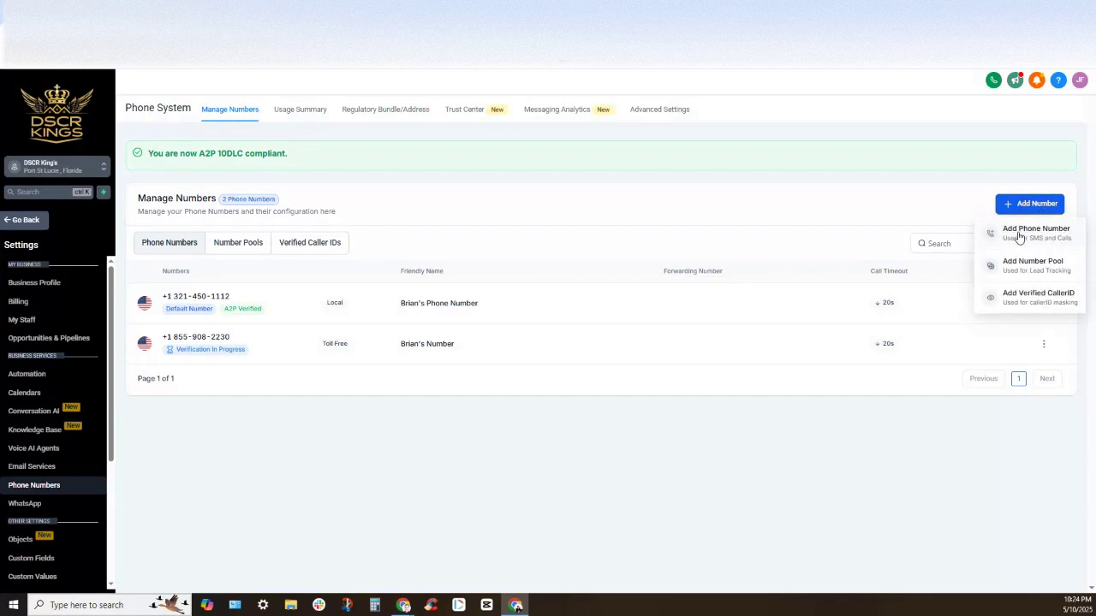
left_click(1035, 232)
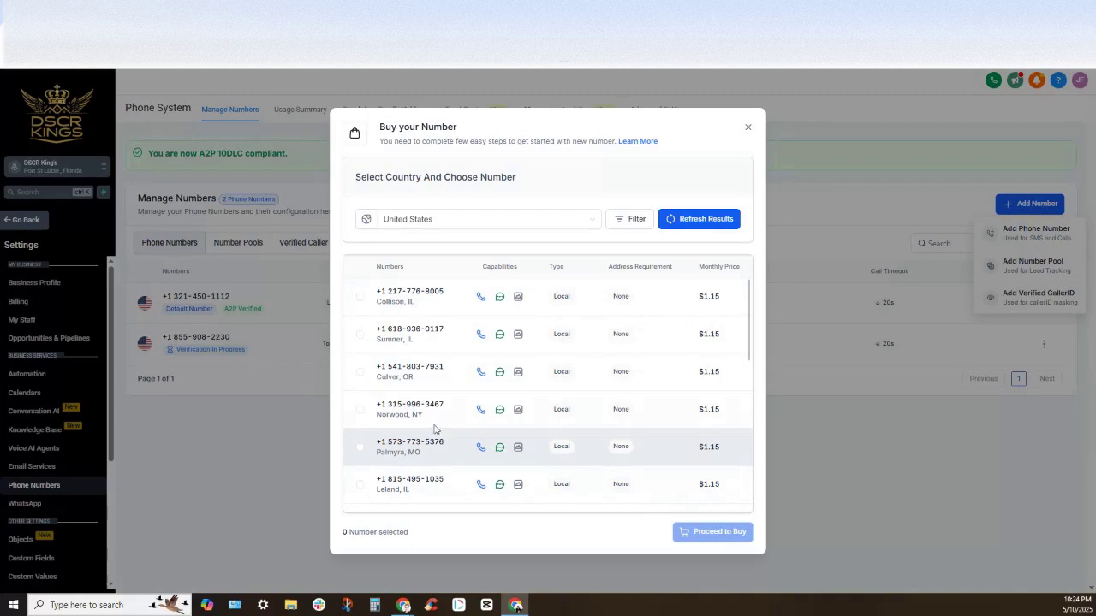
mouse_move(180, 306)
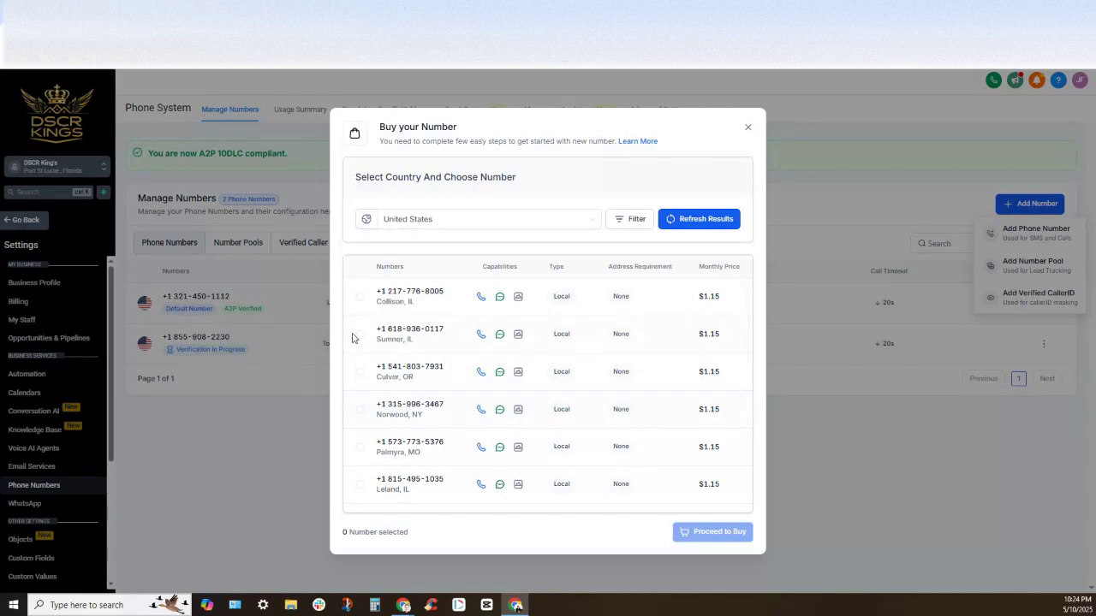
mouse_move(631, 220)
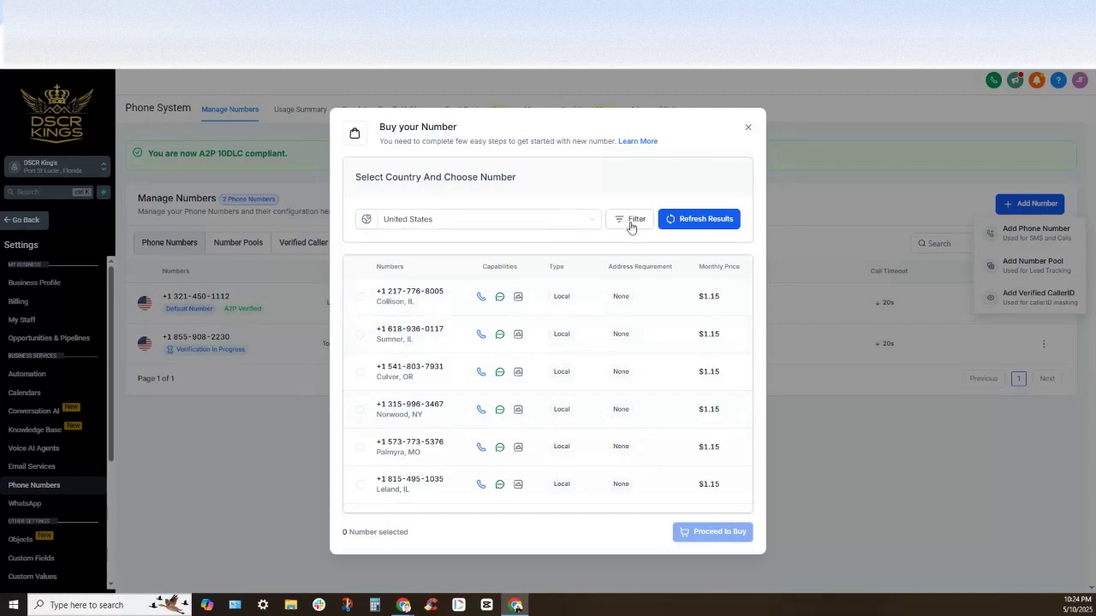
Filter available numbers by 321, matched to the first part of the number
left_click(631, 218)
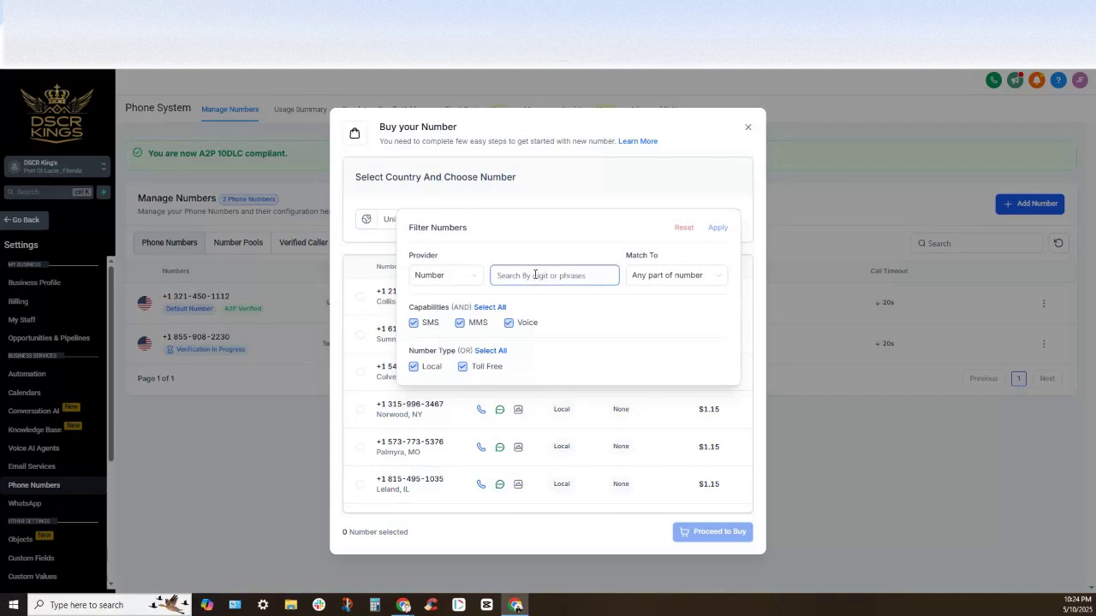
type("321")
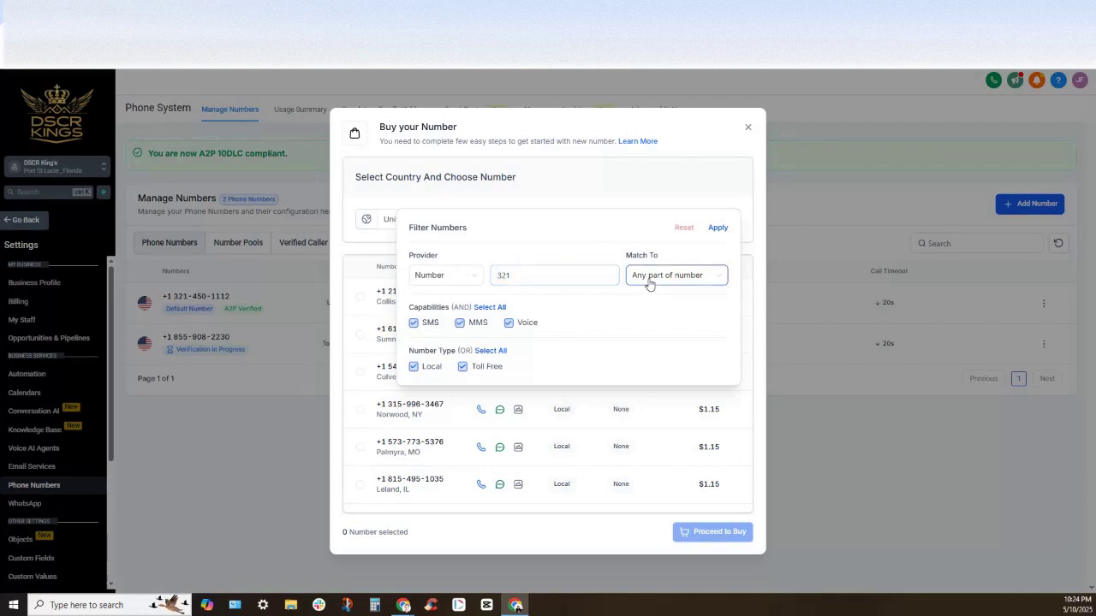
left_click(675, 275)
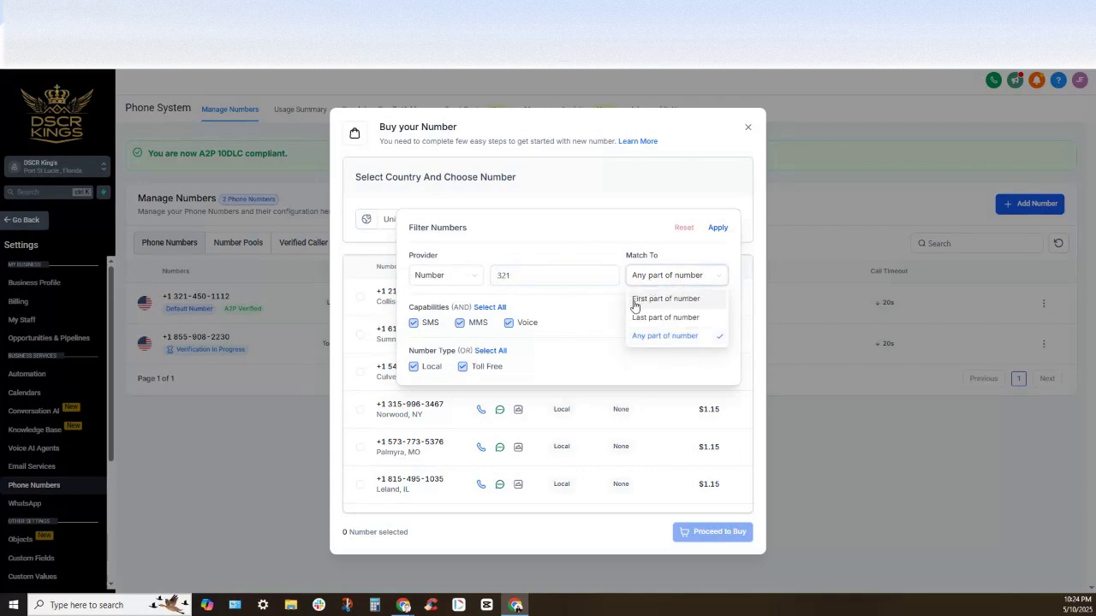
left_click(665, 299)
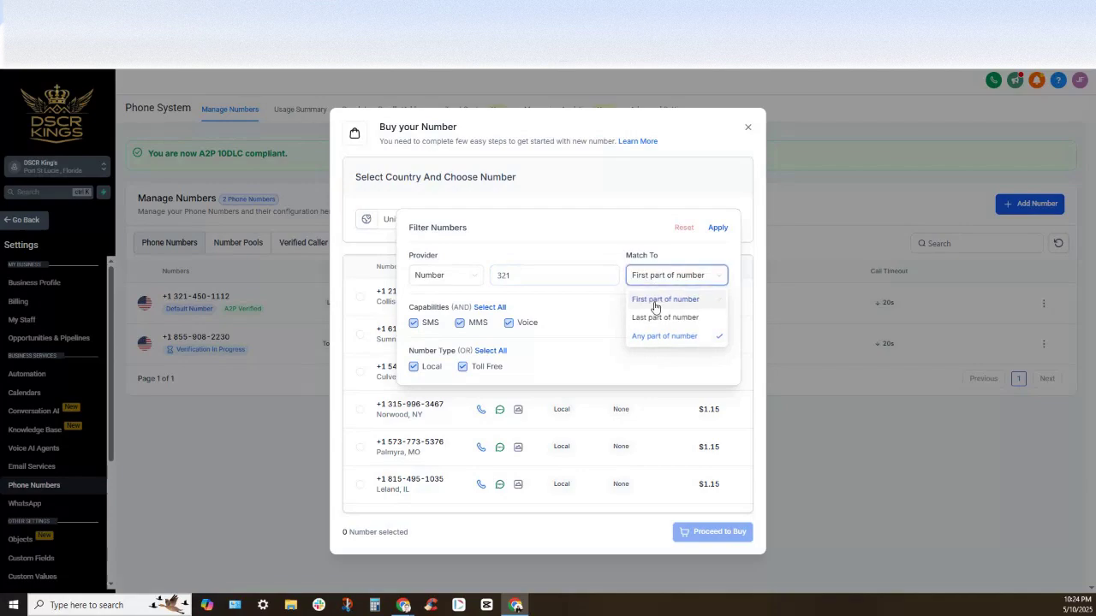
left_click(665, 299)
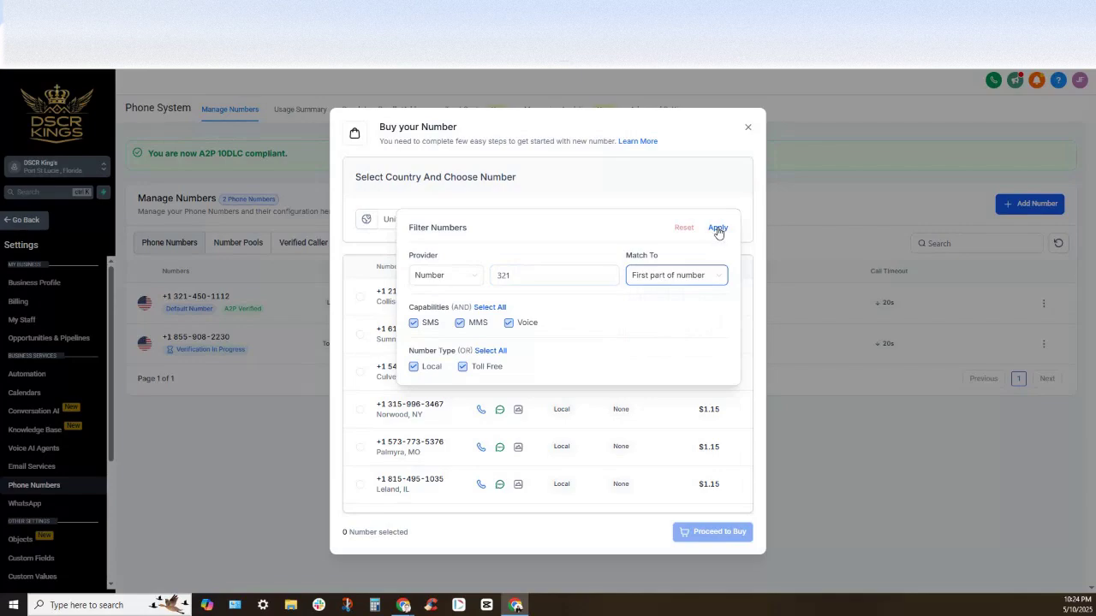
left_click(717, 227)
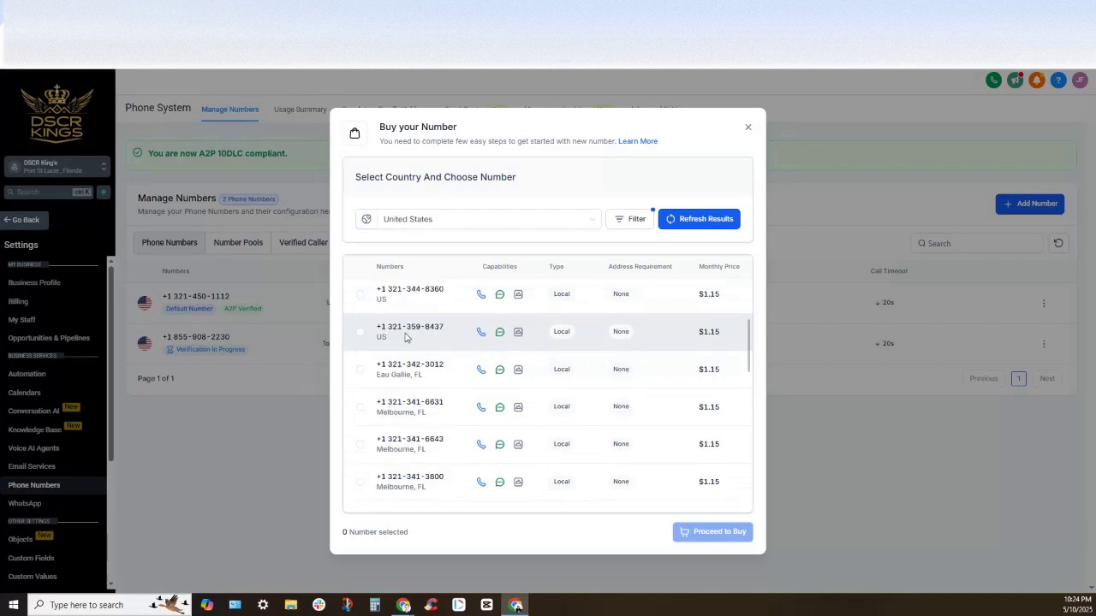
Select the 321 East Orange, FL number from the results, totaling $1.15
scroll("down", 3)
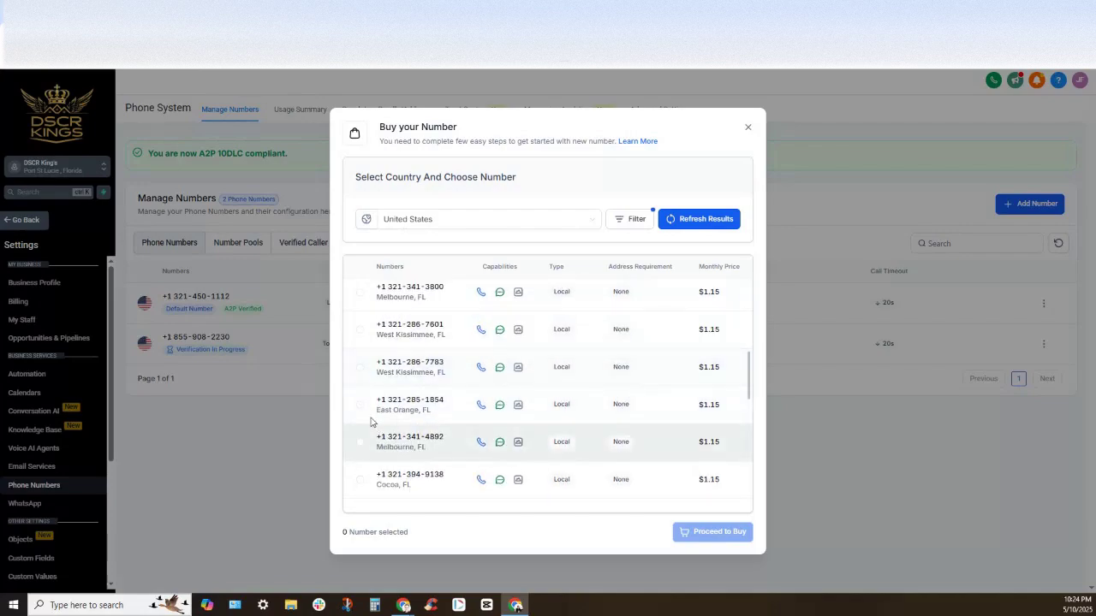
left_click(359, 404)
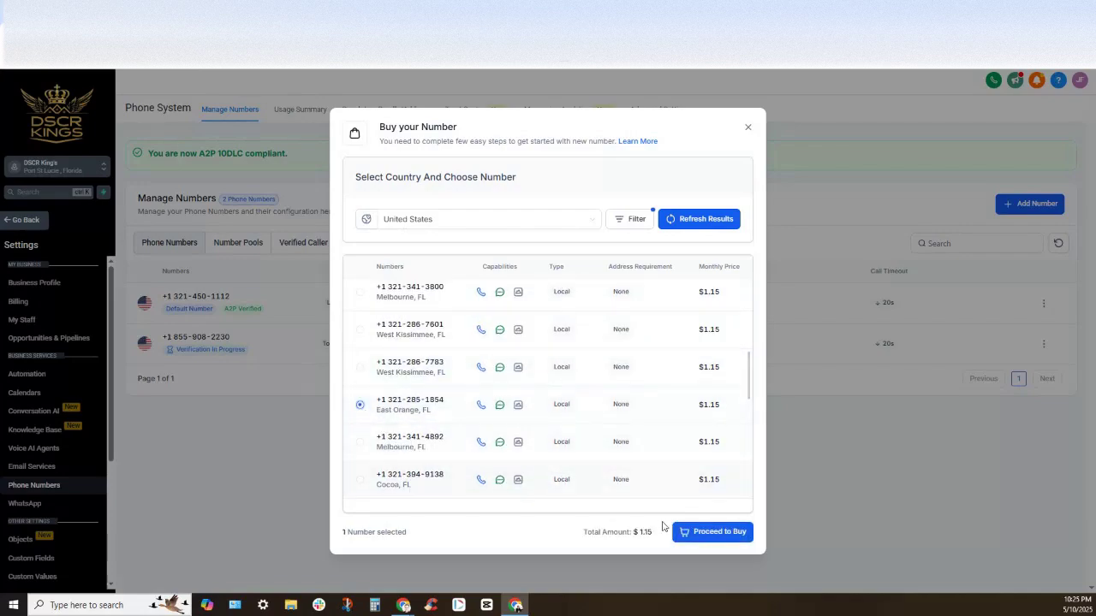
mouse_move(724, 535)
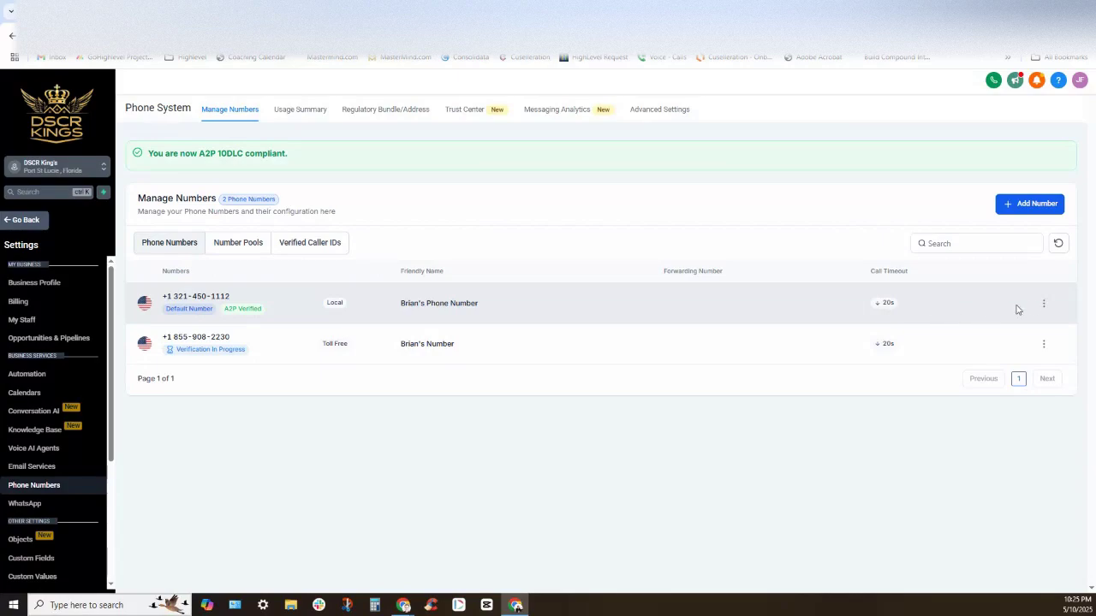
mouse_move(1045, 310)
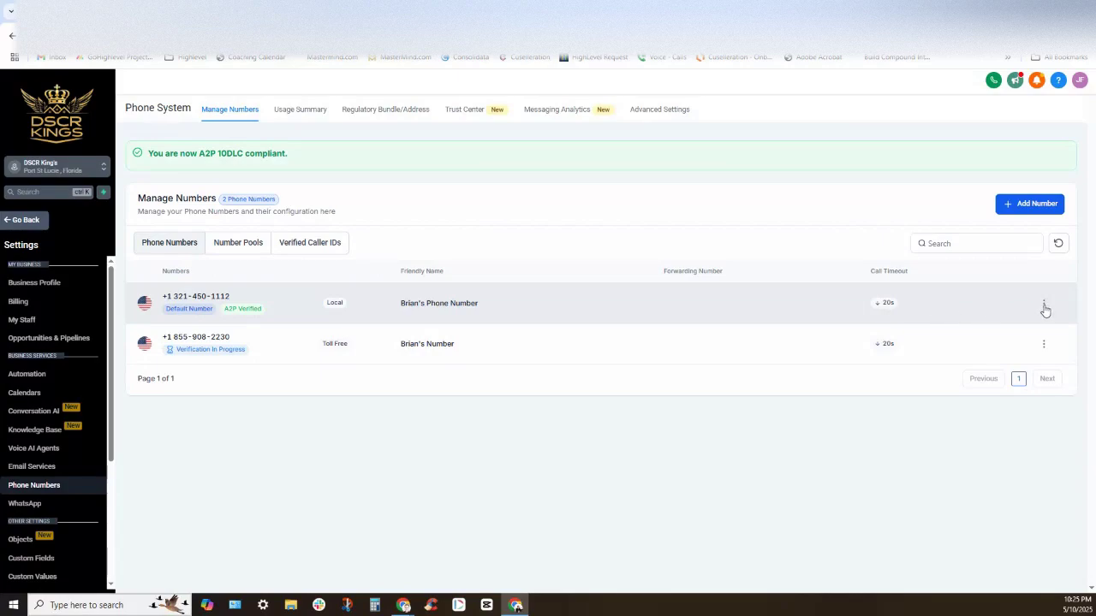
left_click(1043, 302)
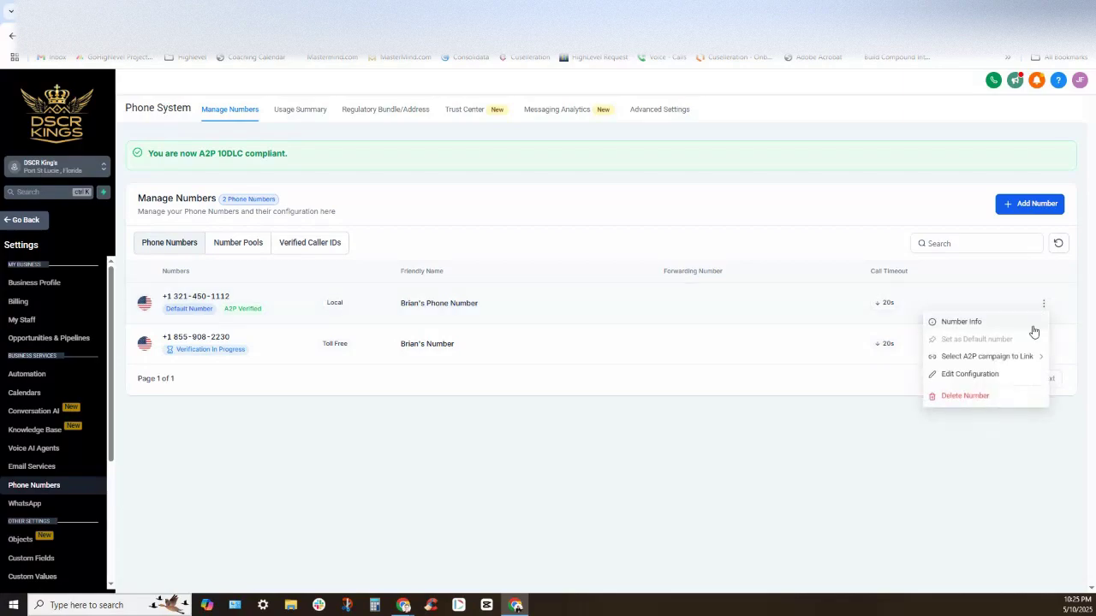
mouse_move(947, 383)
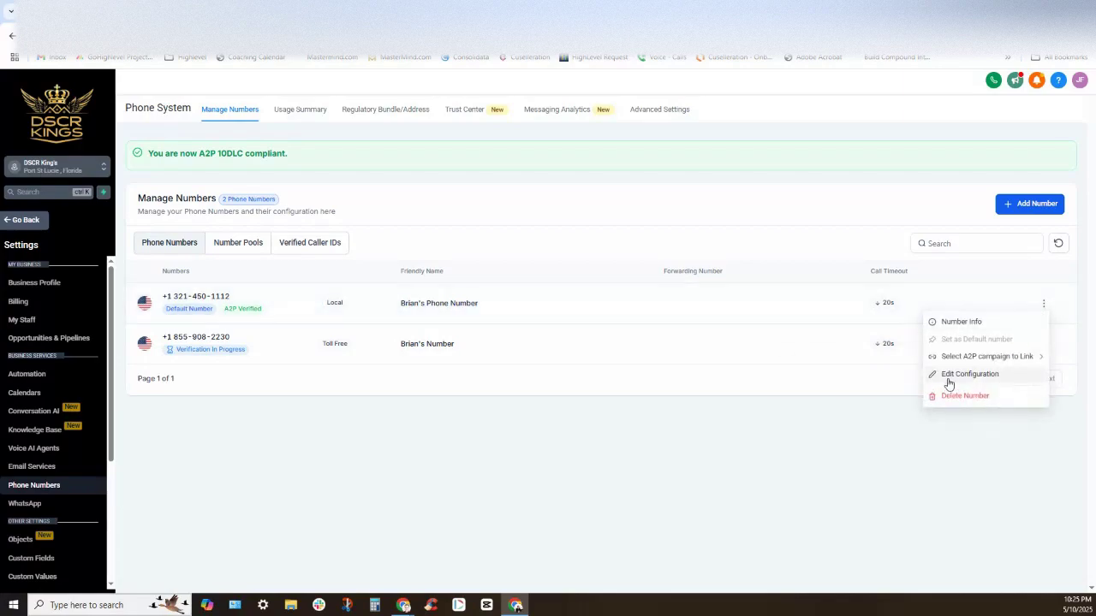
left_click(969, 374)
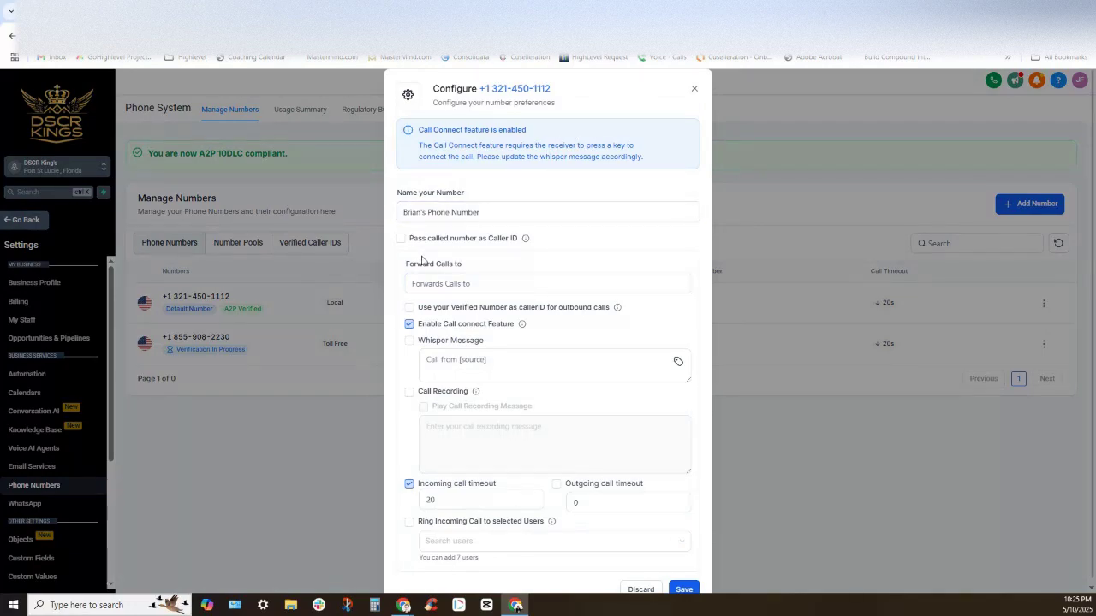
mouse_move(441, 233)
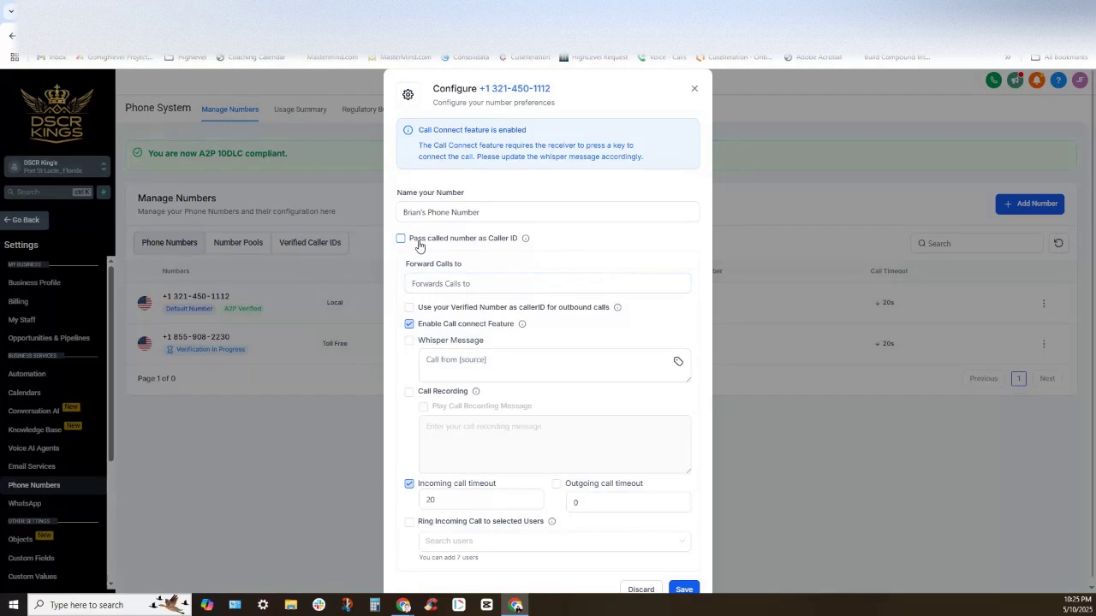
left_click(547, 283)
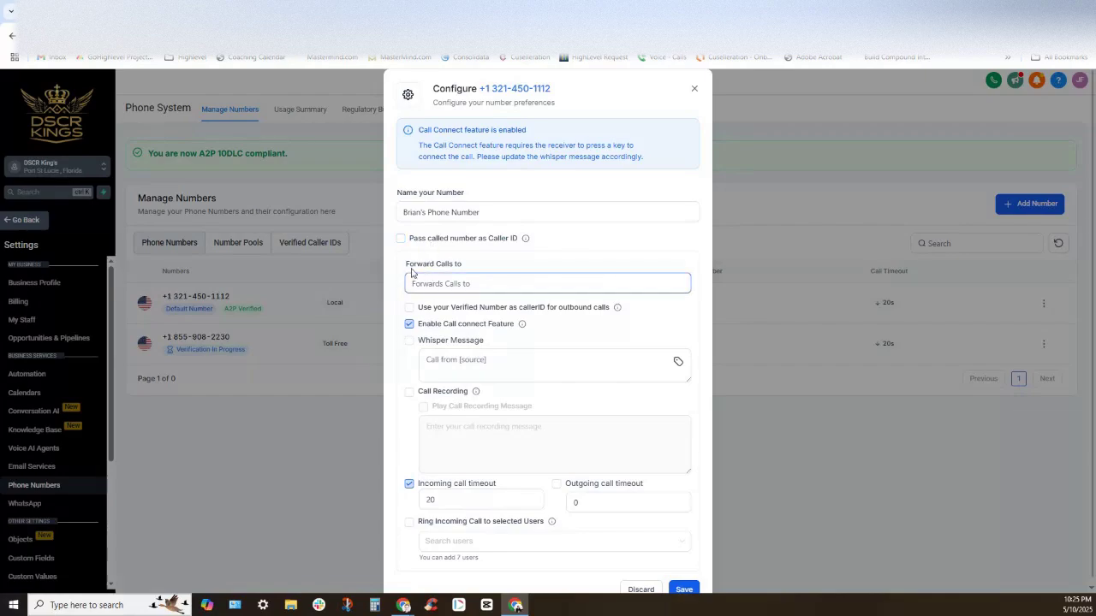
double_click(433, 264)
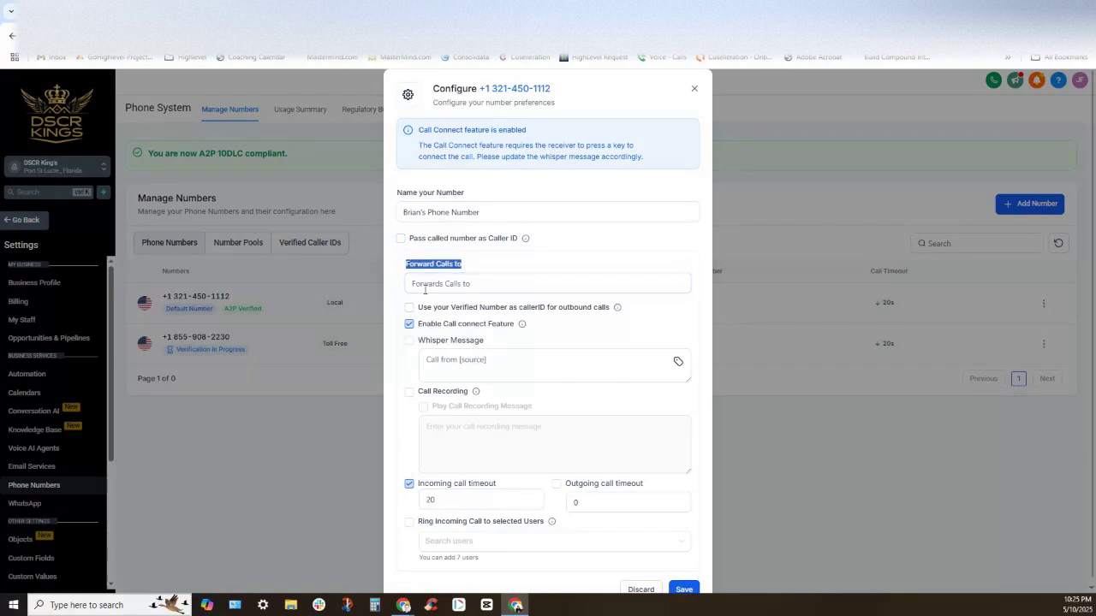
left_click(548, 284)
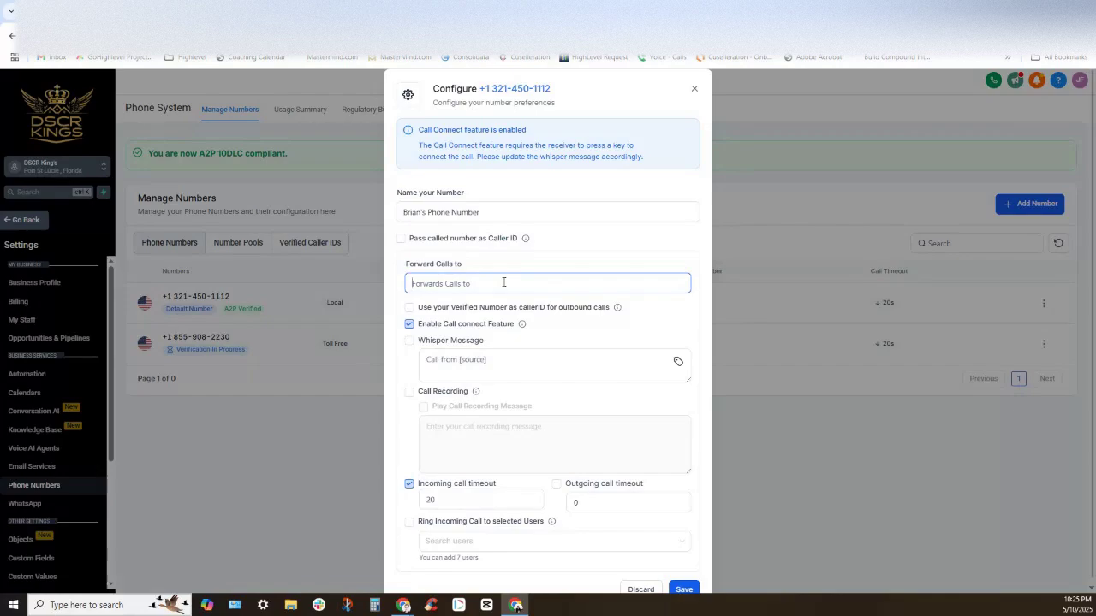
type("+1999")
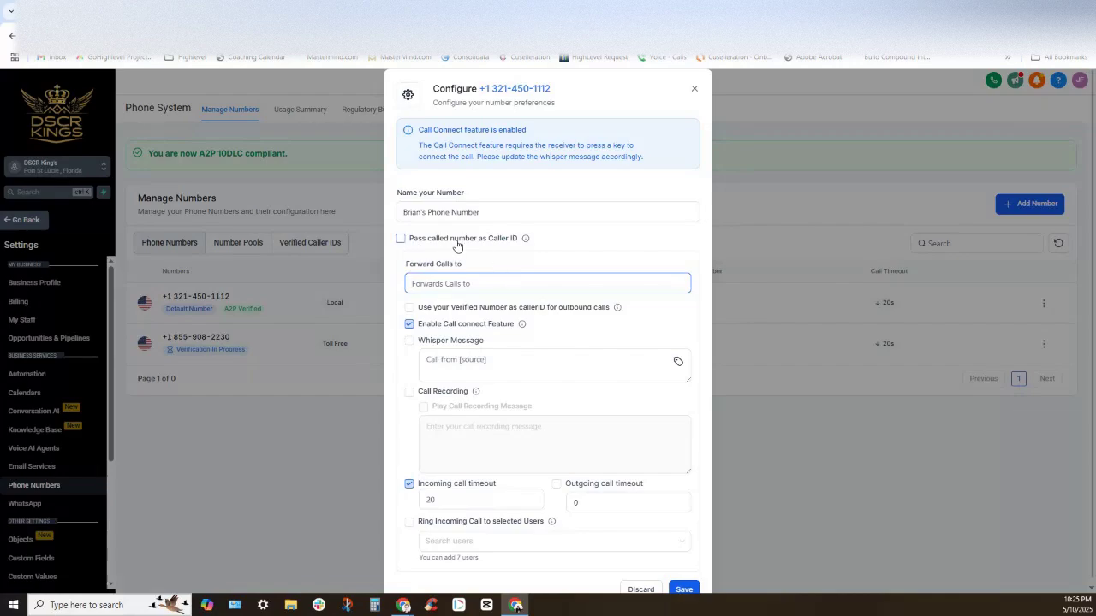
mouse_move(506, 247)
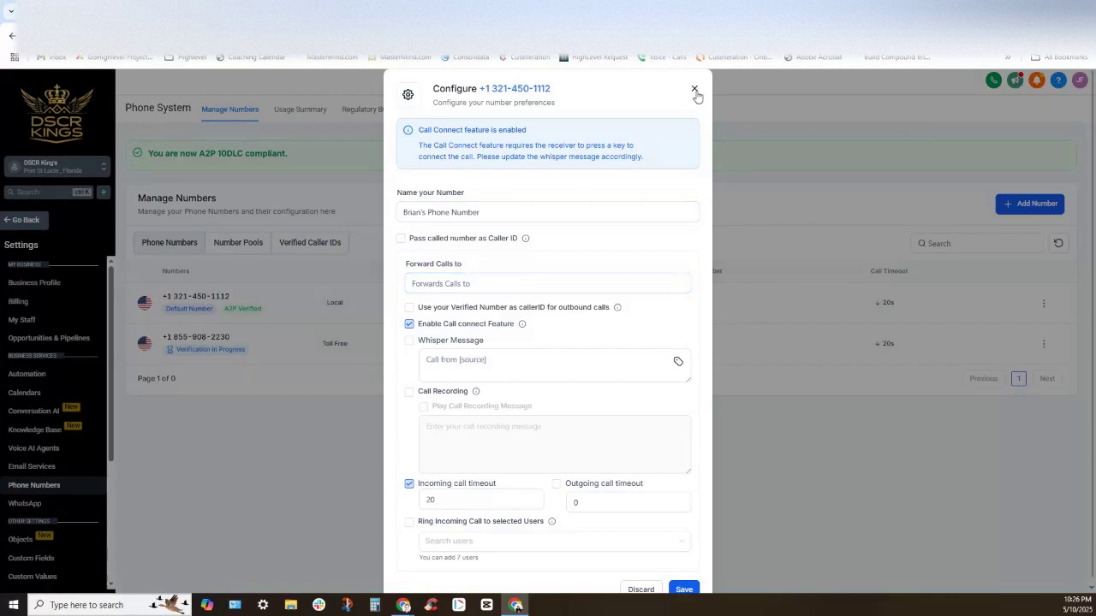
left_click(694, 89)
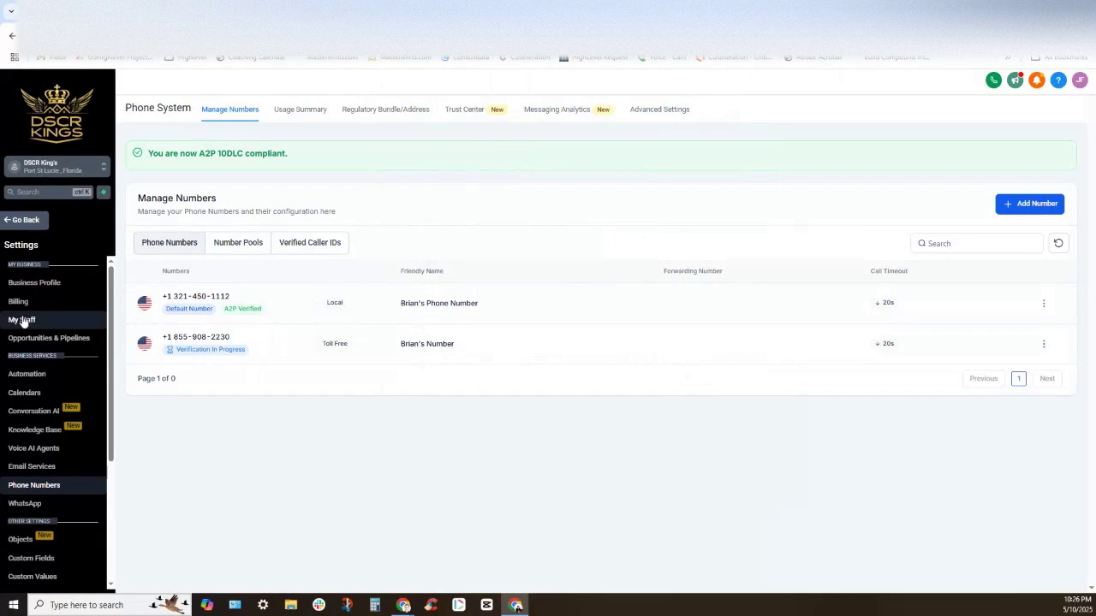
mouse_move(21, 319)
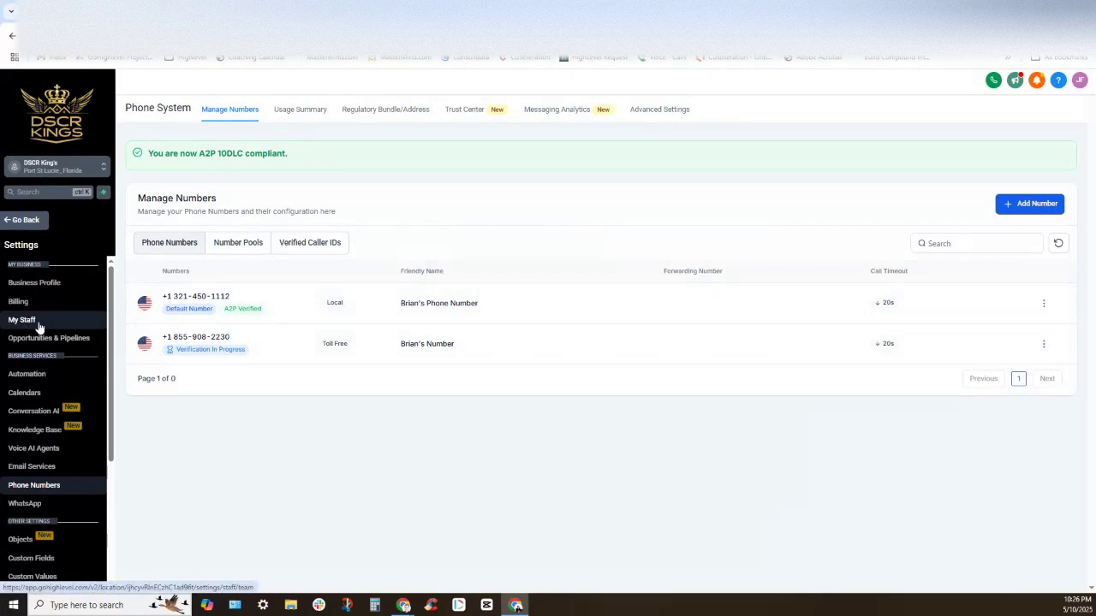
left_click(22, 319)
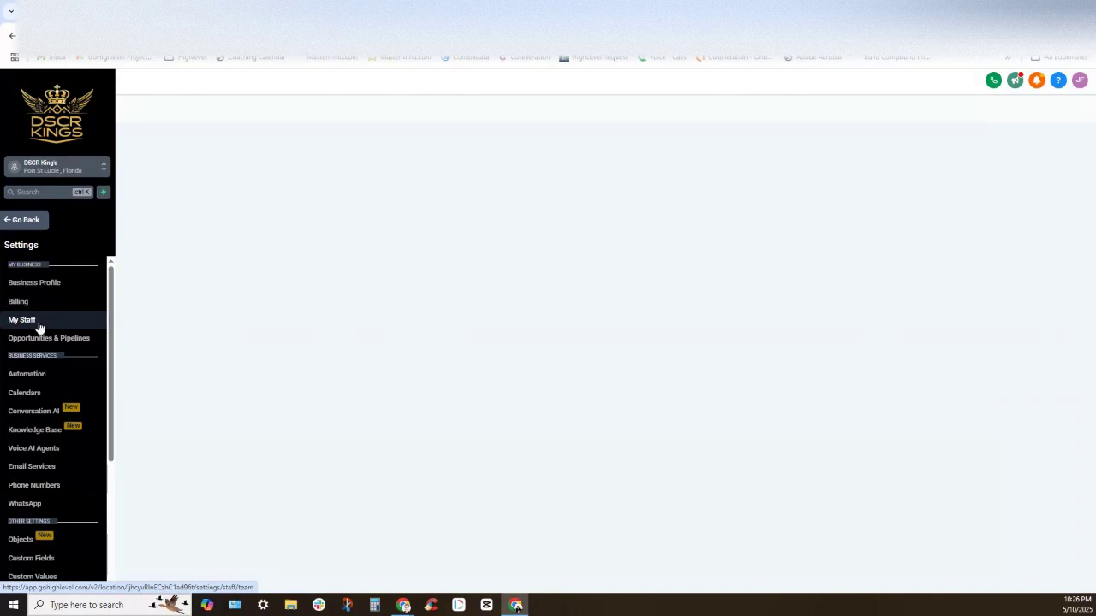
left_click(21, 319)
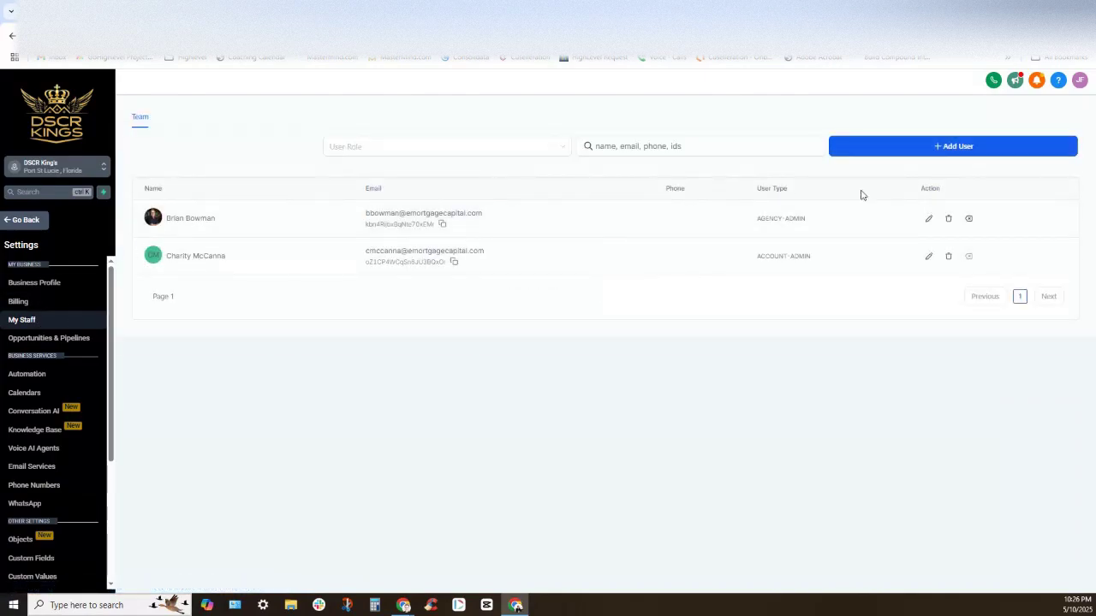
left_click(928, 218)
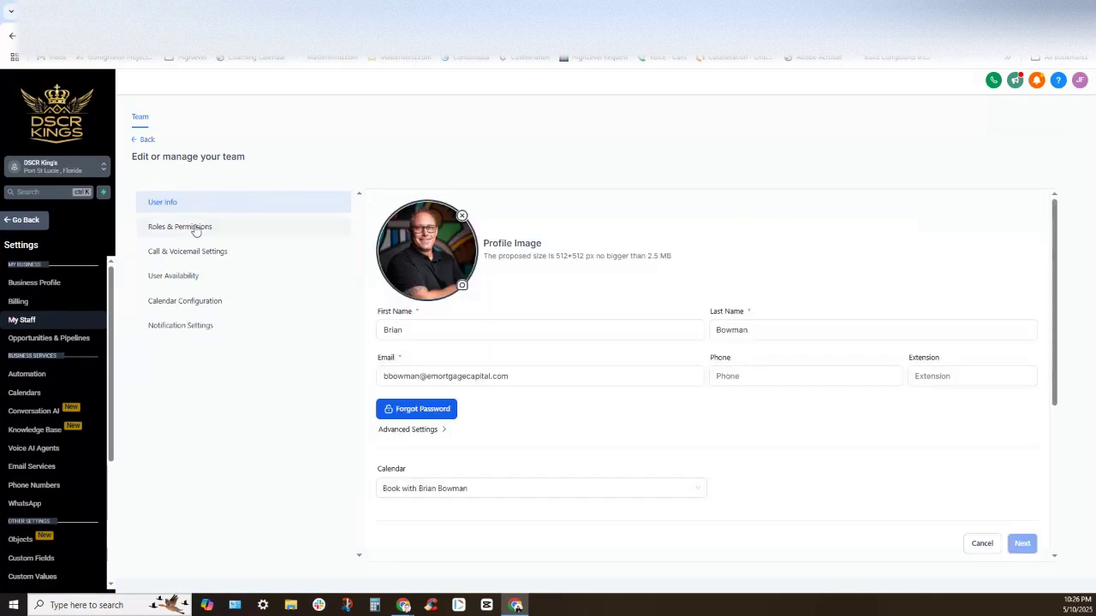
mouse_move(187, 251)
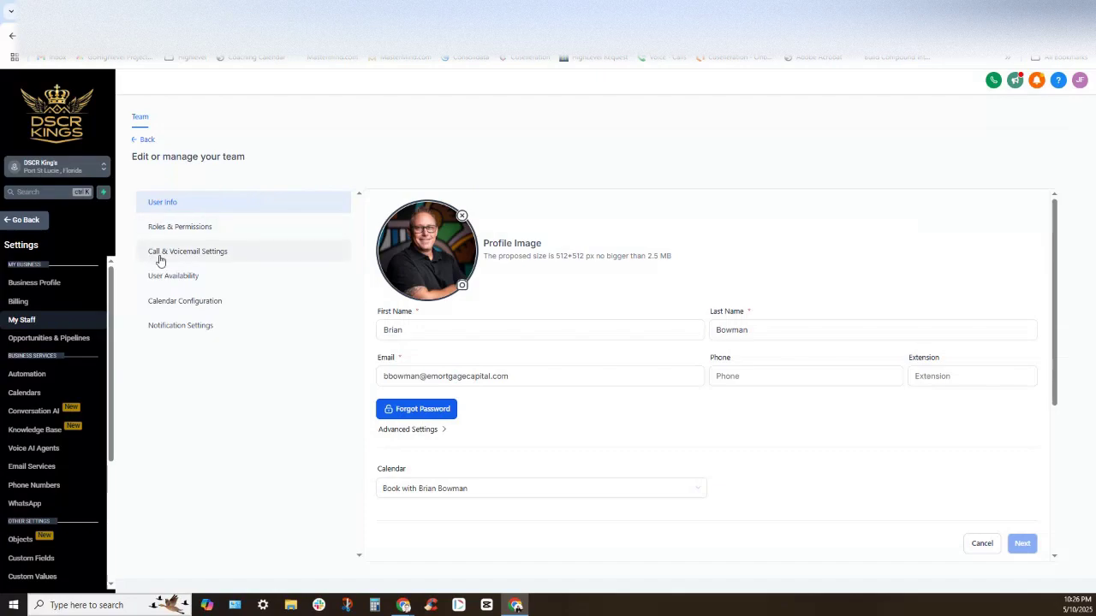
mouse_move(191, 256)
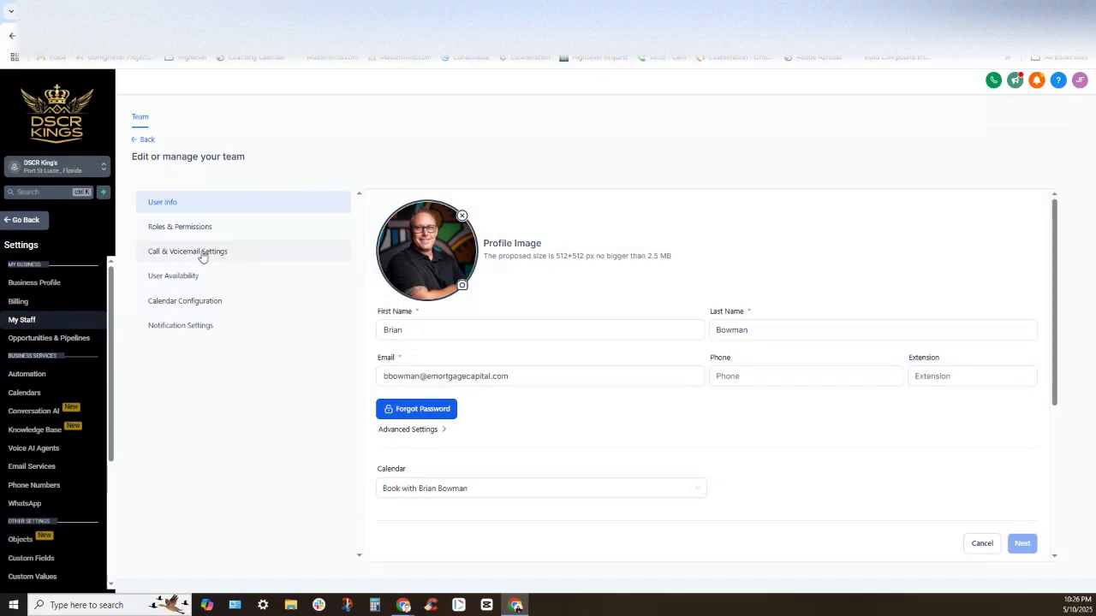
left_click(187, 251)
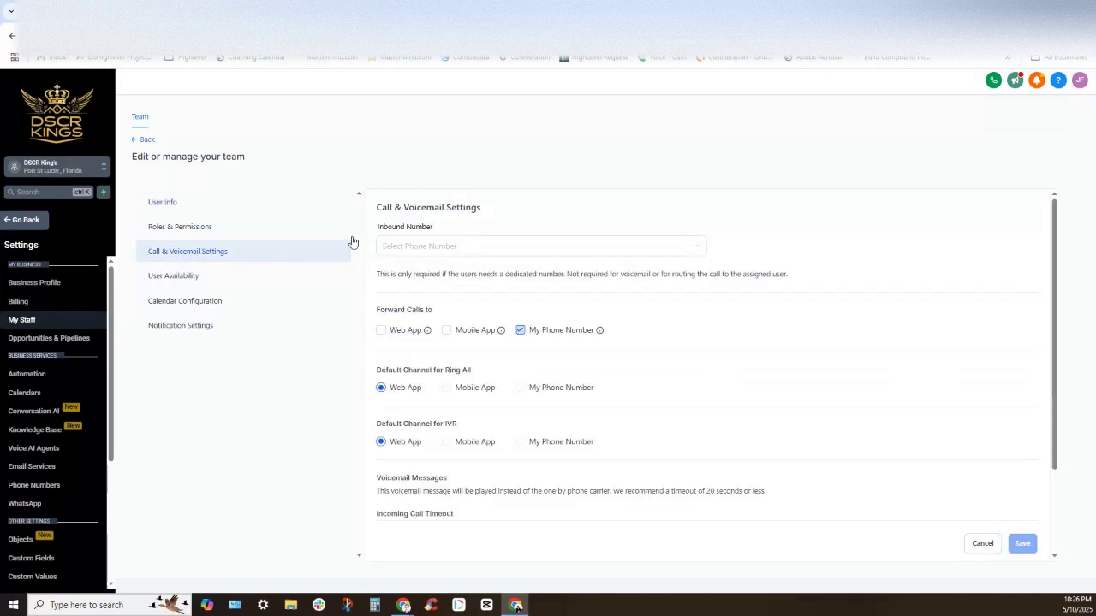
double_click(404, 226)
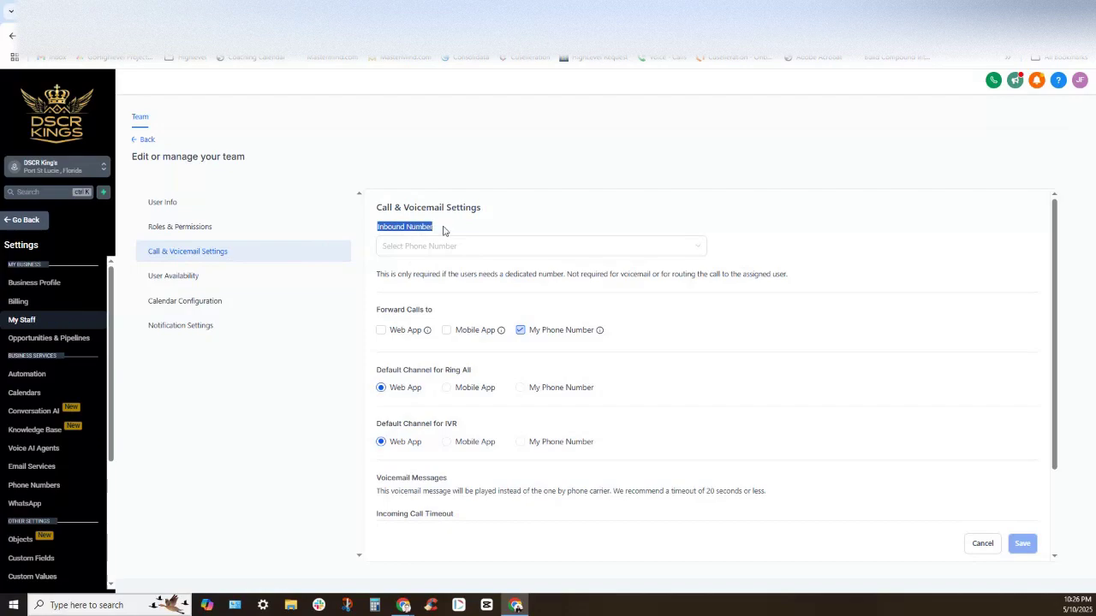
mouse_move(447, 231)
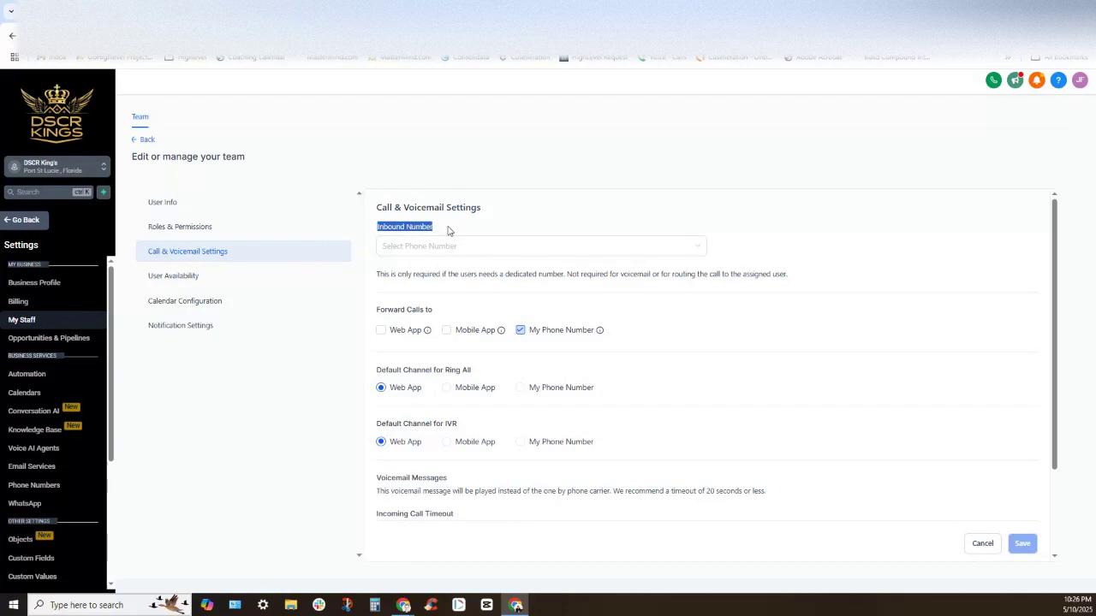
left_click(540, 245)
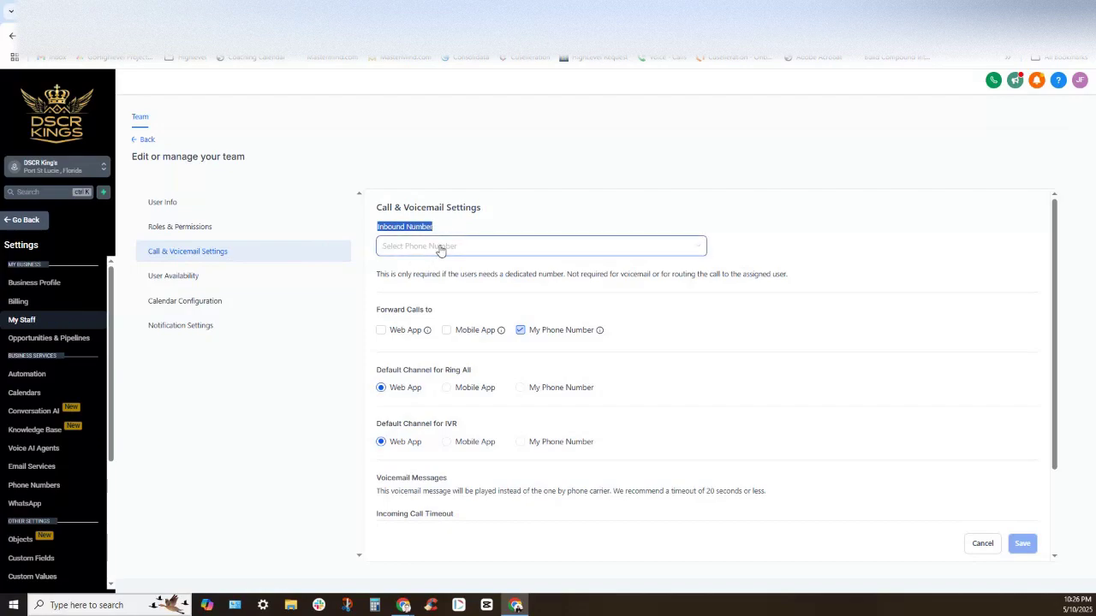
left_click(539, 246)
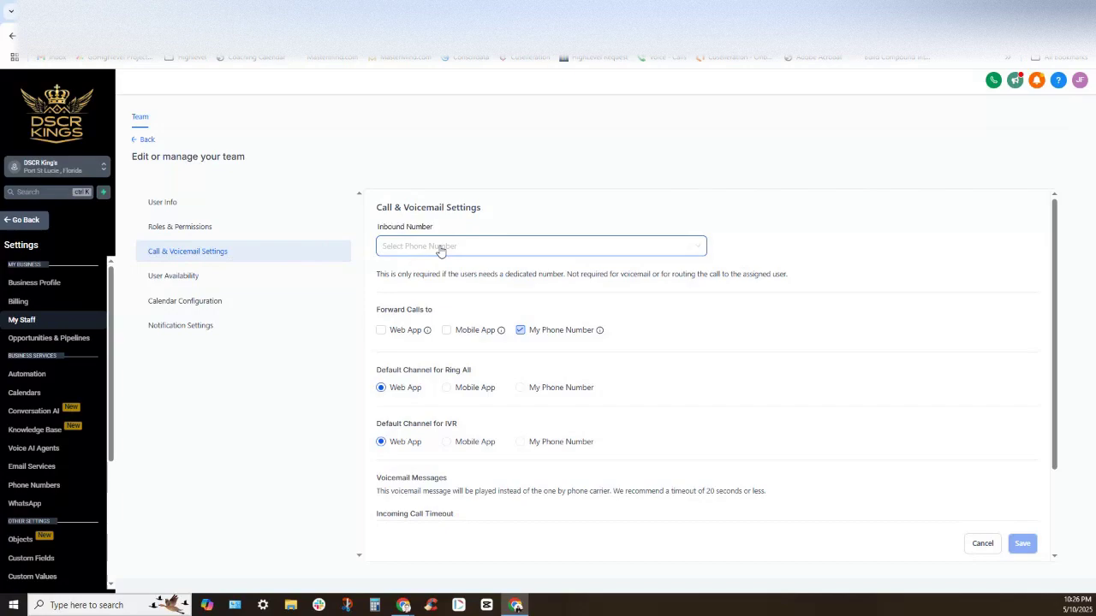
left_click(540, 246)
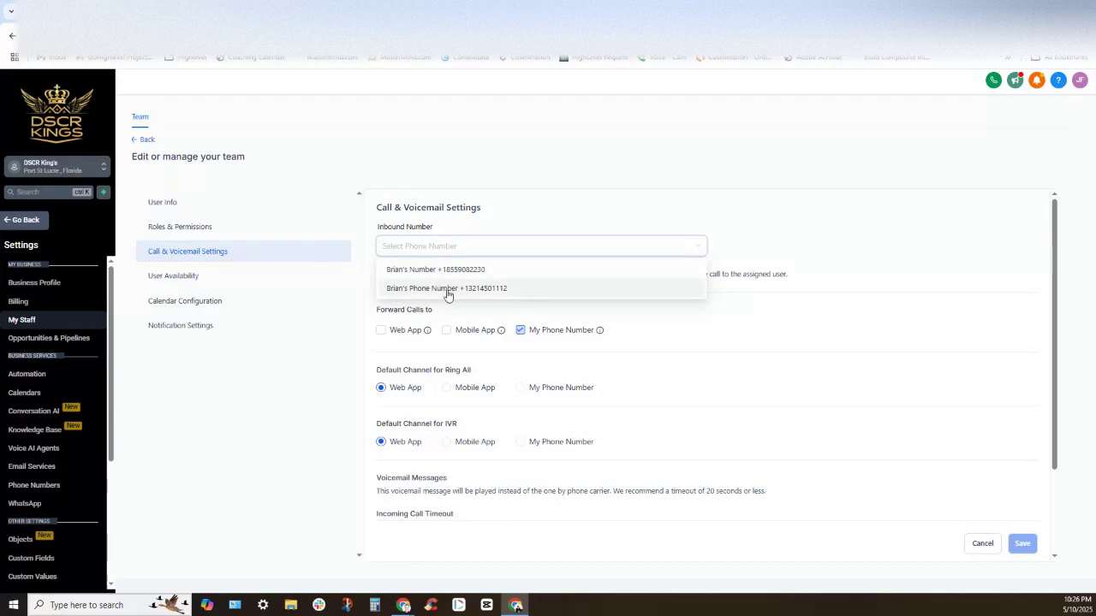
left_click(446, 288)
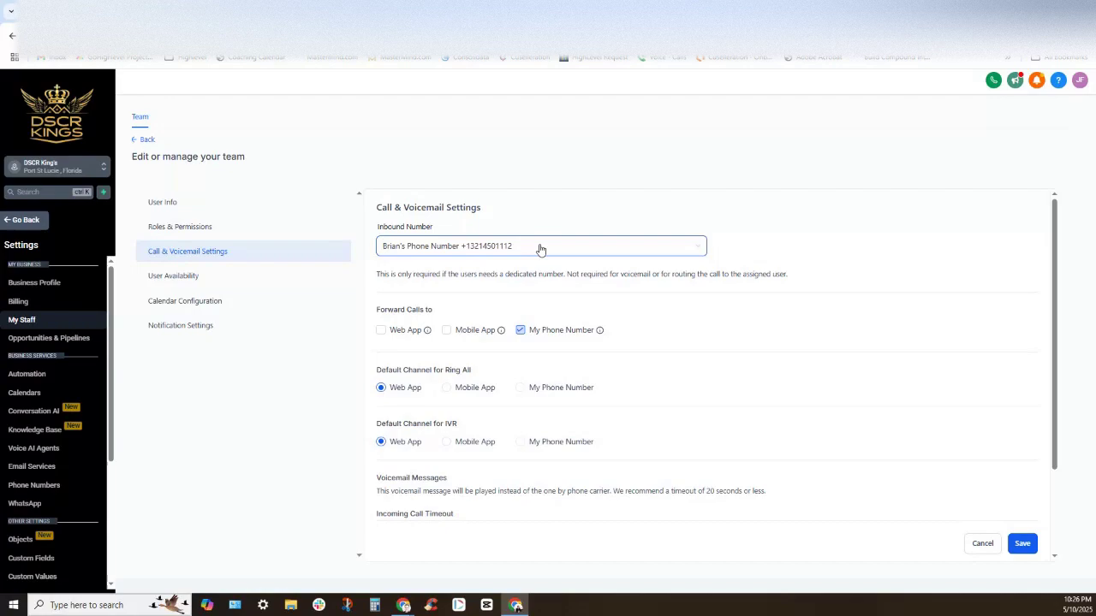
mouse_move(395, 283)
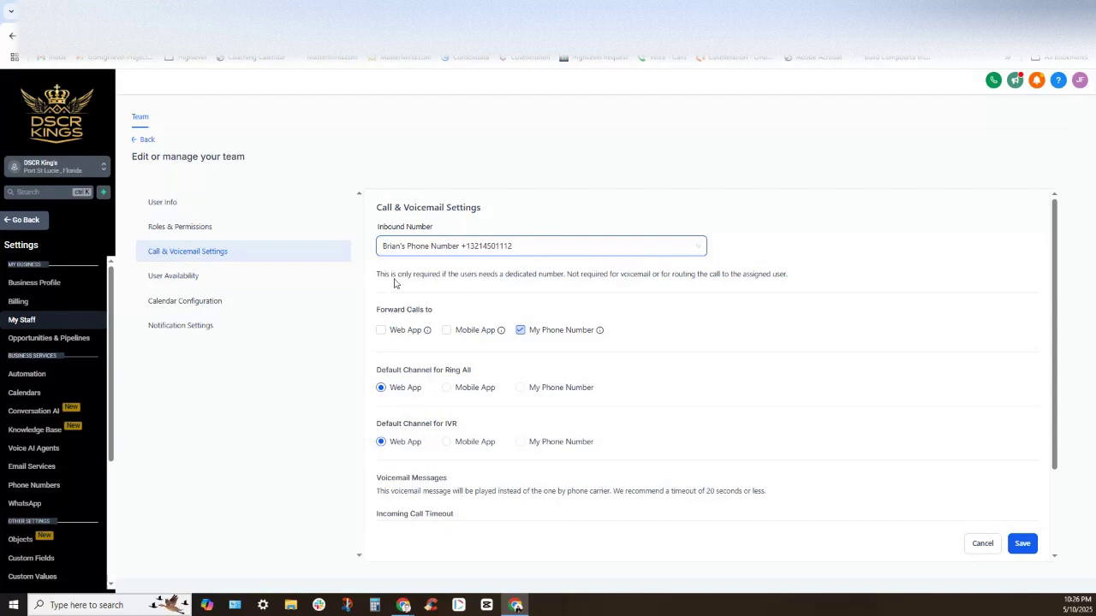
mouse_move(559, 277)
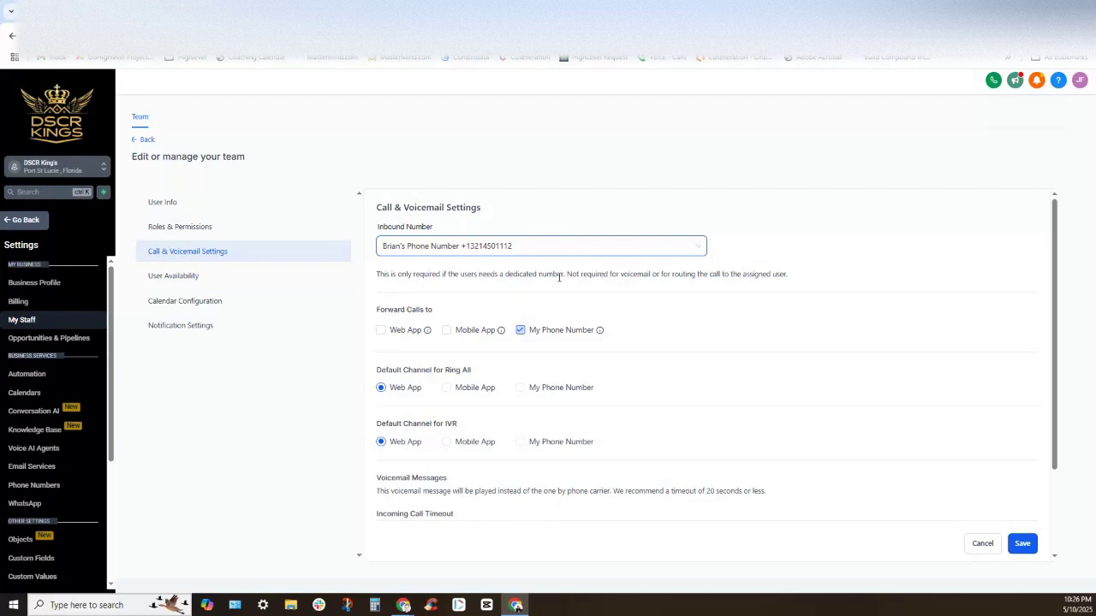
mouse_move(673, 274)
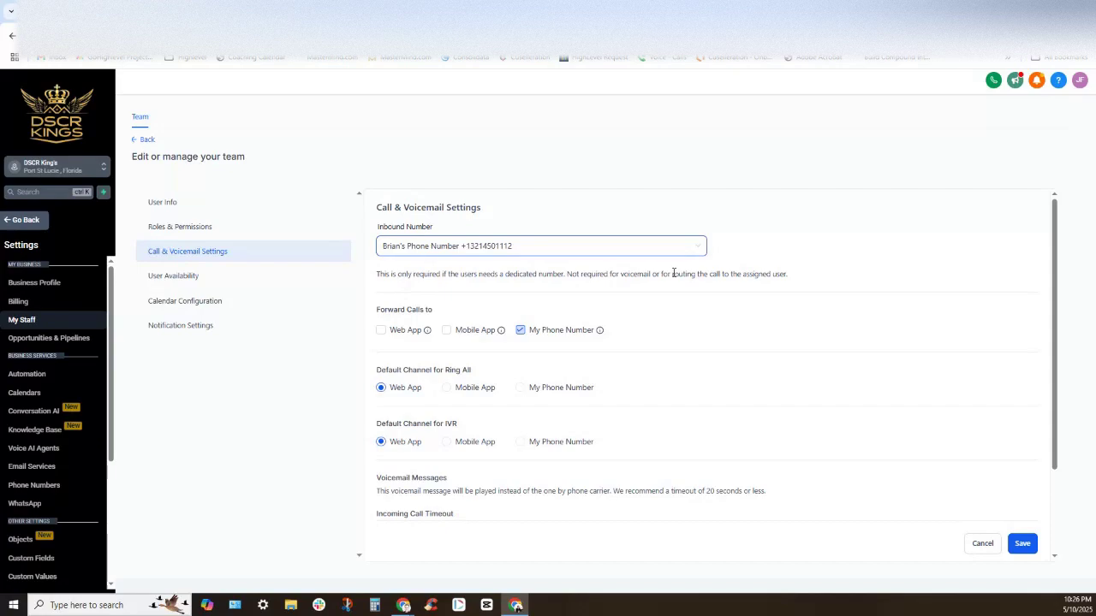
mouse_move(718, 274)
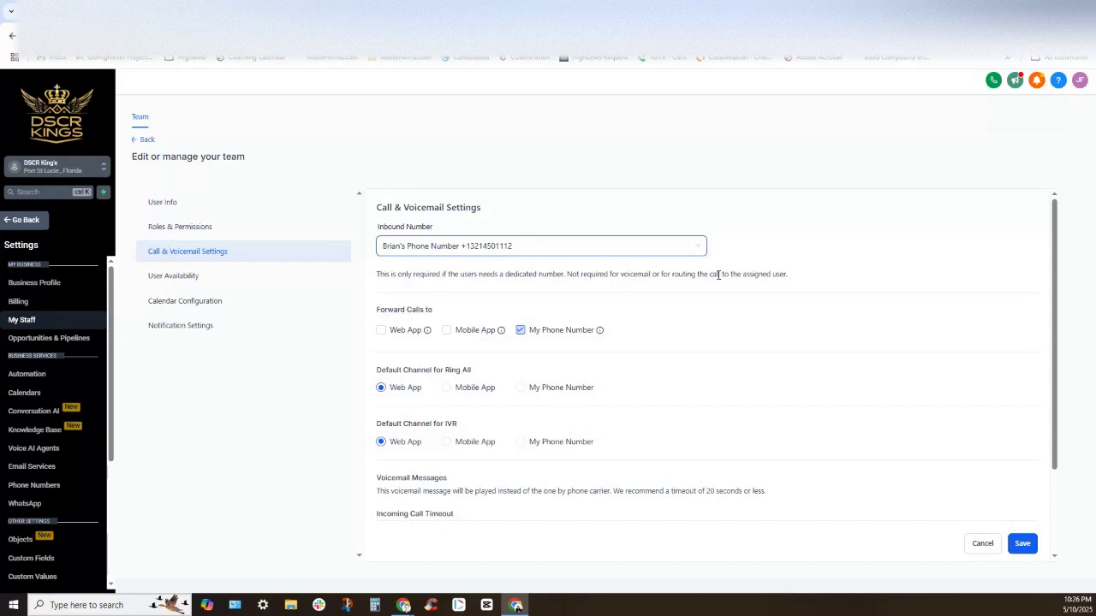
mouse_move(611, 292)
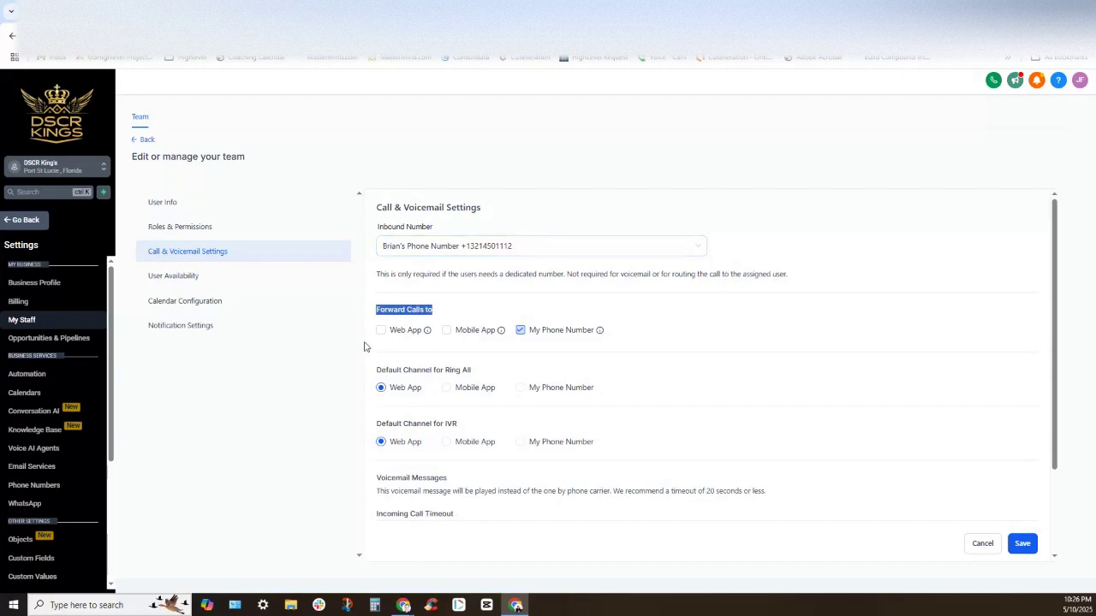
Check Web App and Mobile App under Forward Calls to
left_click(381, 330)
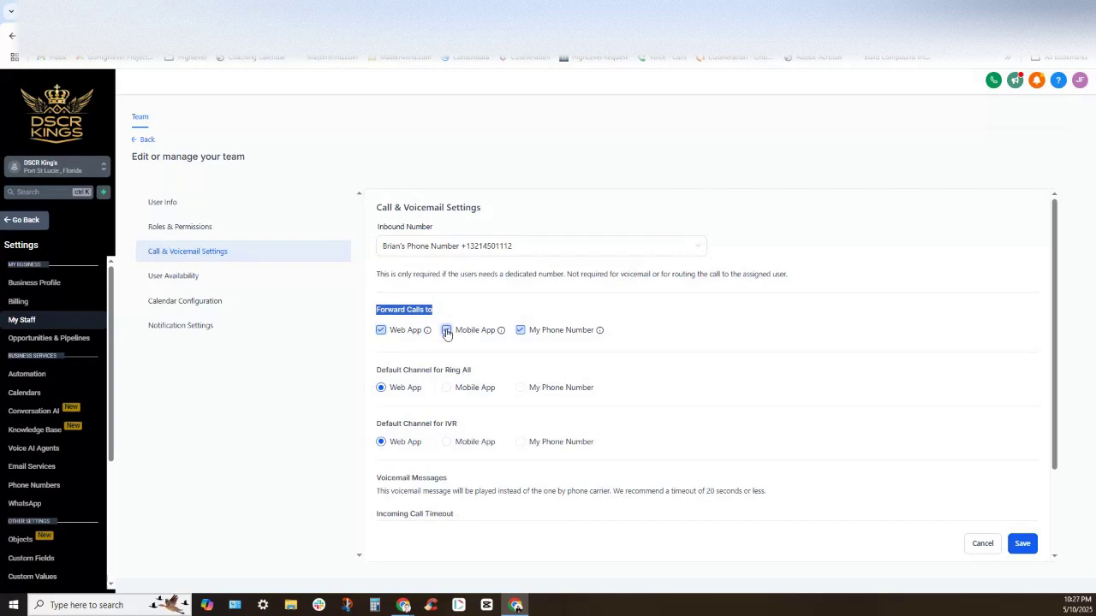
left_click(521, 329)
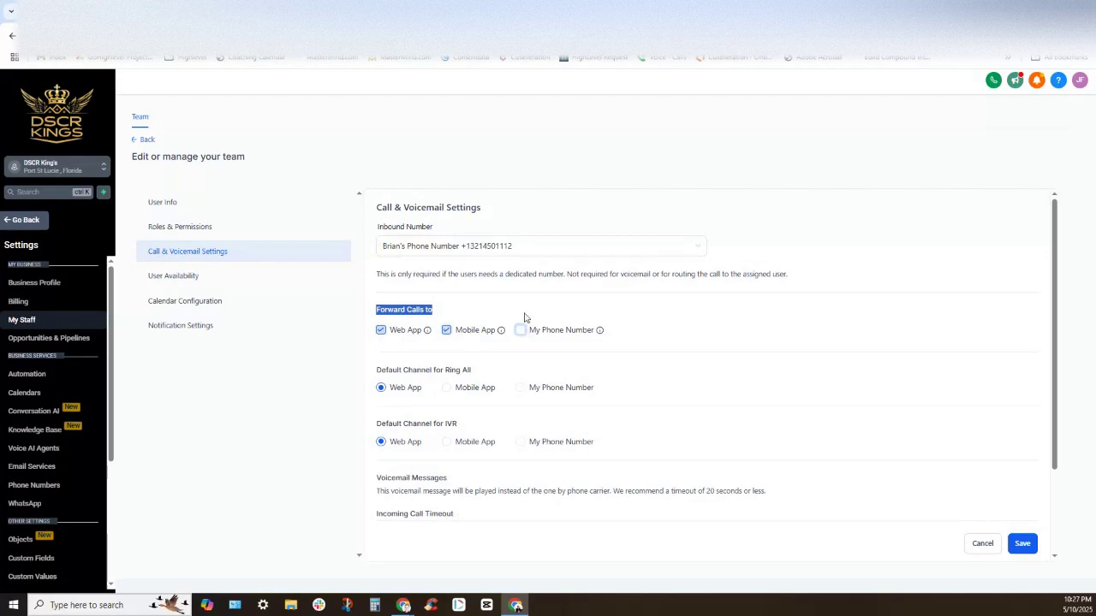
mouse_move(582, 318)
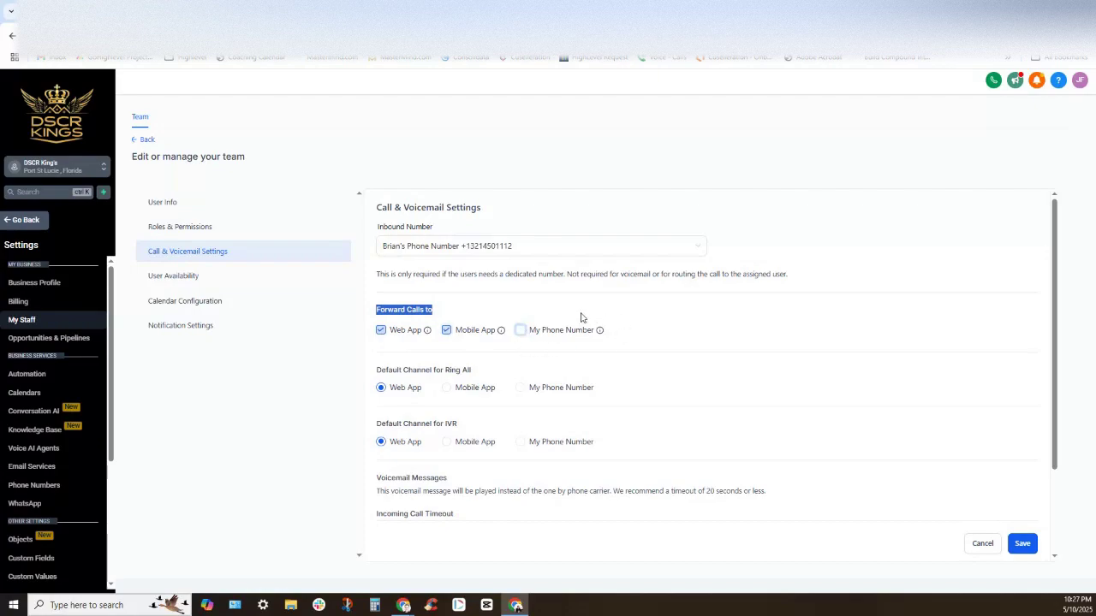
mouse_move(489, 229)
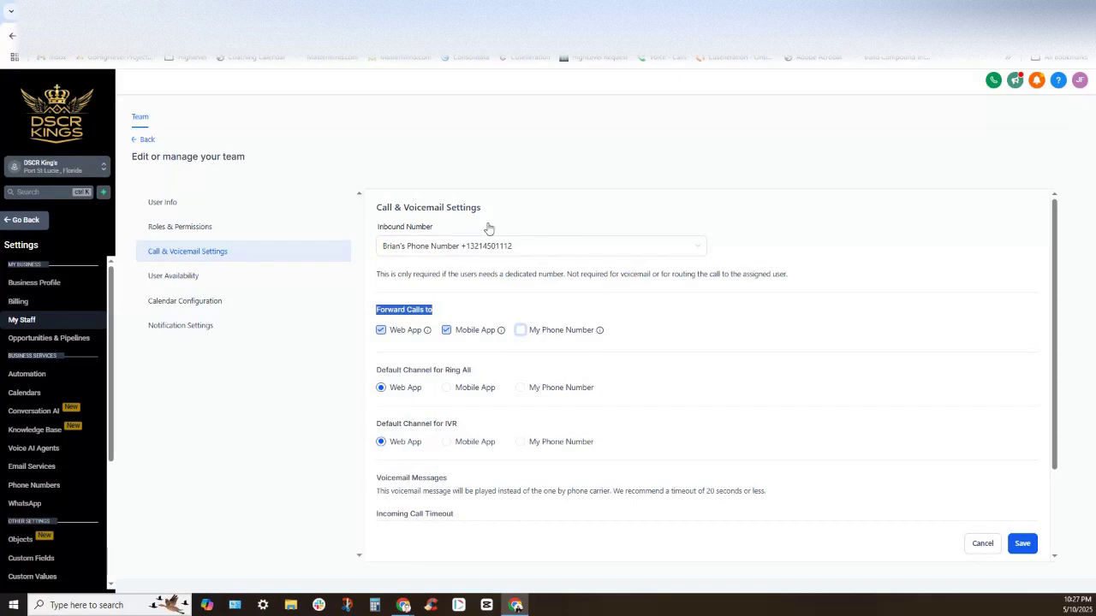
mouse_move(994, 86)
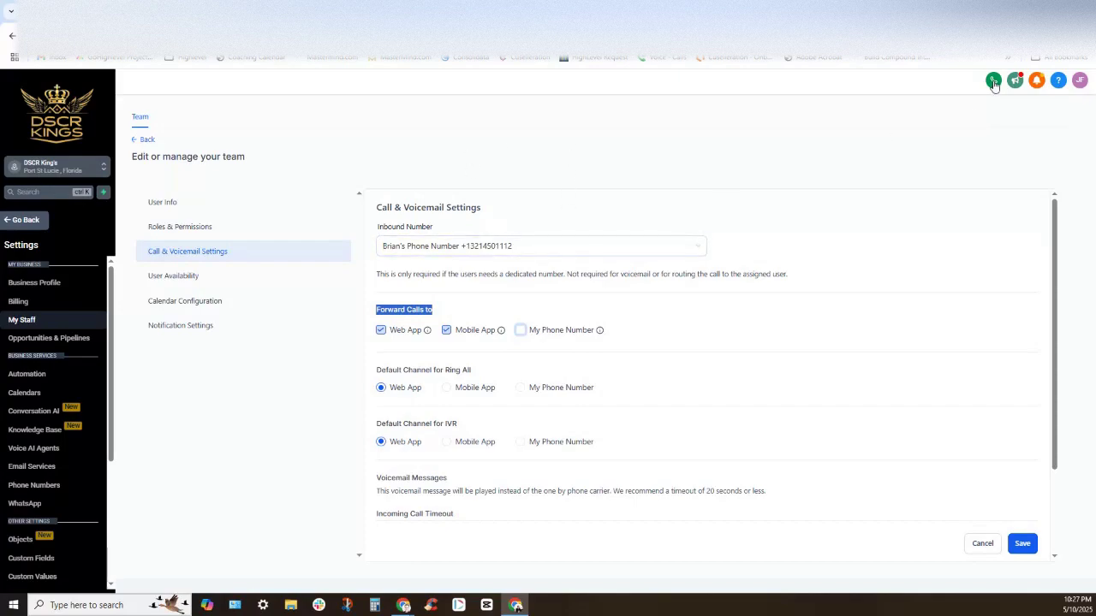
Briefly open the web phone dialer's number entry, then close the dialer
left_click(993, 79)
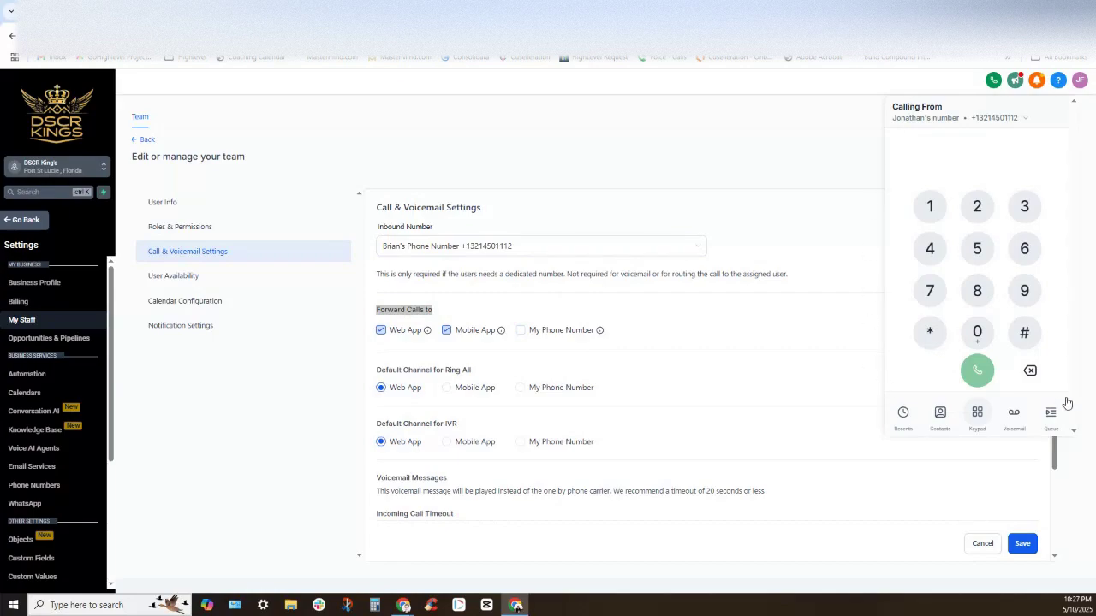
left_click(976, 142)
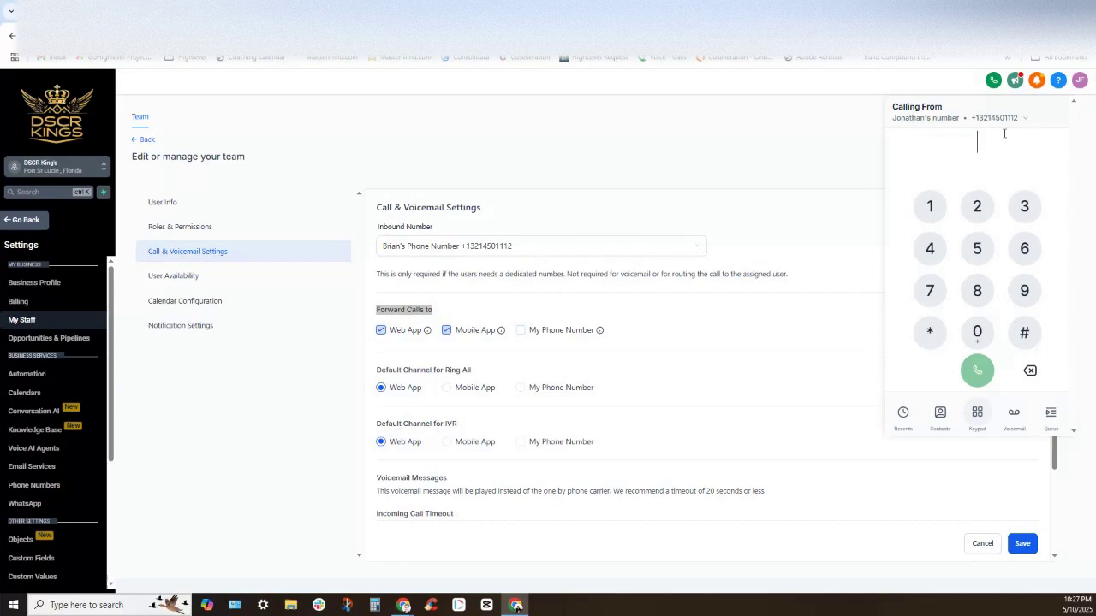
mouse_move(882, 137)
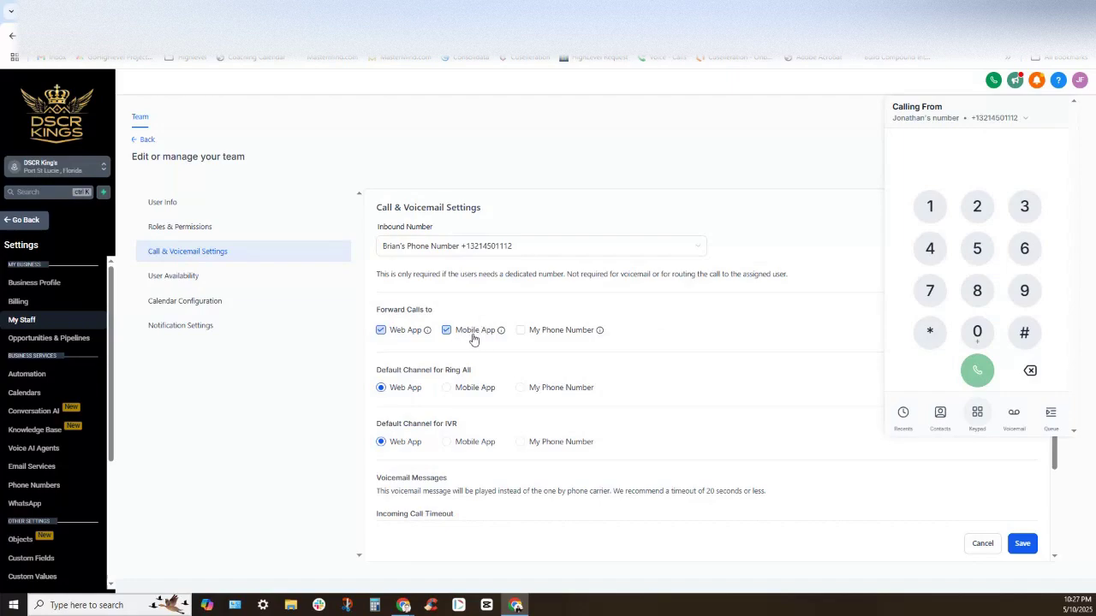
mouse_move(468, 349)
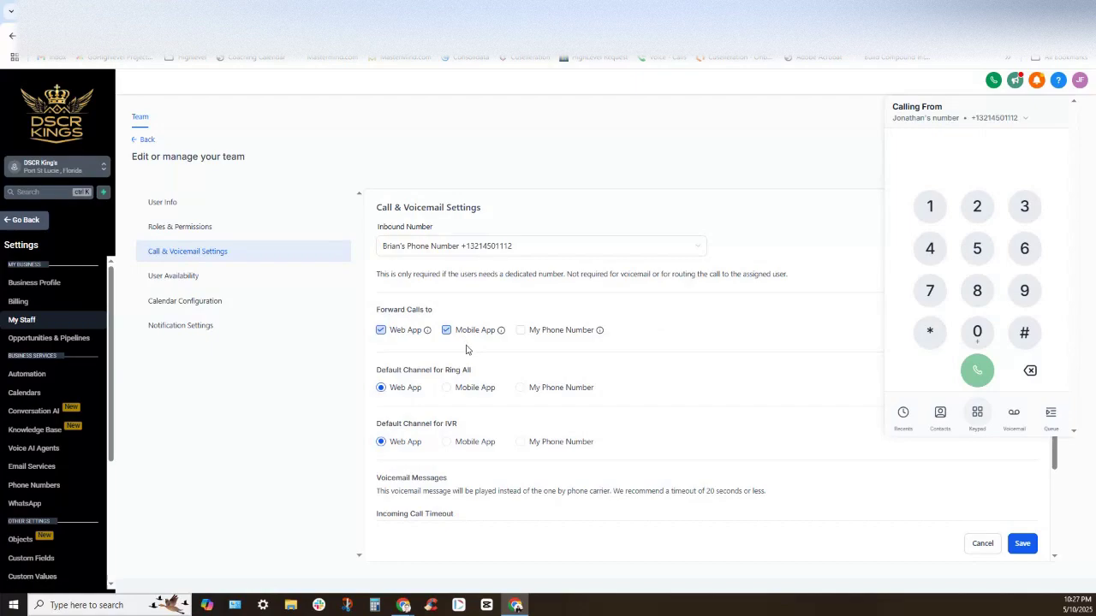
mouse_move(1075, 107)
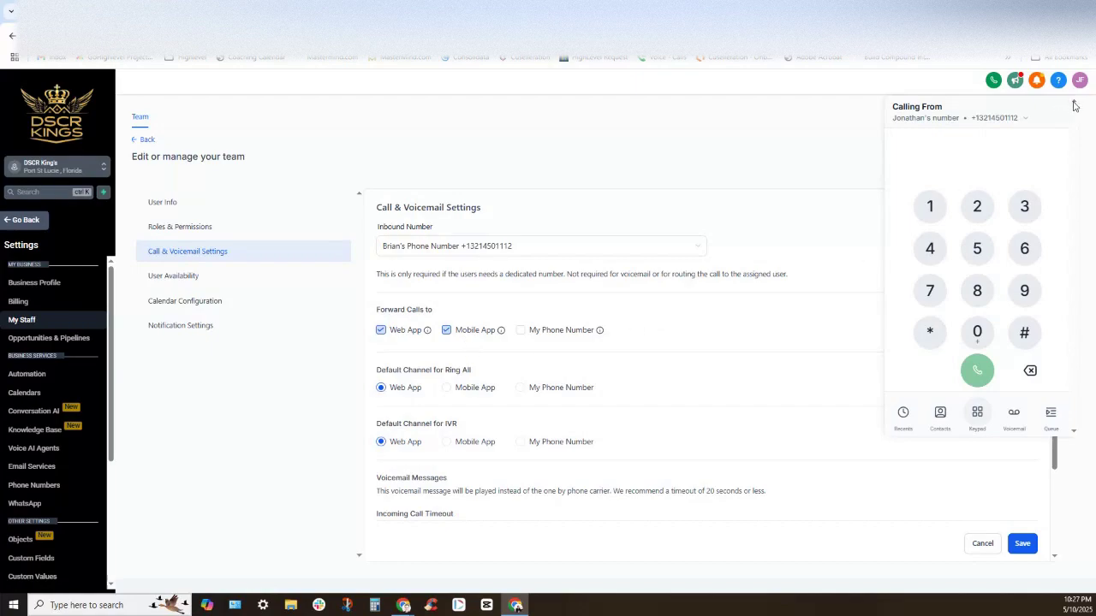
mouse_move(988, 90)
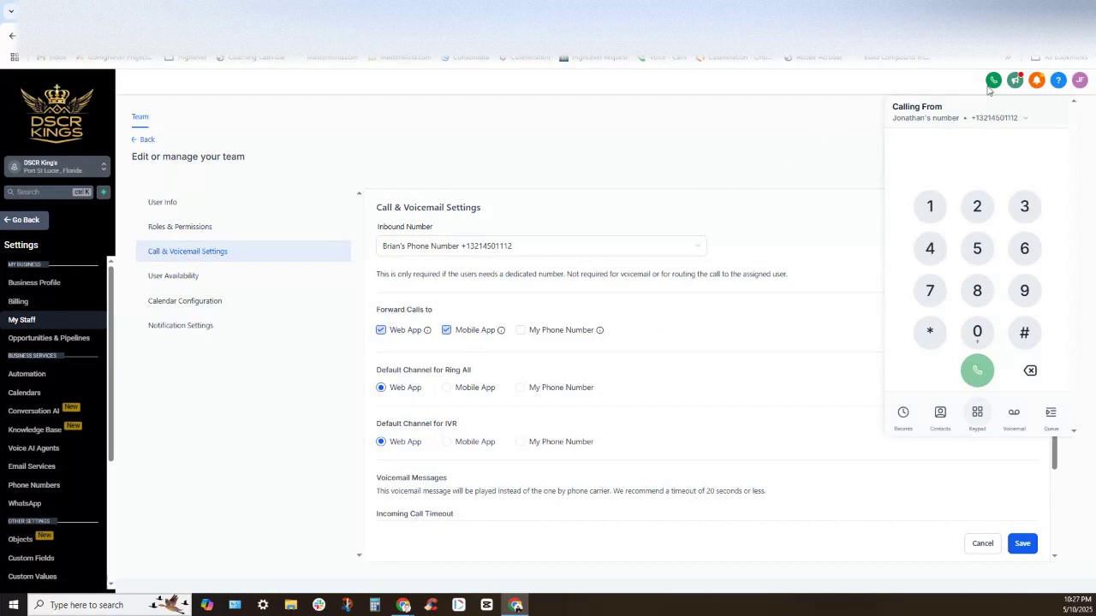
left_click(993, 80)
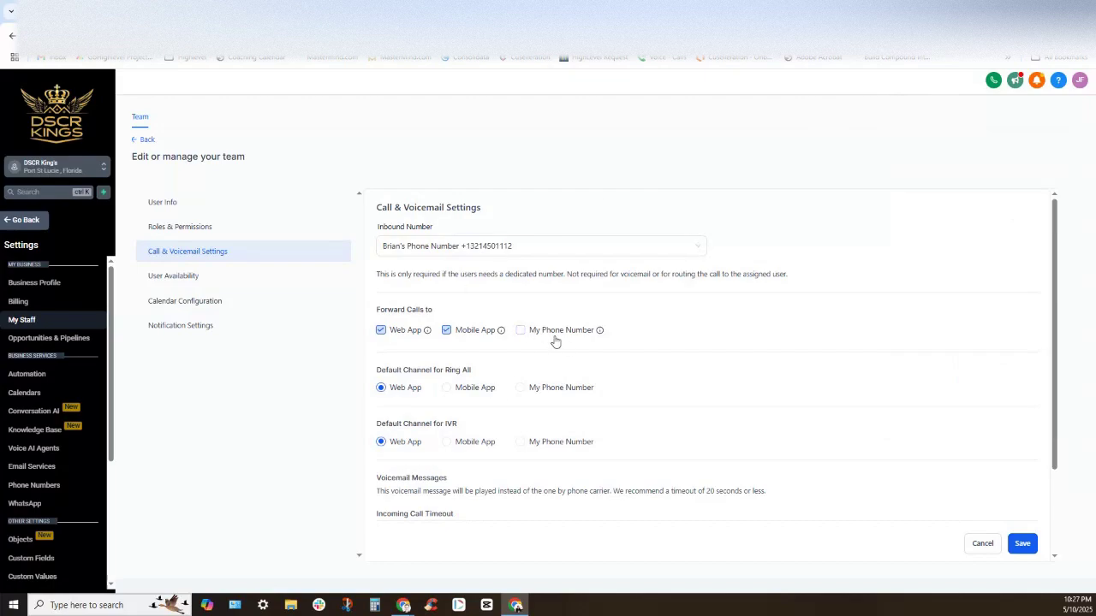
mouse_move(463, 339)
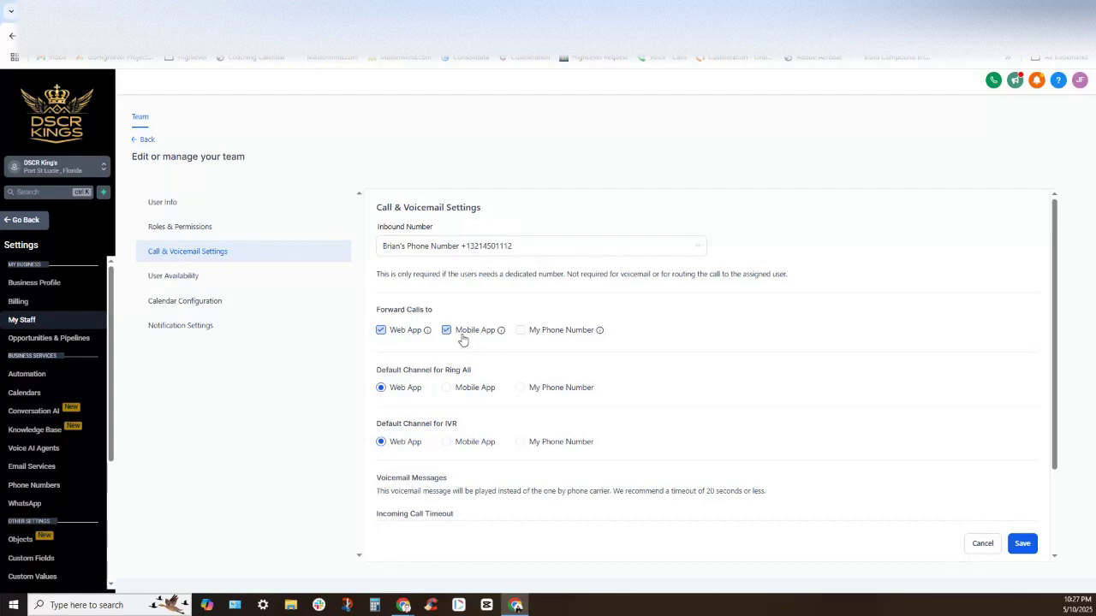
mouse_move(466, 340)
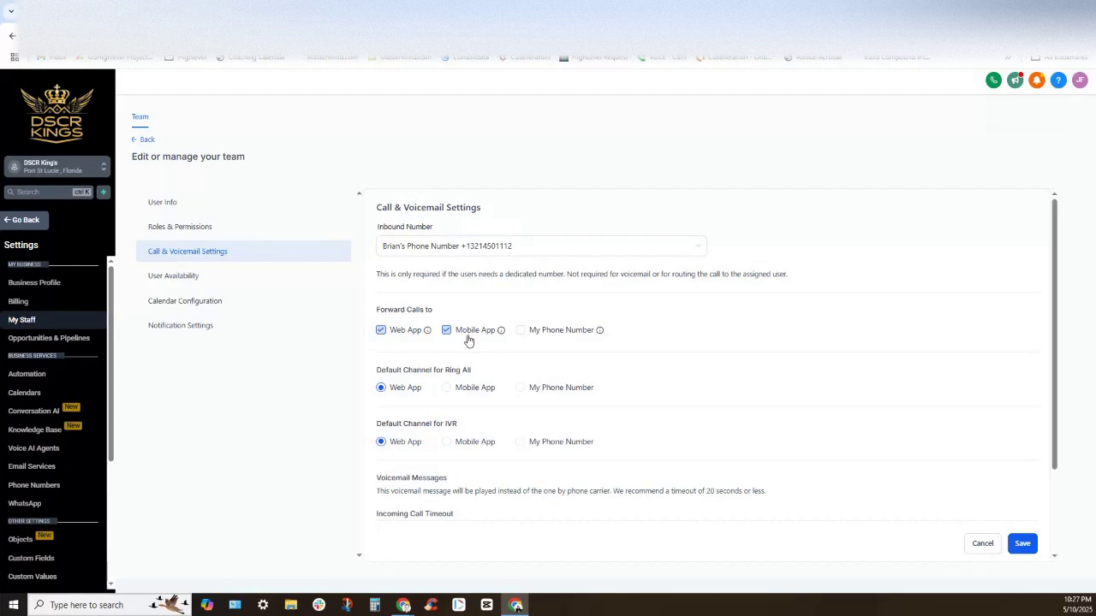
mouse_move(400, 342)
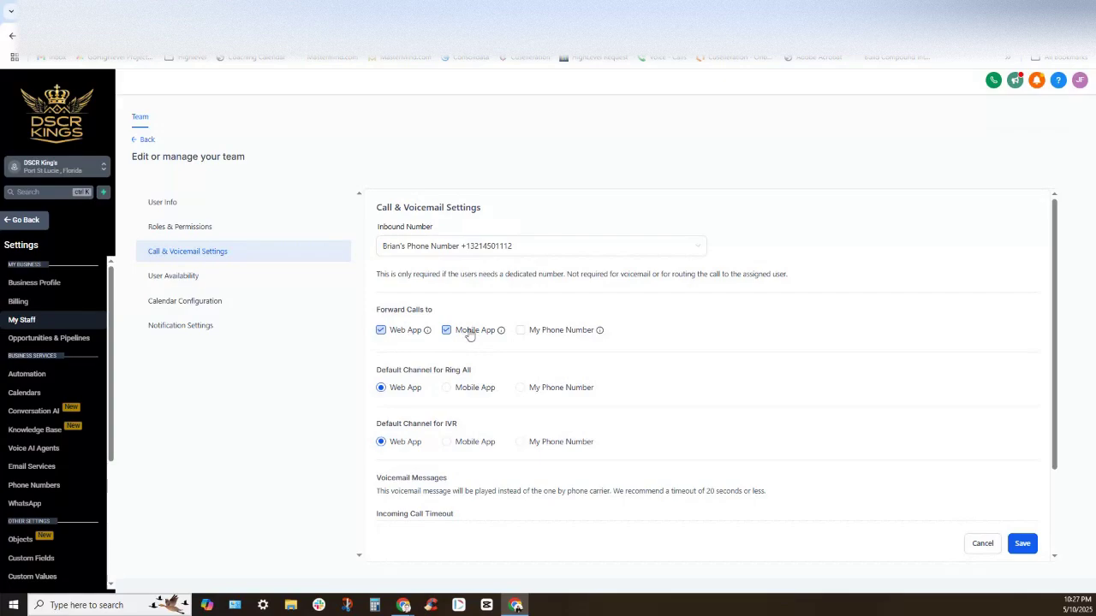
Apply a 10-second Incoming Call Timeout and save the call settings
scroll("down", 3)
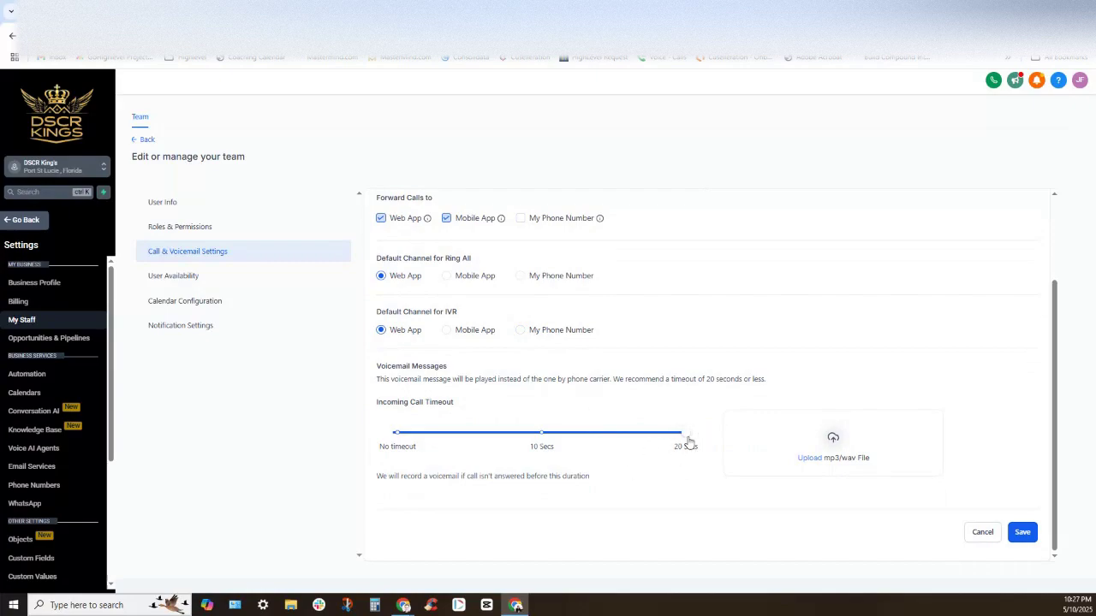
mouse_move(651, 441)
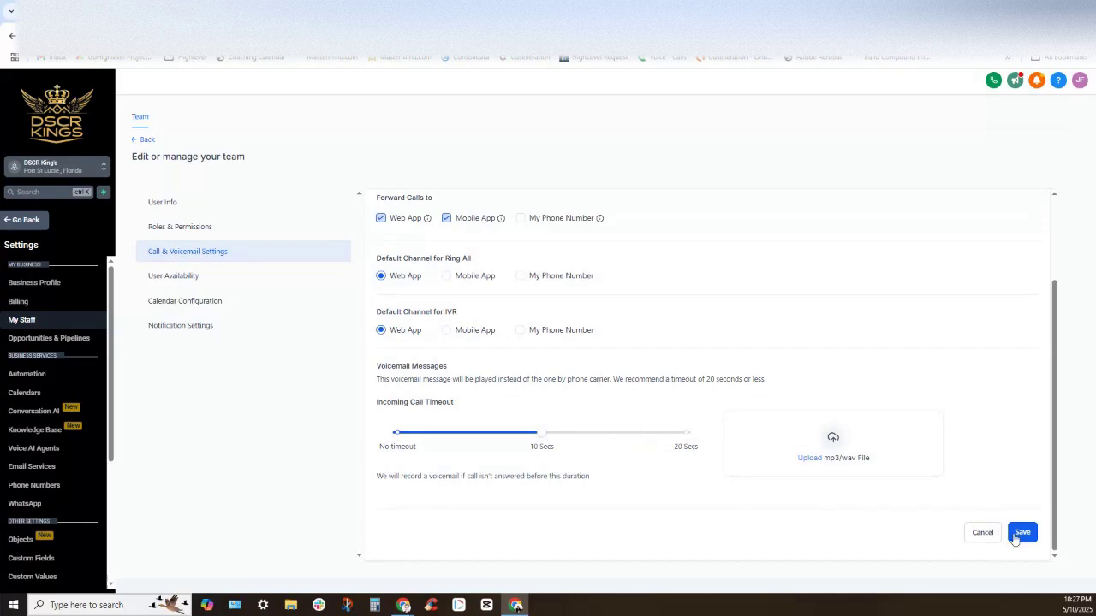
left_click(1022, 531)
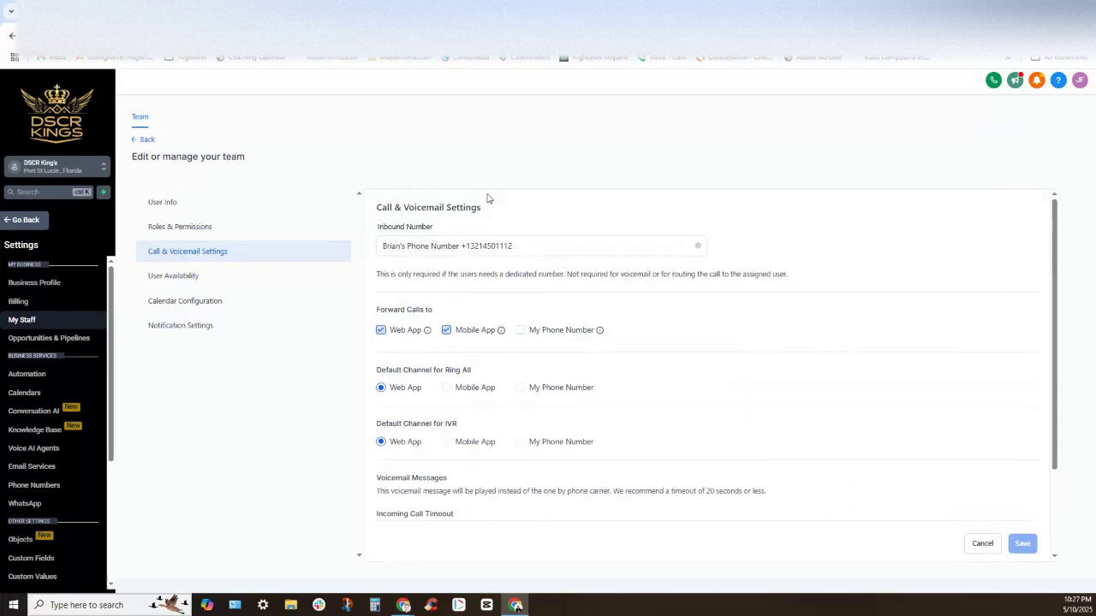
mouse_move(514, 518)
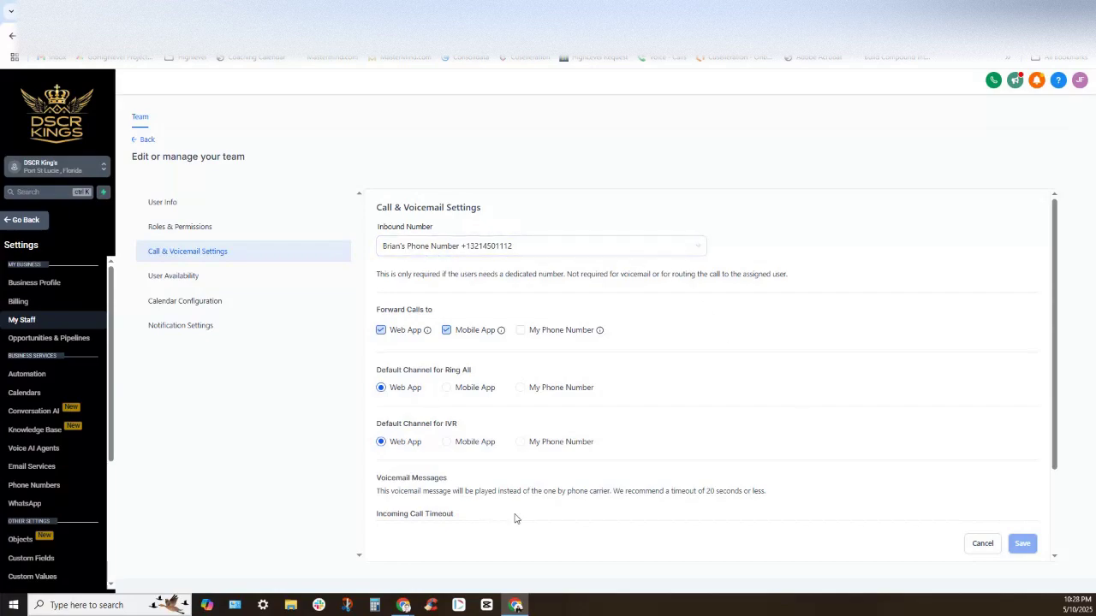
mouse_move(109, 459)
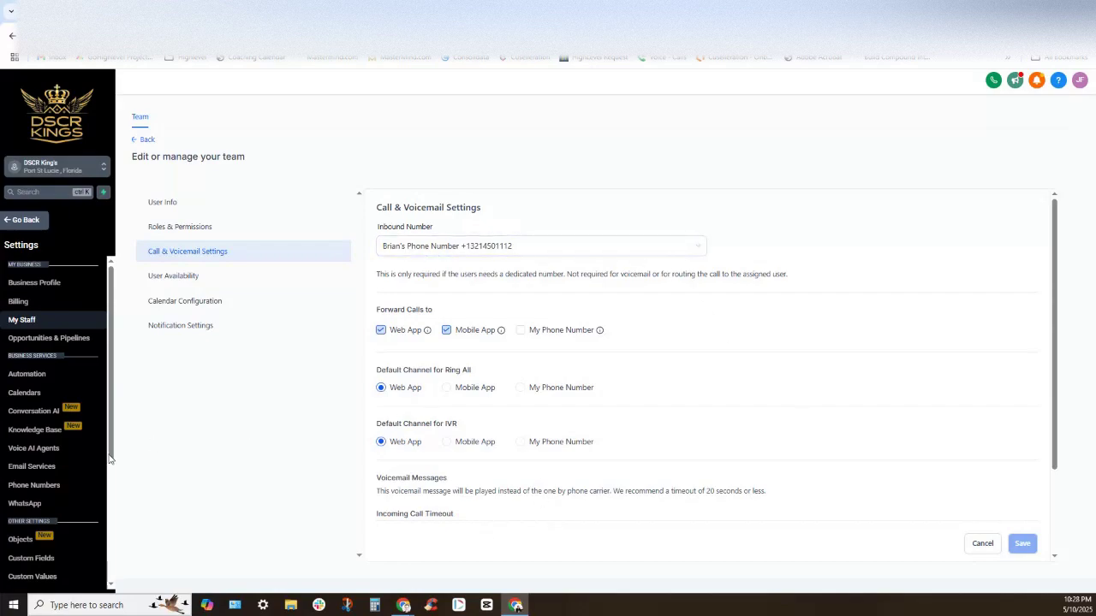
mouse_move(35, 485)
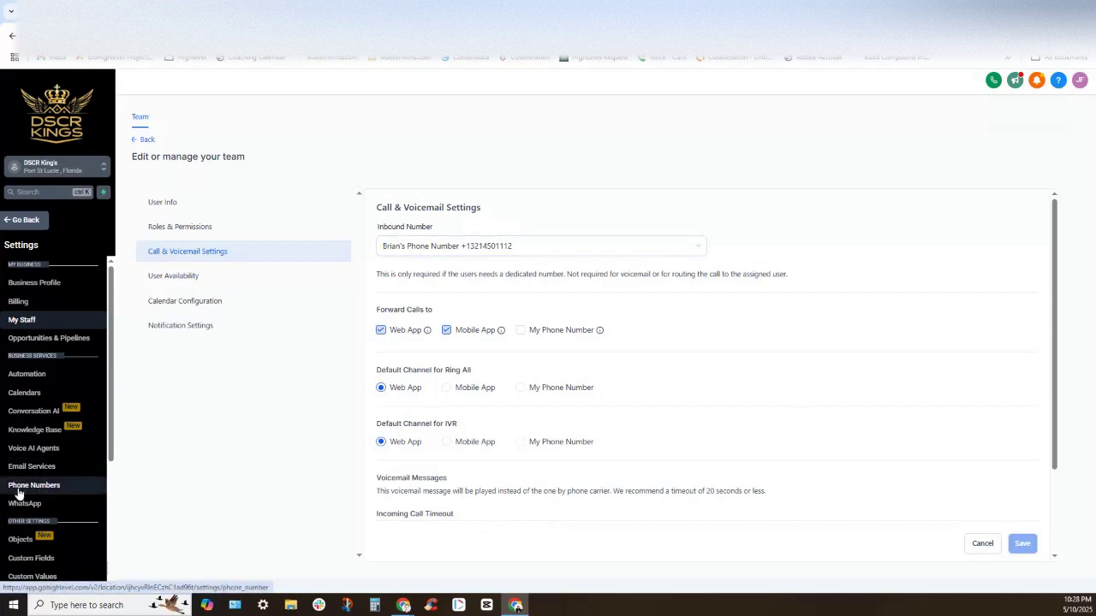
Open Phone Numbers' Advanced Settings tab, showing Lead Connector as SMS provider
left_click(34, 485)
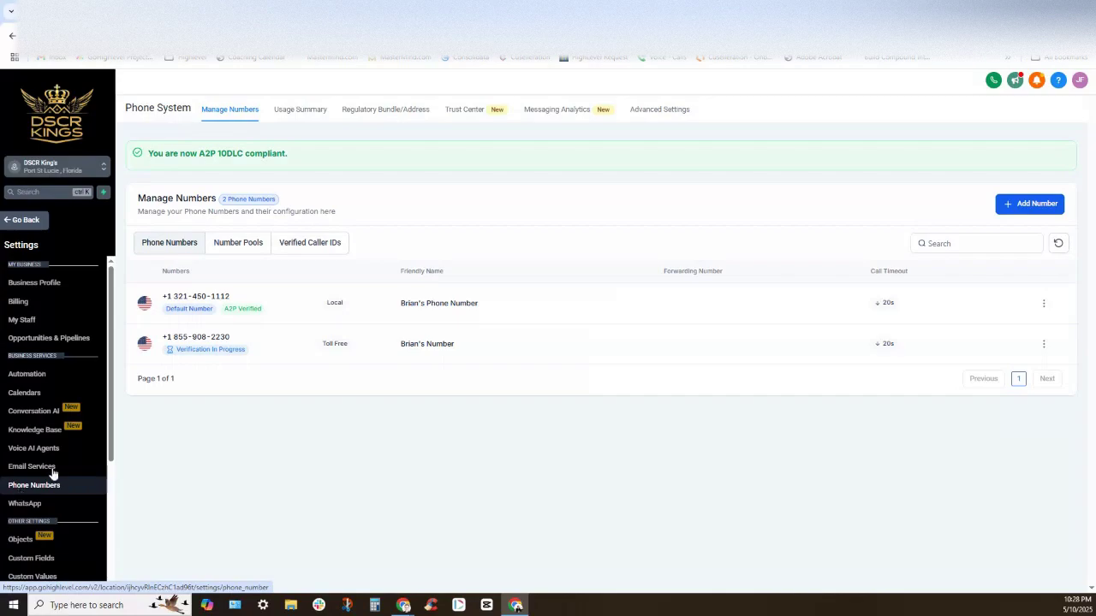
mouse_move(172, 324)
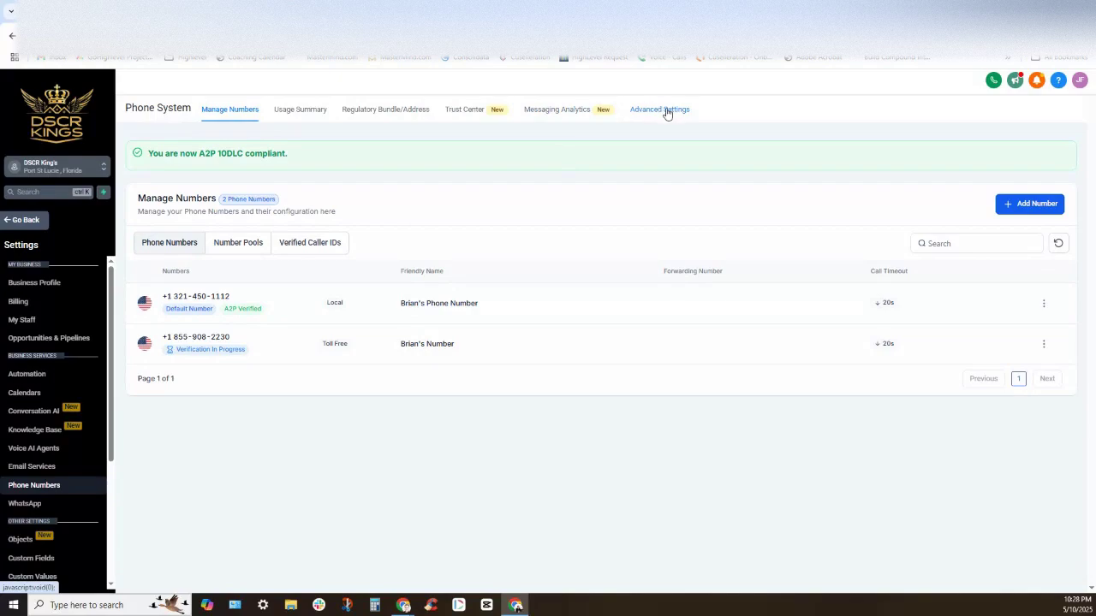
left_click(659, 109)
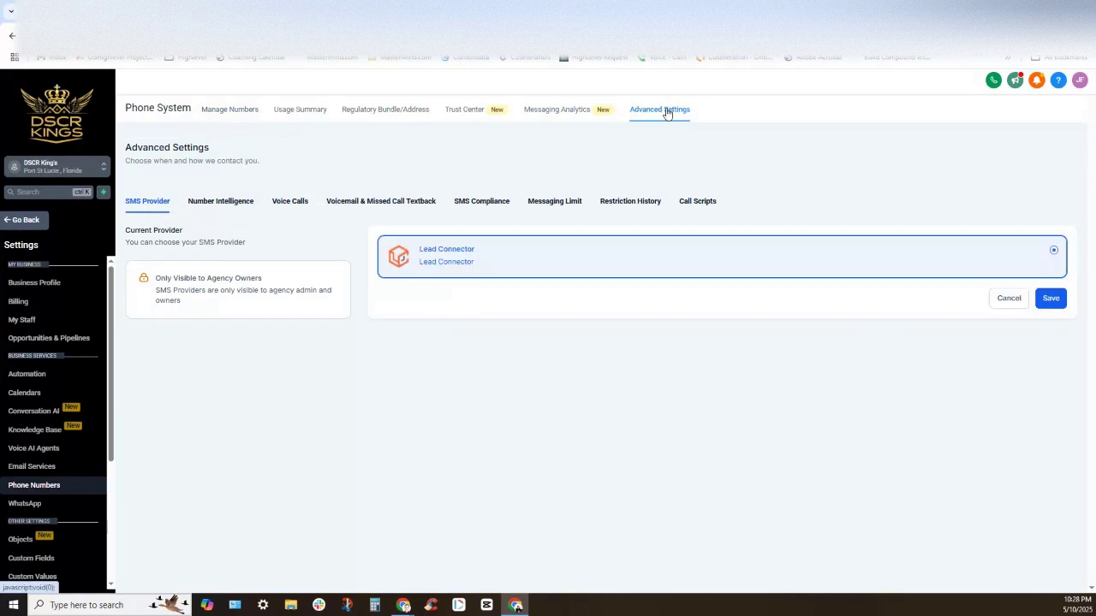
mouse_move(348, 187)
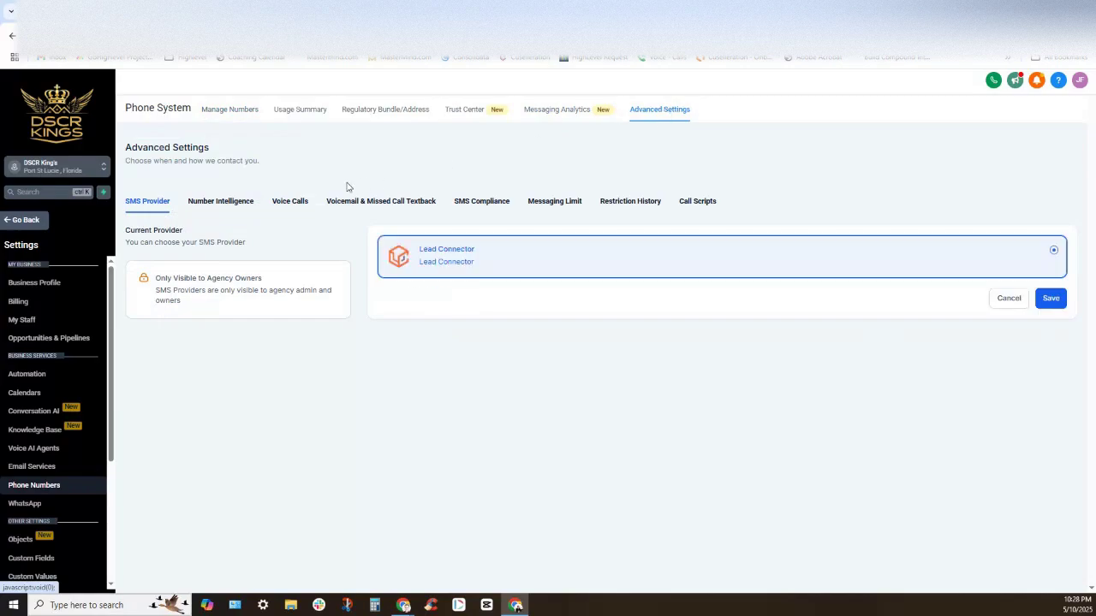
mouse_move(481, 275)
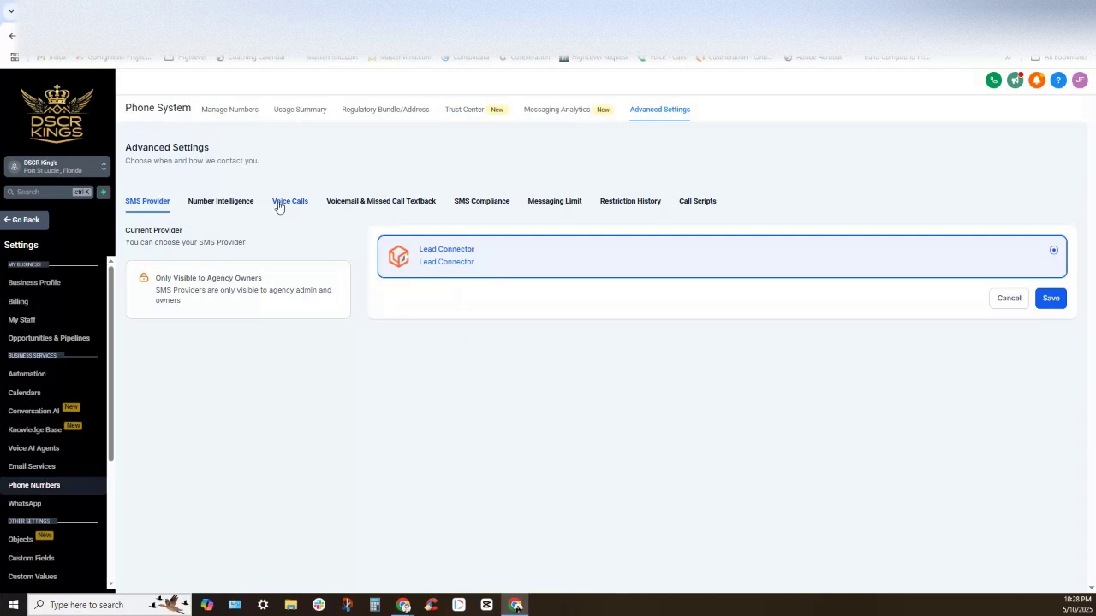
mouse_move(295, 207)
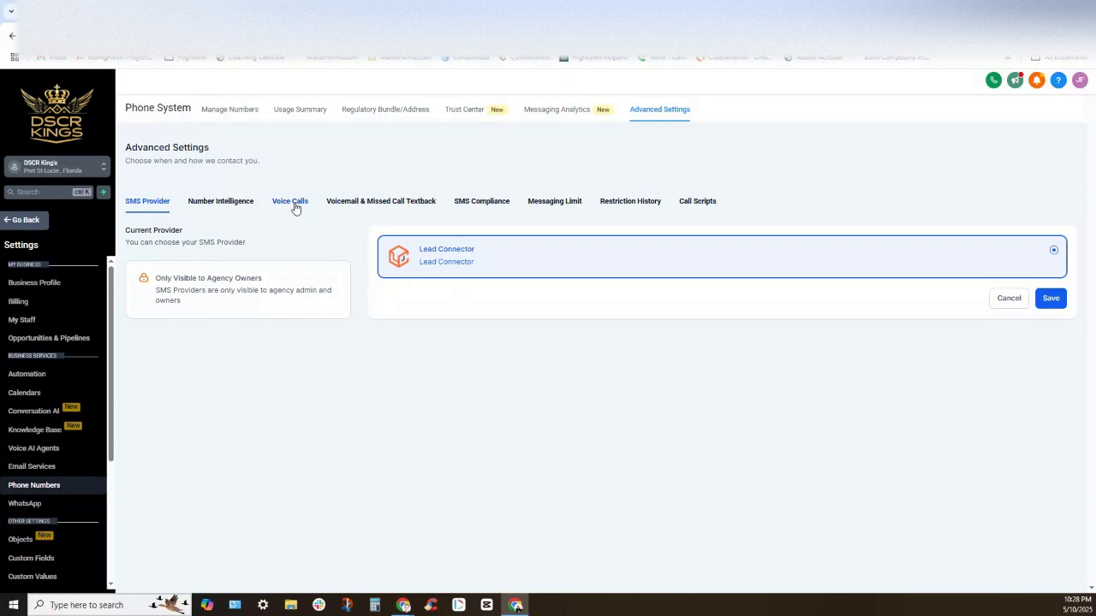
Under Voice Calls > Inbound Call, turn off business phone forwarding and ringing the assigned user
left_click(289, 201)
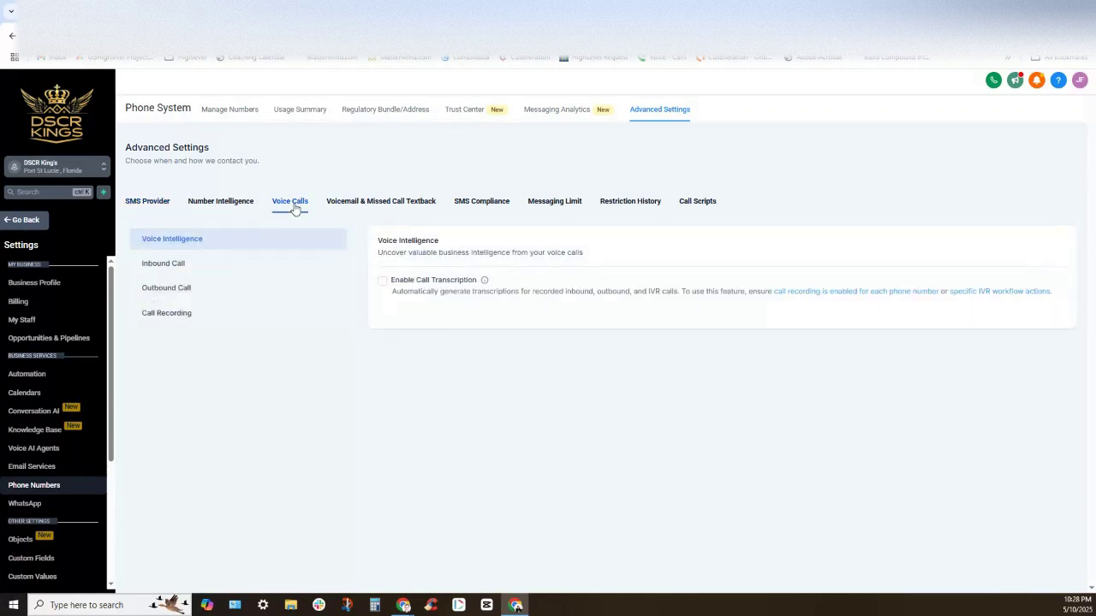
mouse_move(141, 270)
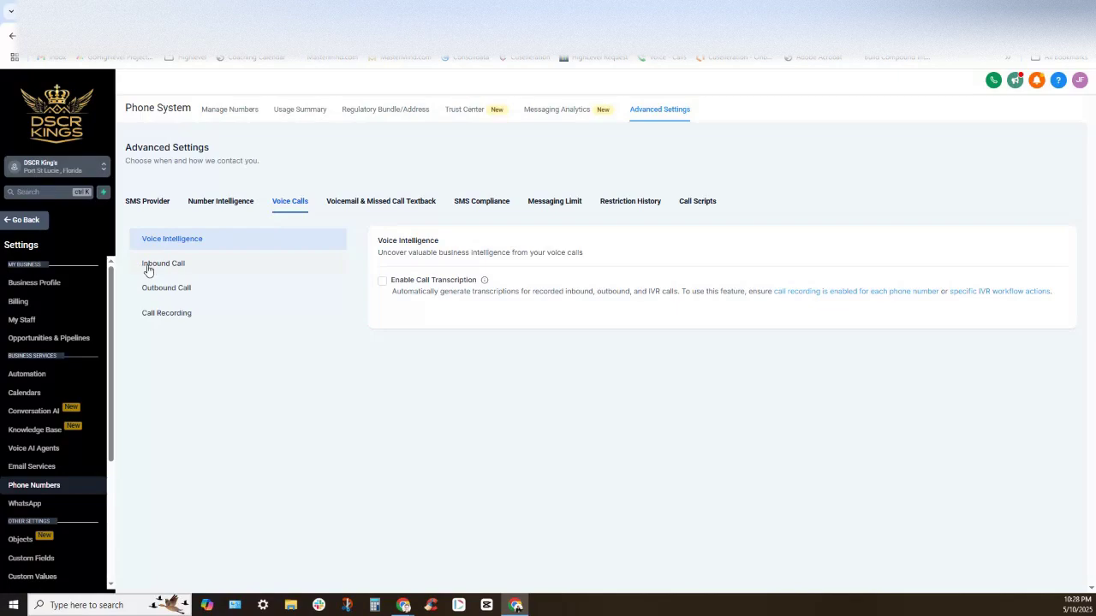
left_click(163, 262)
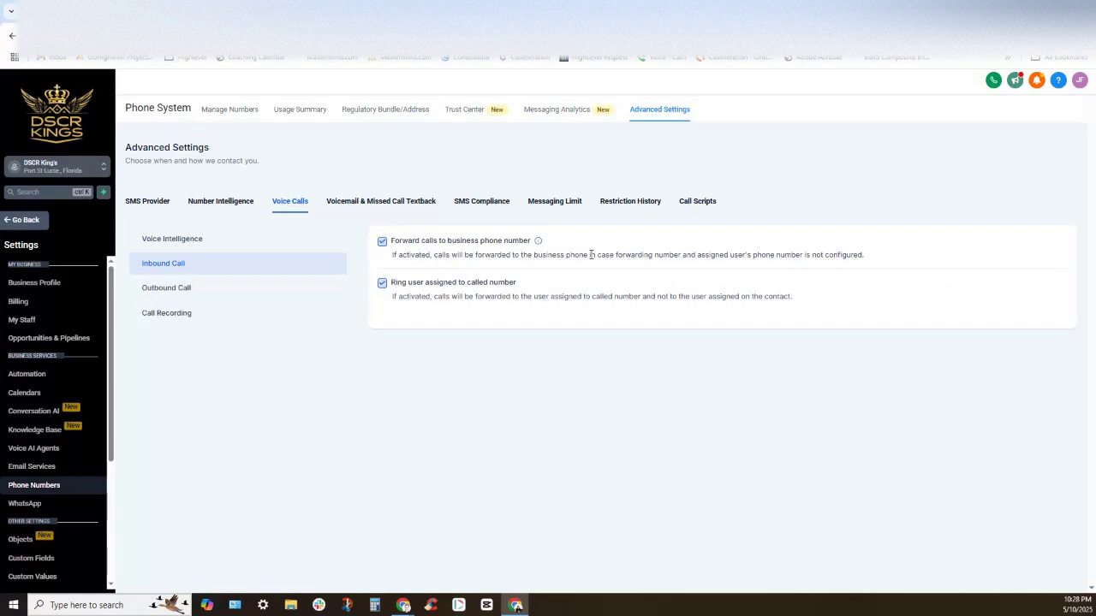
mouse_move(707, 264)
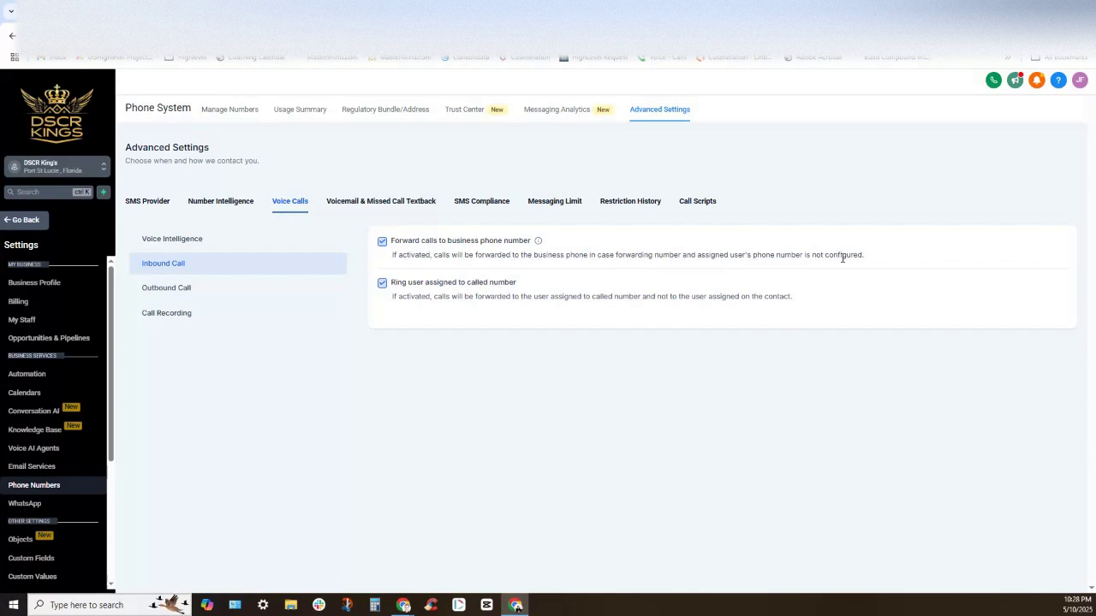
triple_click(628, 254)
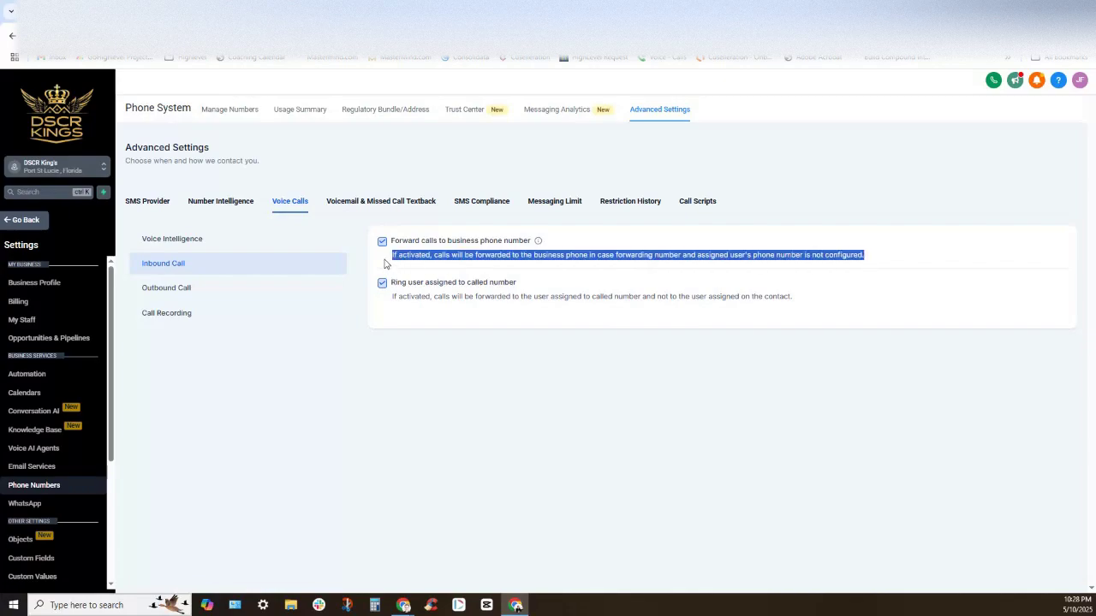
mouse_move(439, 271)
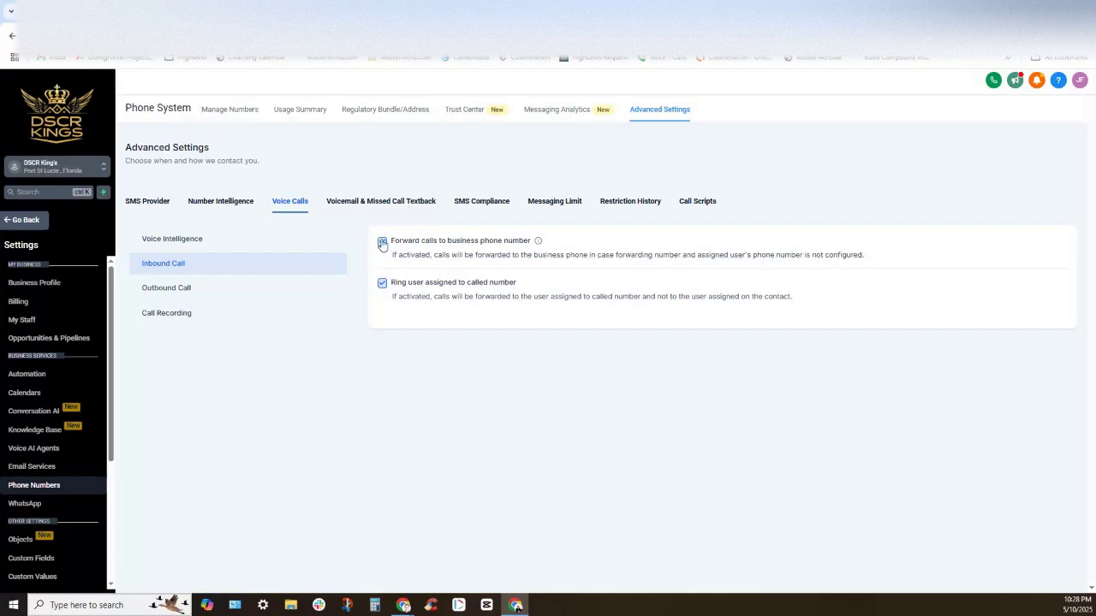
left_click(381, 242)
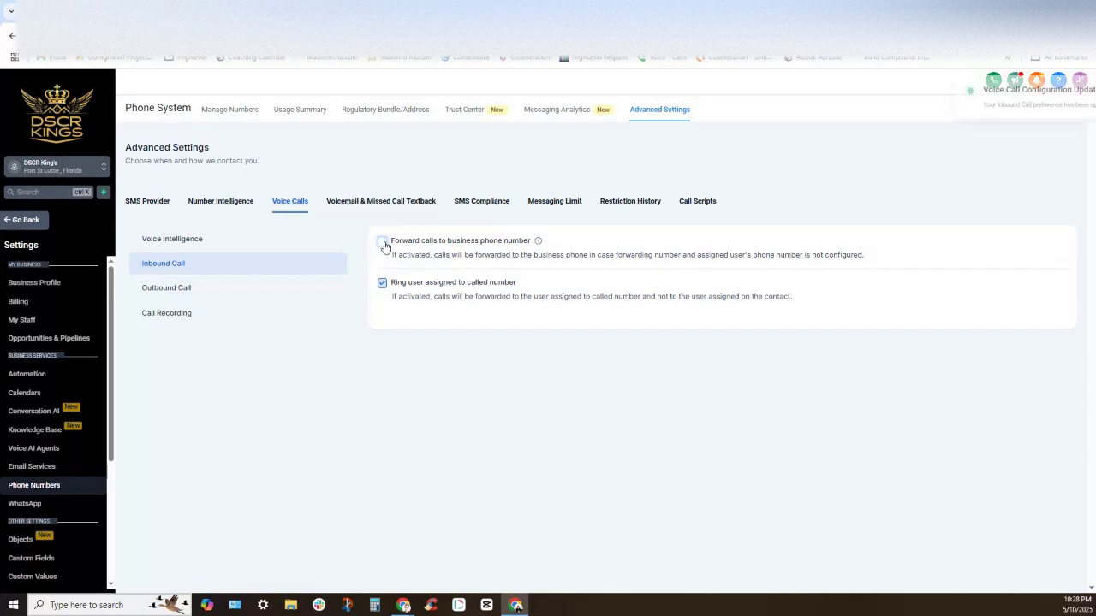
left_click(383, 241)
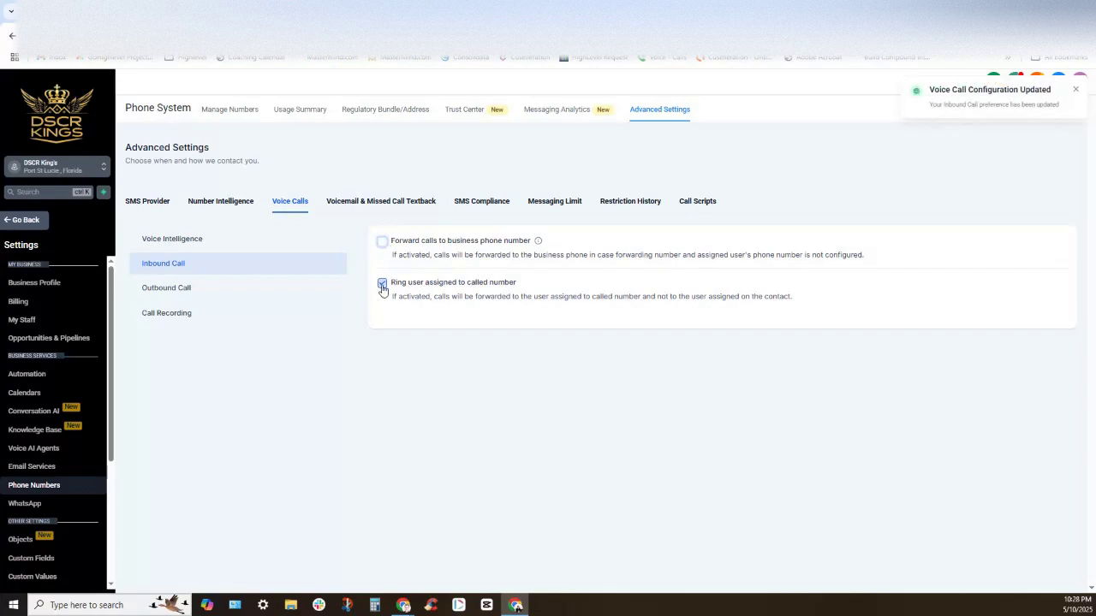
left_click(382, 284)
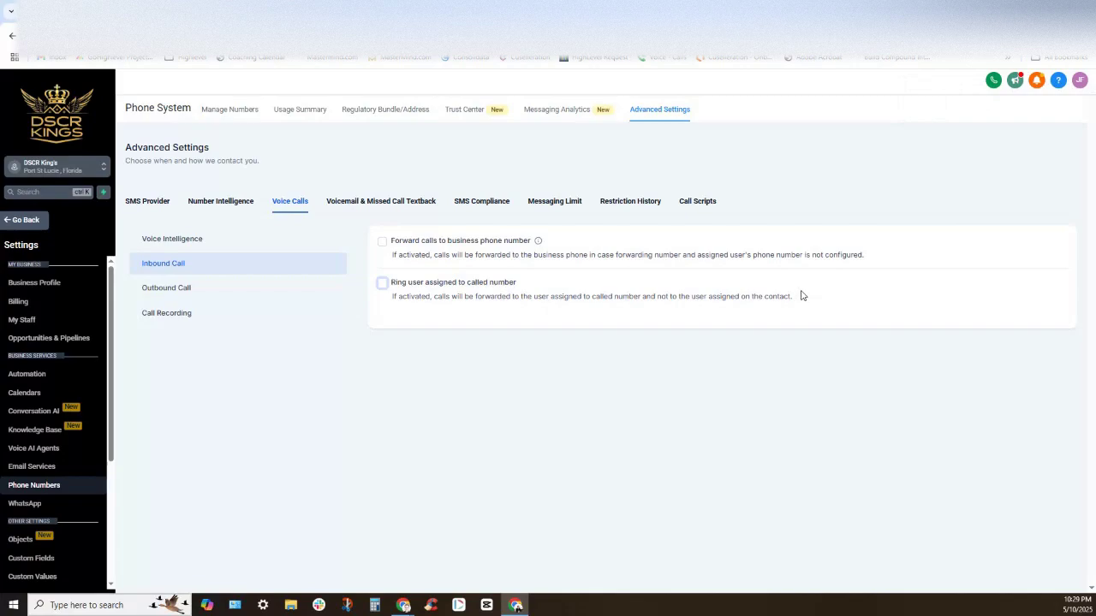
mouse_move(808, 303)
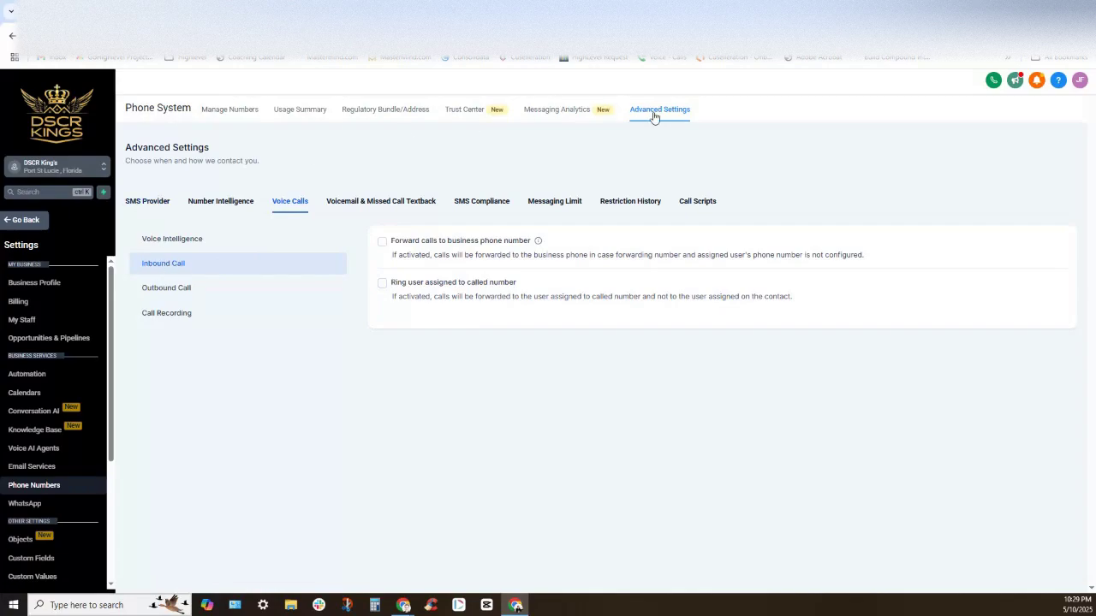
mouse_move(275, 213)
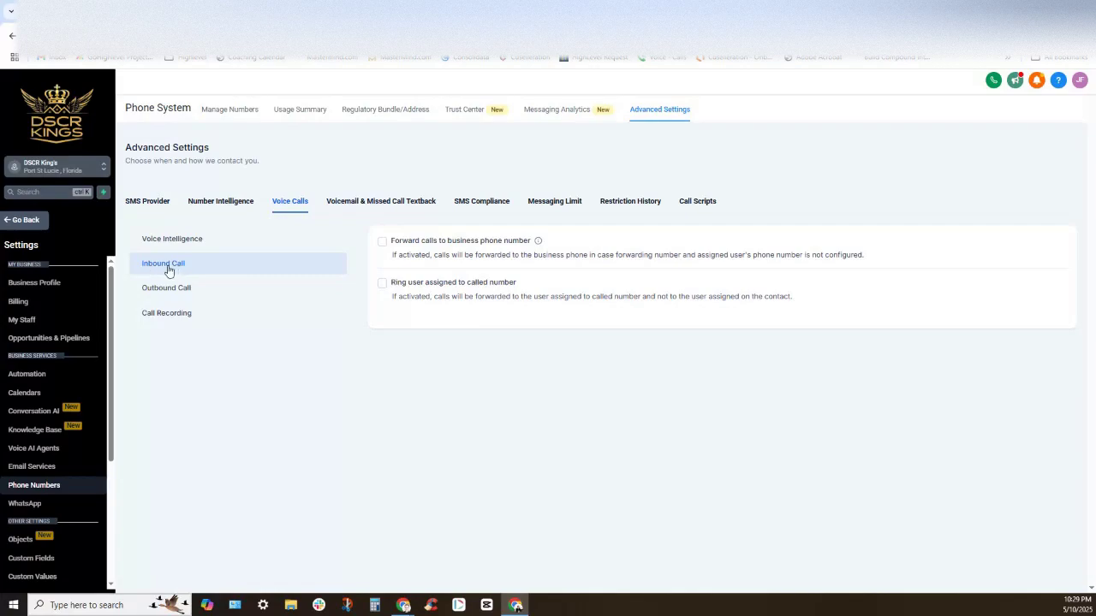
mouse_move(263, 271)
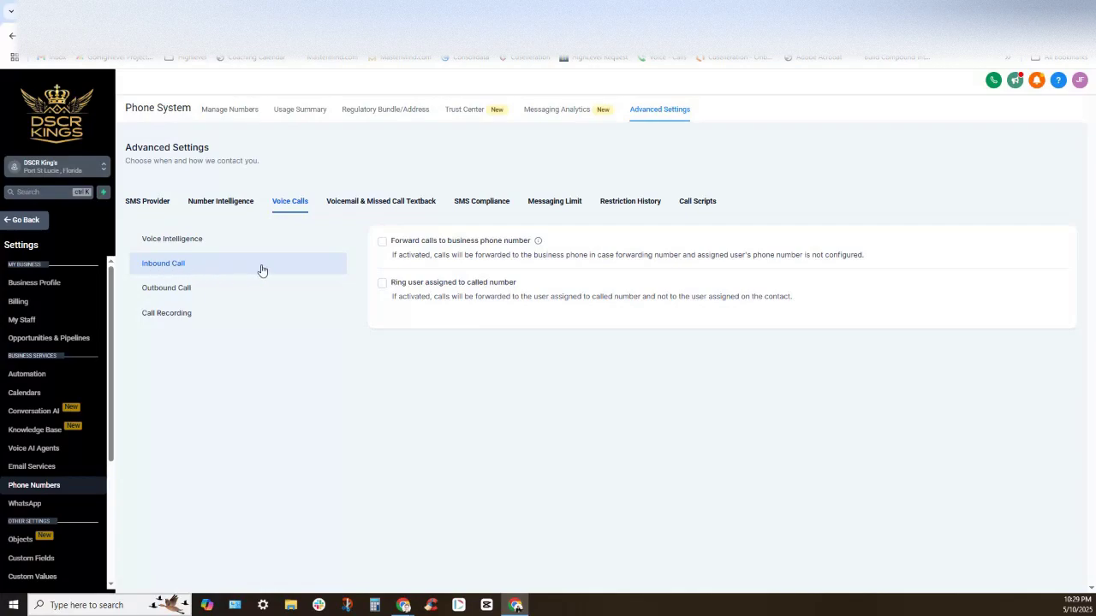
mouse_move(333, 279)
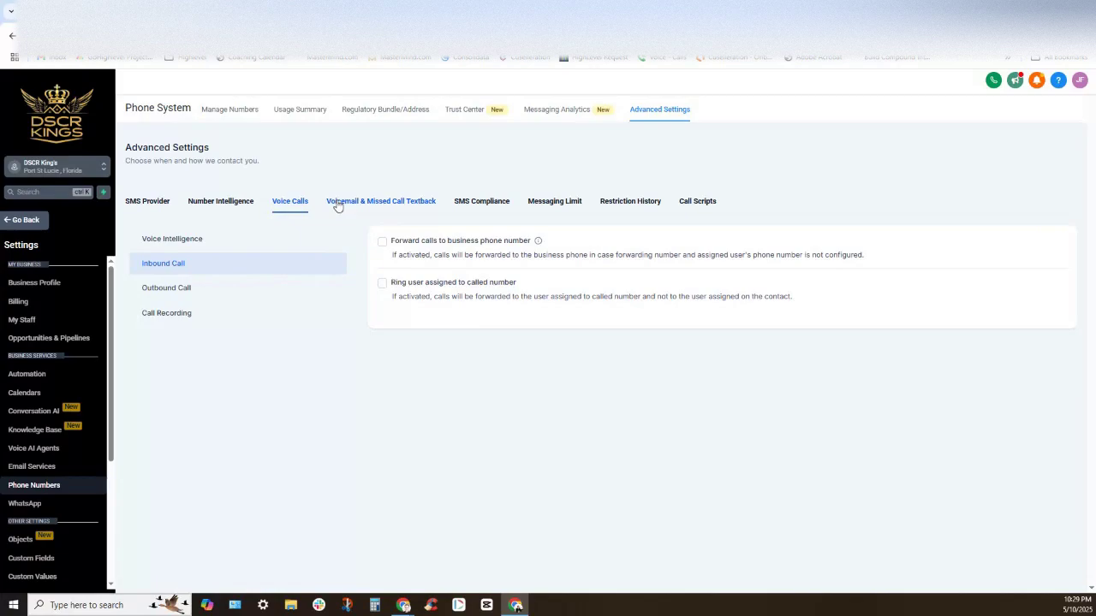
Set the Incoming Call Timeout slider to 10 seconds and save the call settings
left_click(380, 201)
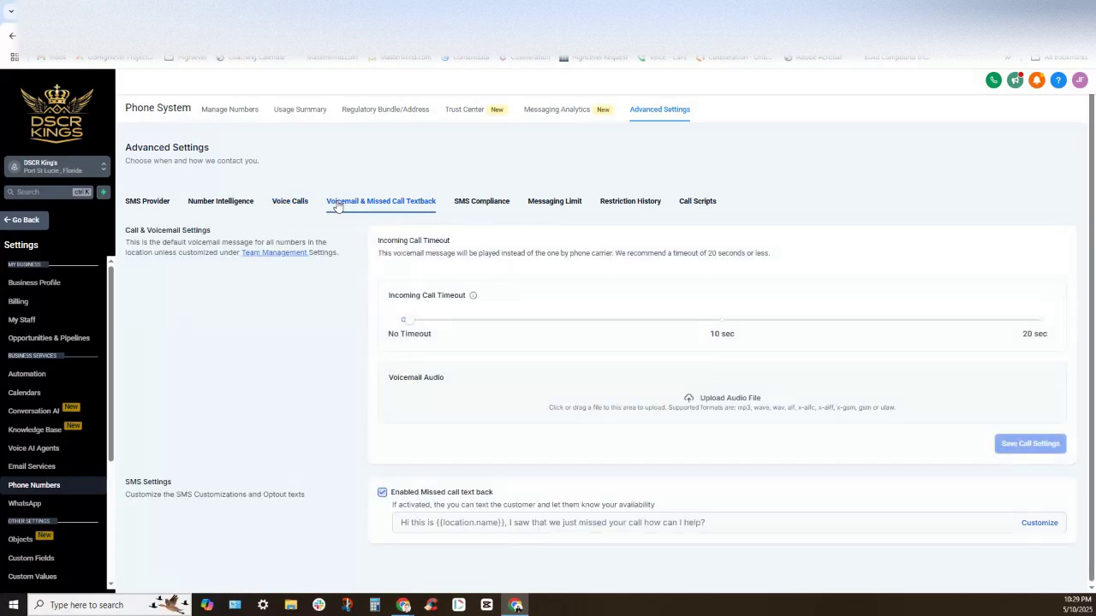
mouse_move(390, 211)
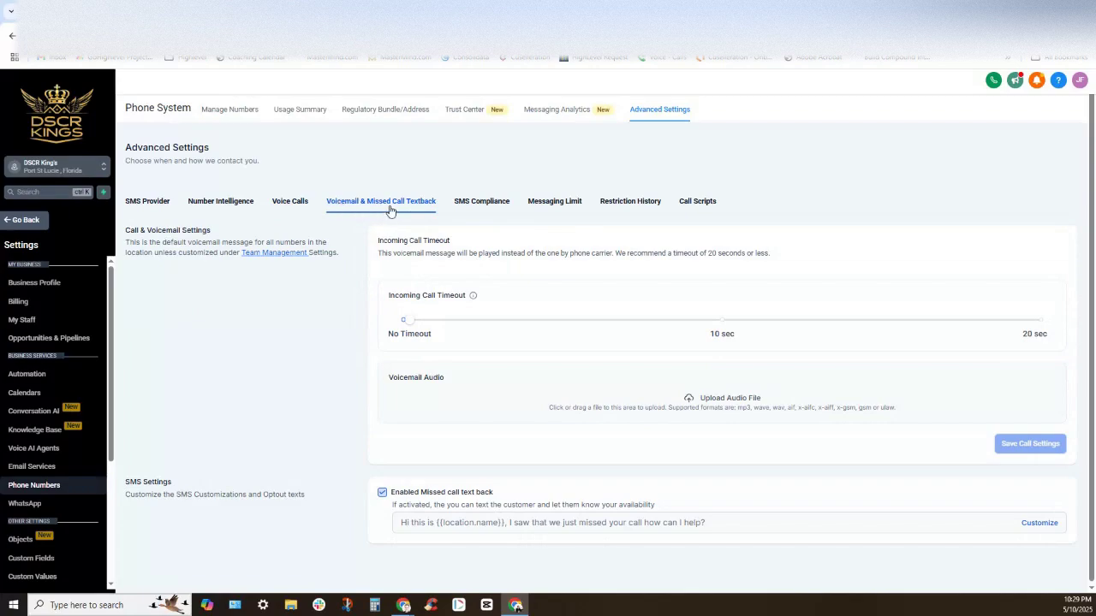
mouse_move(415, 308)
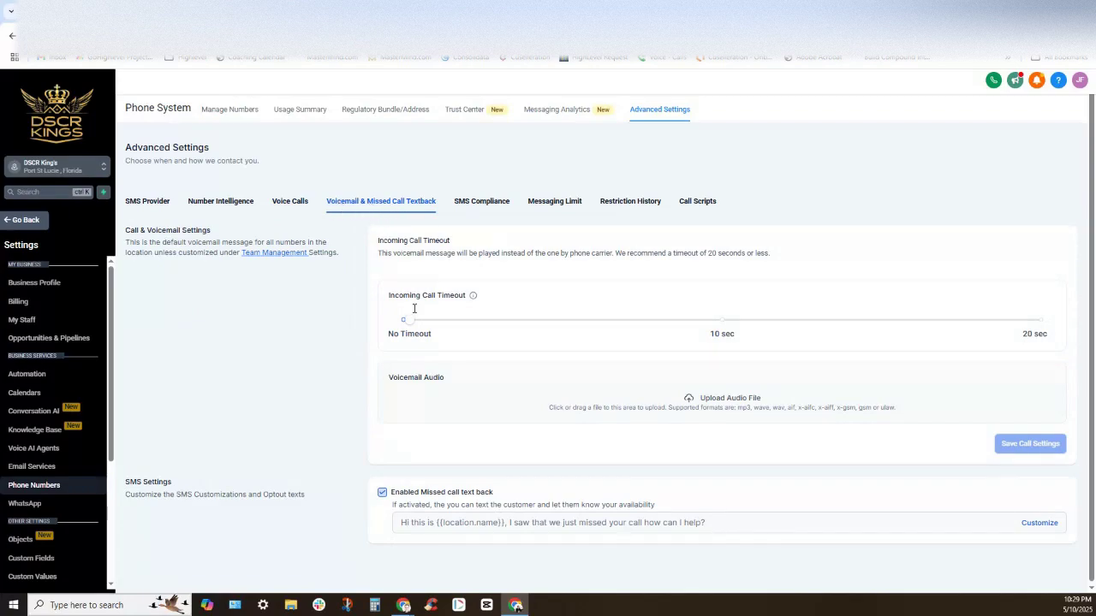
left_click_drag(403, 319, 713, 319)
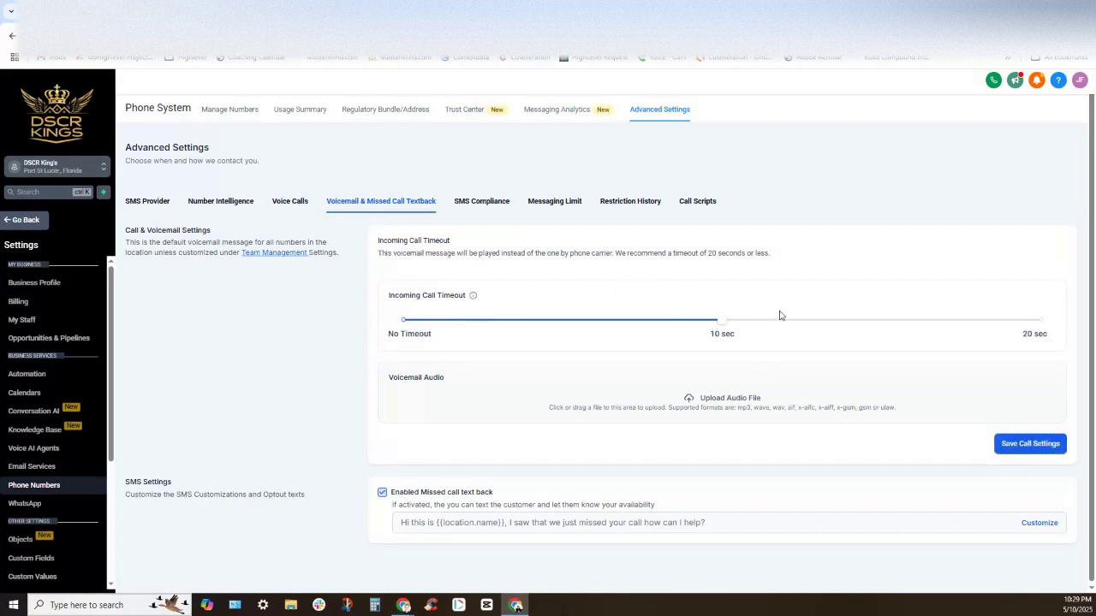
mouse_move(670, 395)
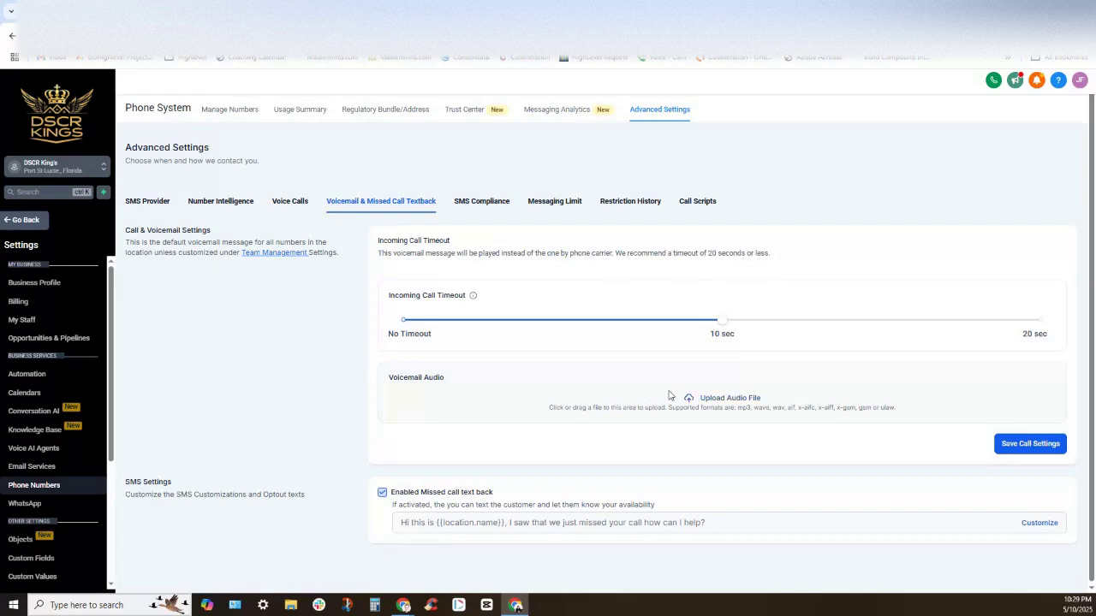
mouse_move(833, 421)
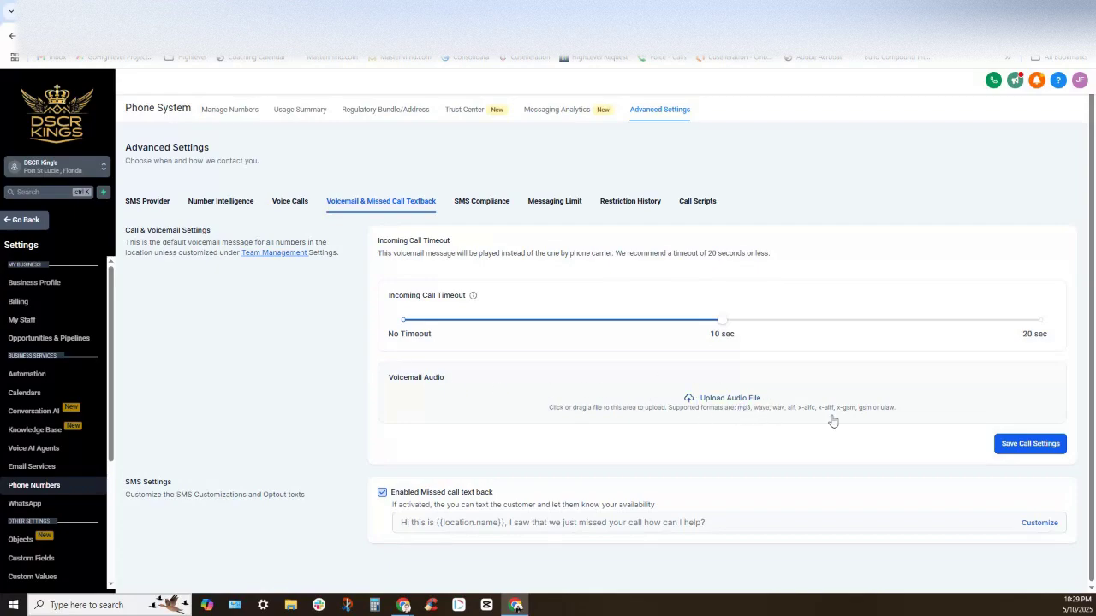
left_click(1029, 443)
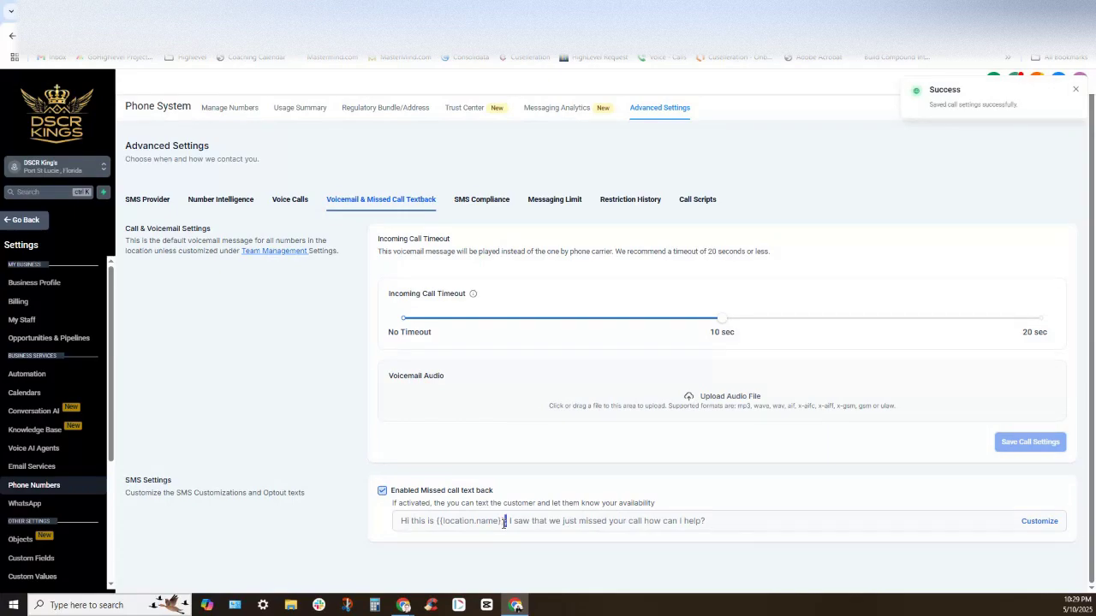
double_click(452, 520)
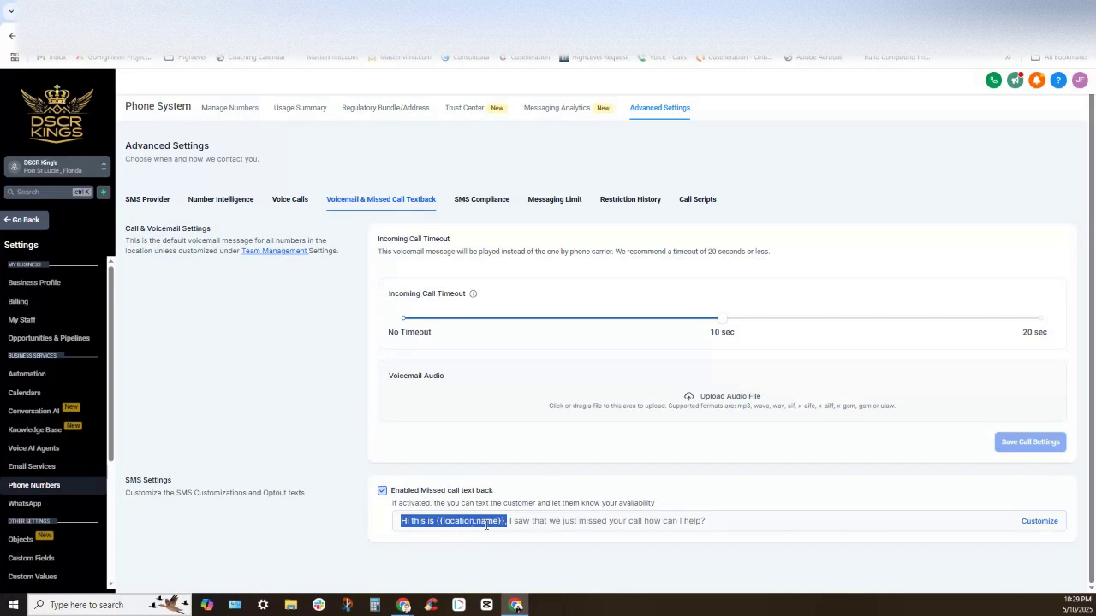
mouse_move(777, 527)
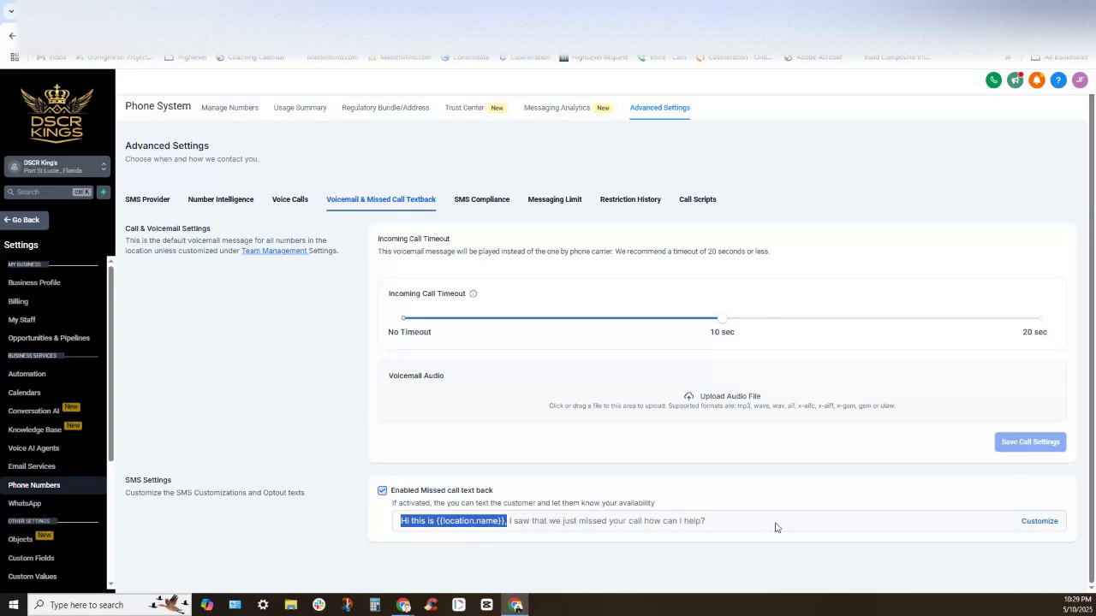
Replace {{location.name}} with {{user.name}} in the missed call text back message and save
left_click(1040, 520)
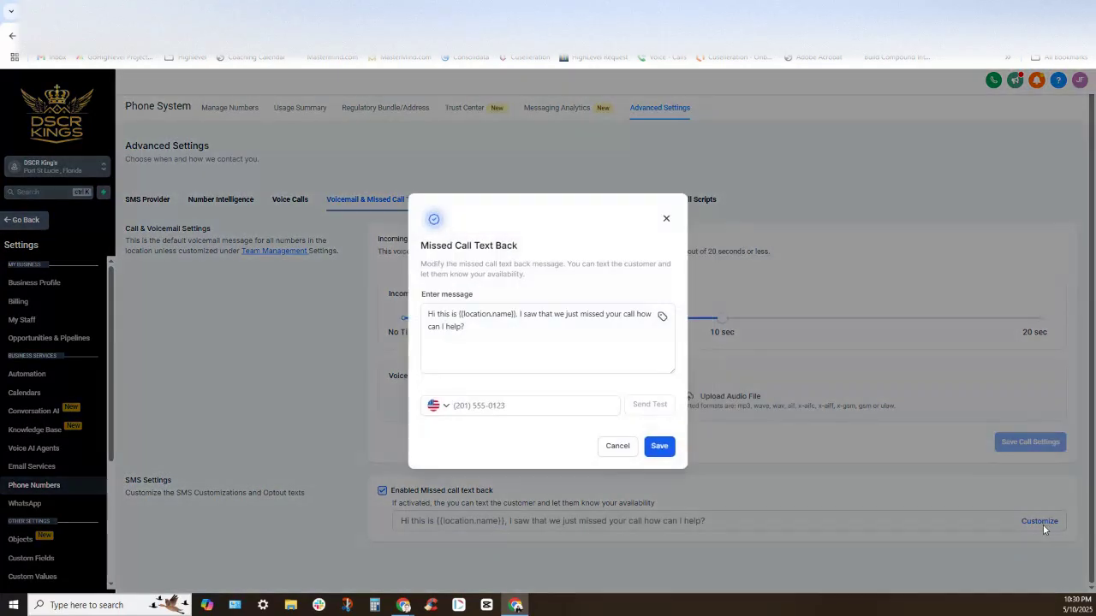
double_click(490, 314)
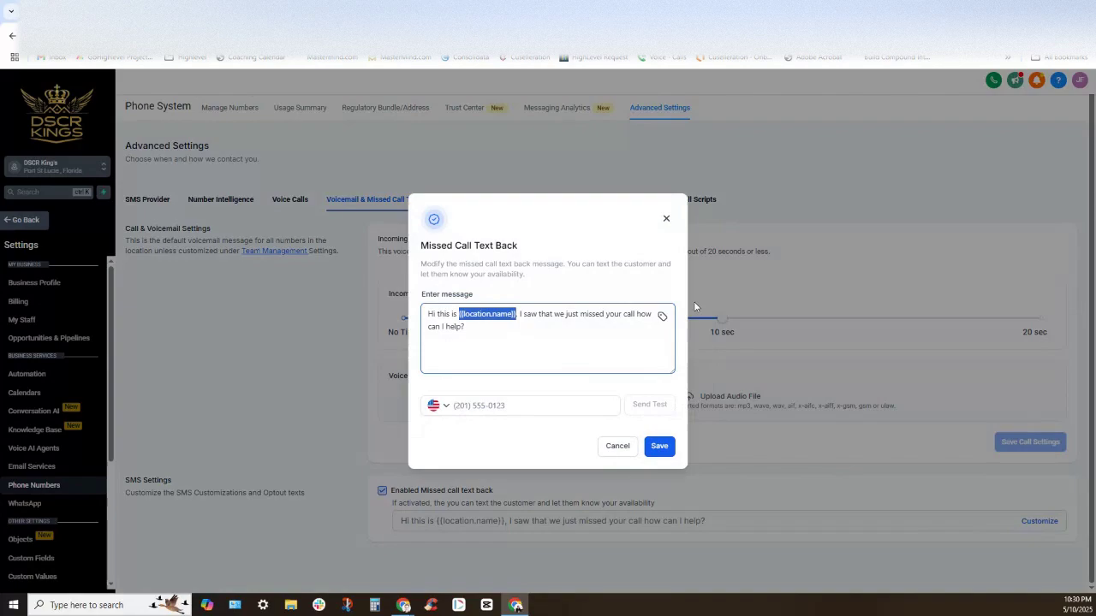
left_click(661, 316)
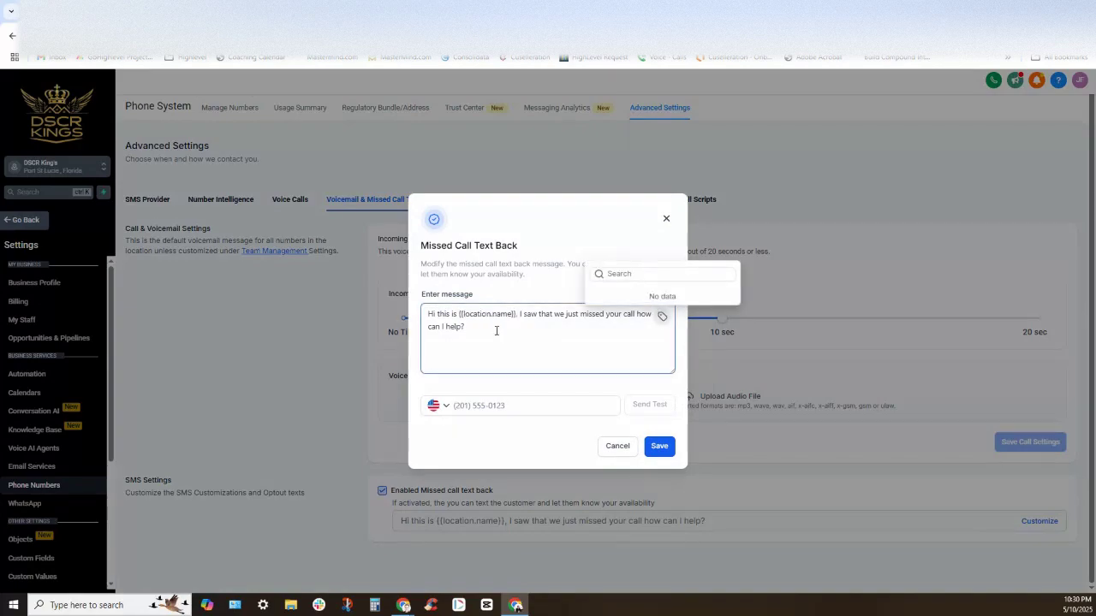
double_click(485, 313)
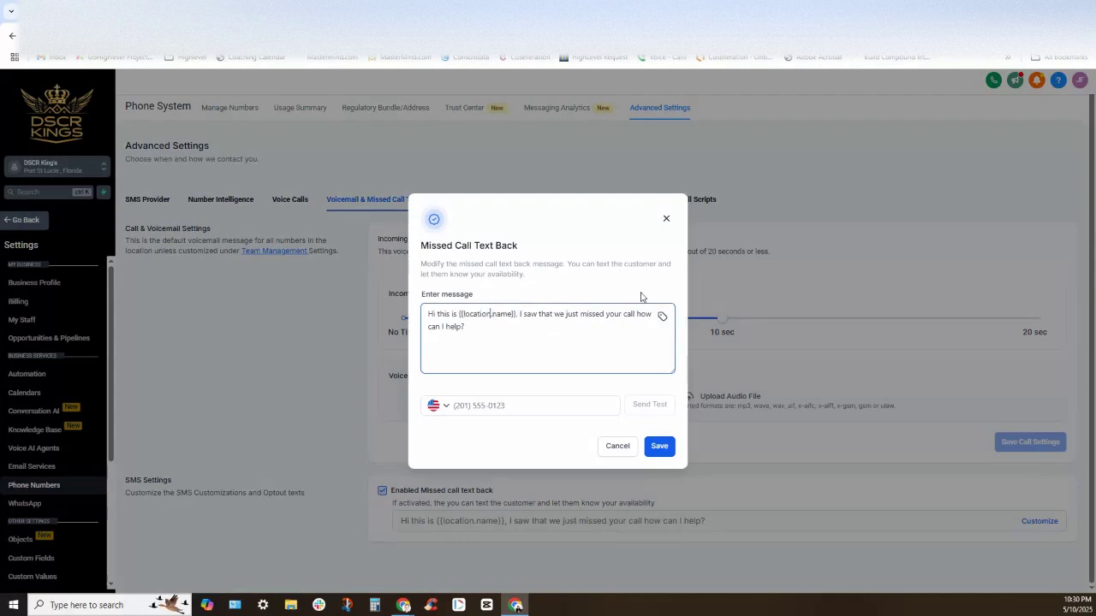
type("{{name}}")
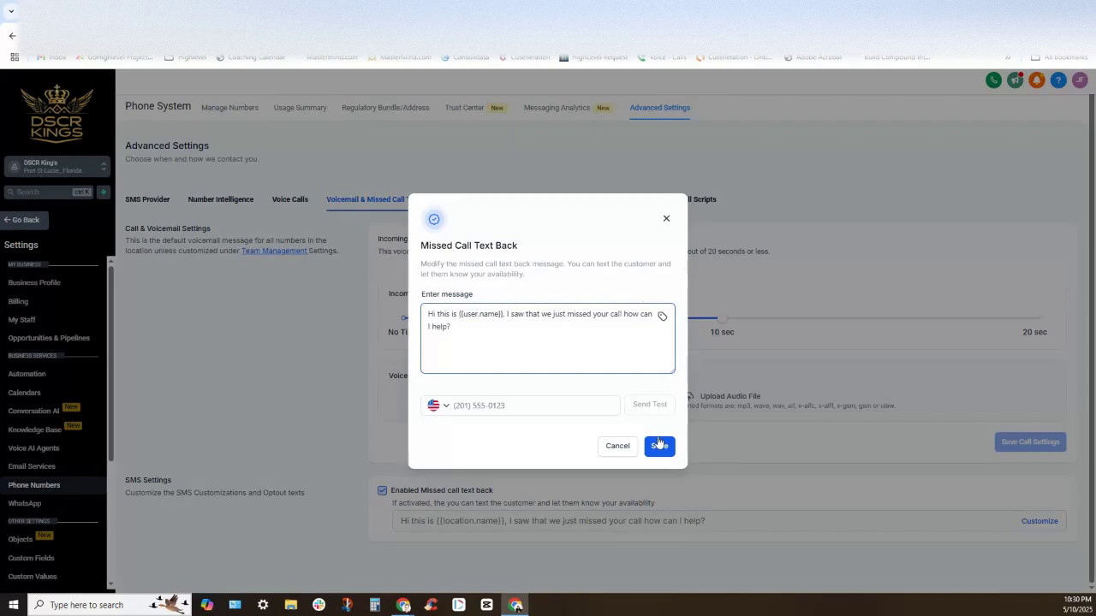
left_click(659, 446)
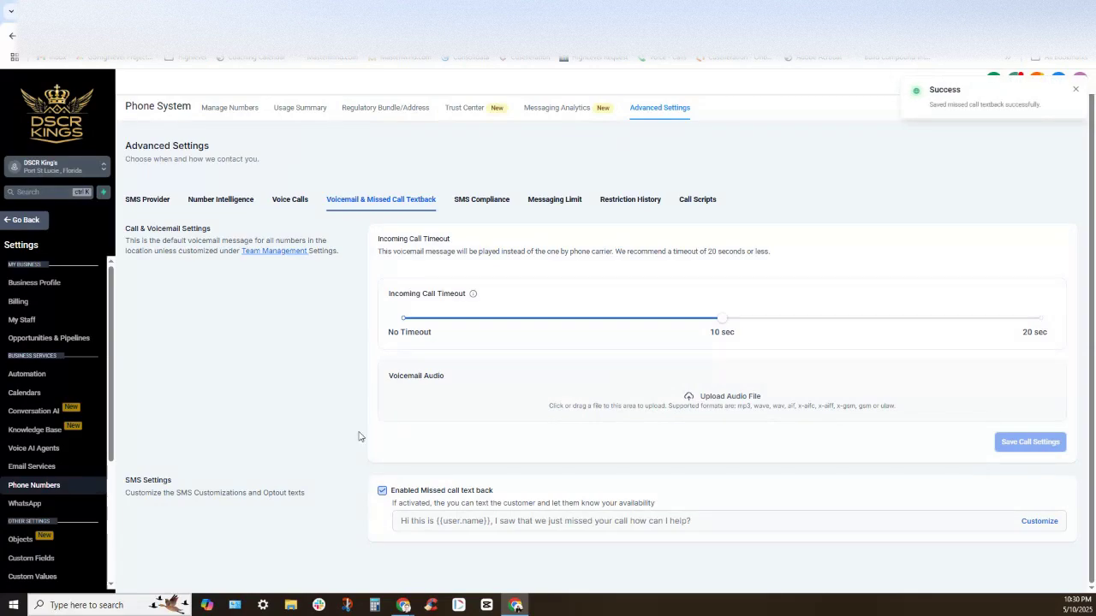
mouse_move(578, 417)
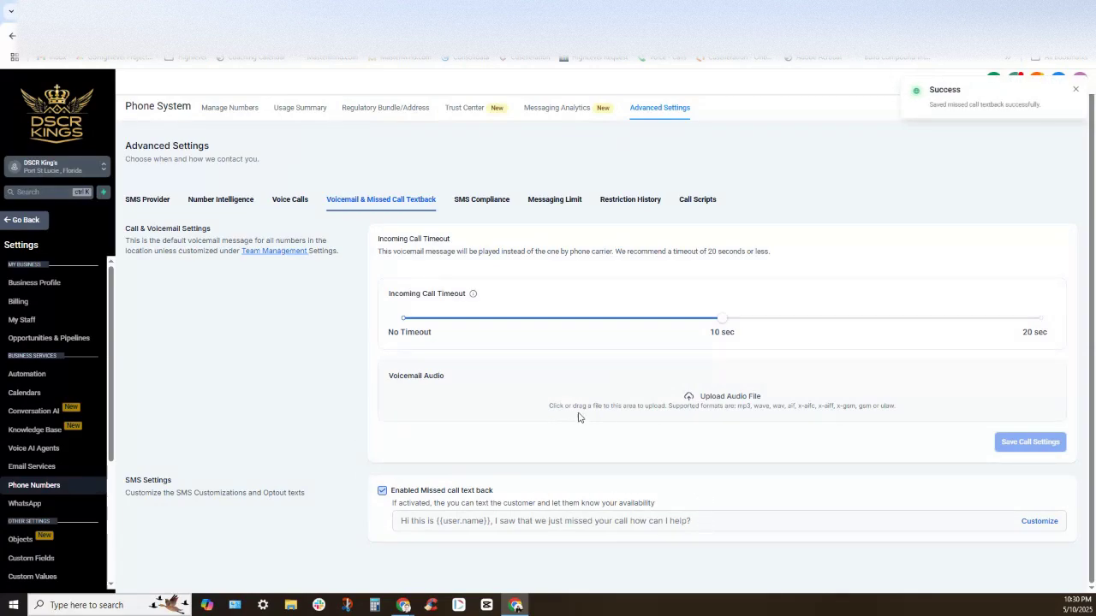
mouse_move(599, 419)
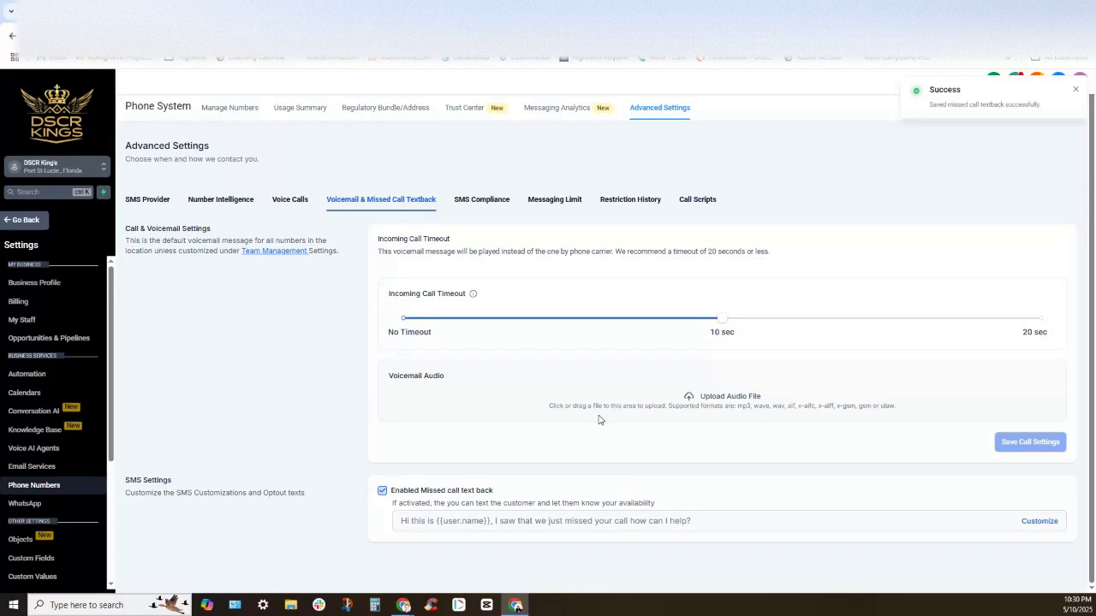
mouse_move(630, 199)
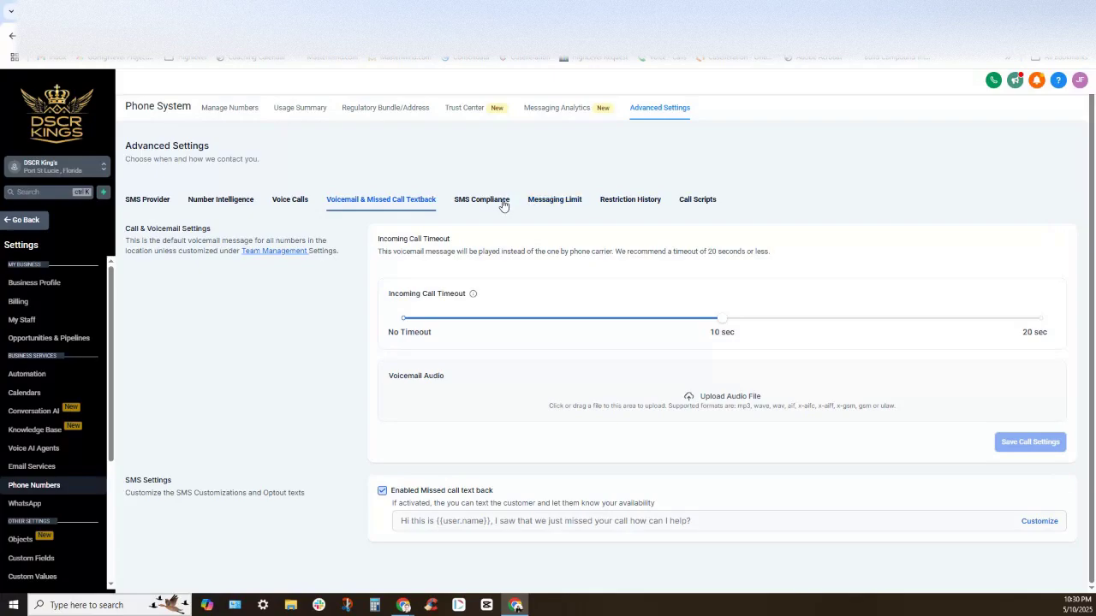
Review the SMS Compliance opt-out message and open the sender information customization
left_click(481, 201)
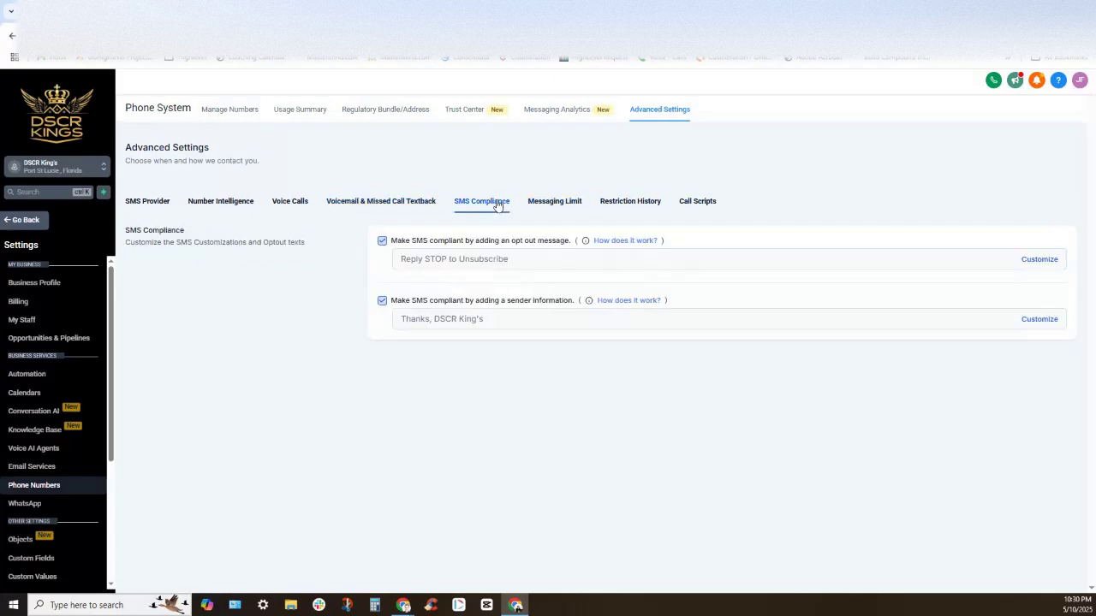
mouse_move(419, 283)
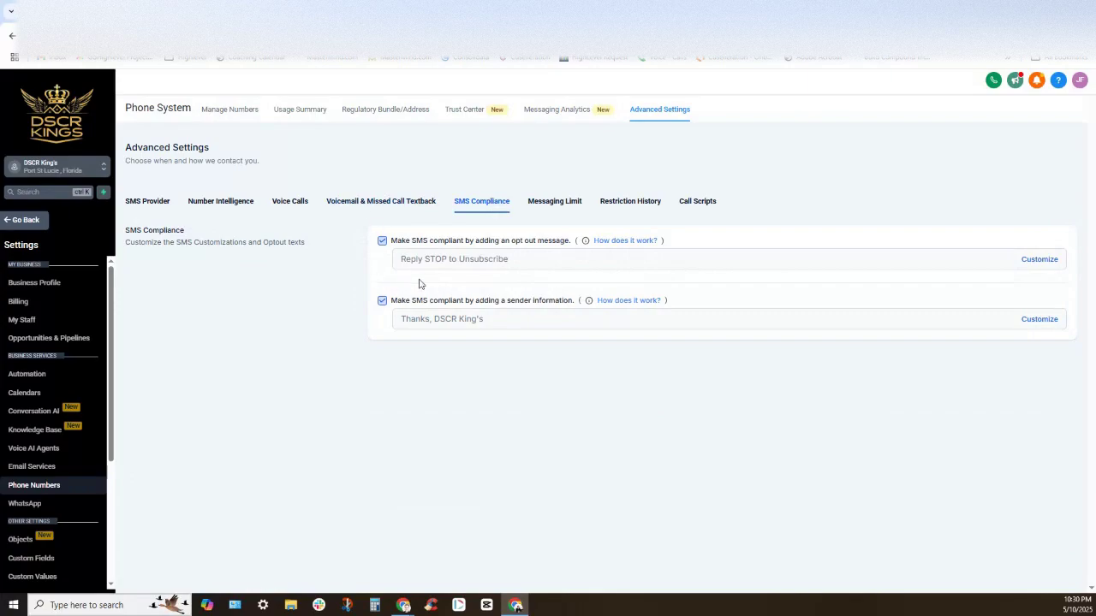
mouse_move(897, 258)
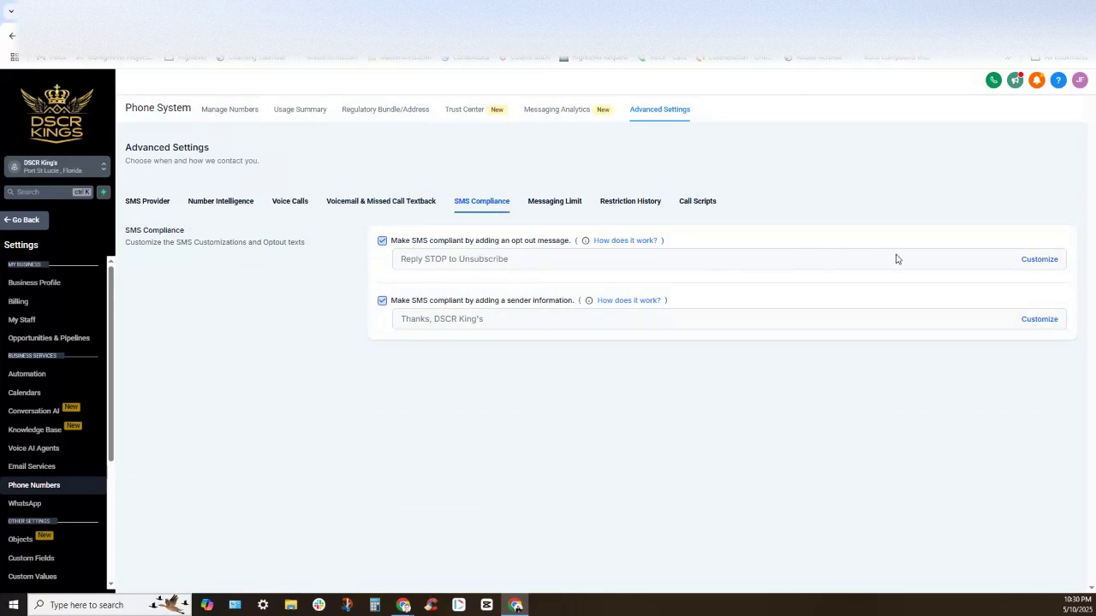
mouse_move(1038, 260)
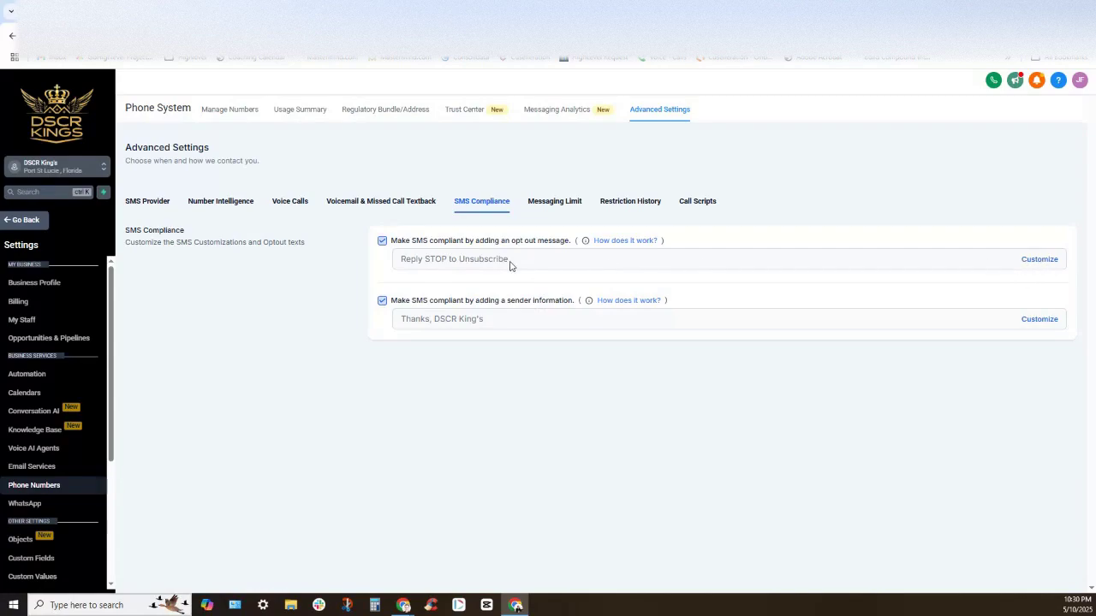
double_click(454, 258)
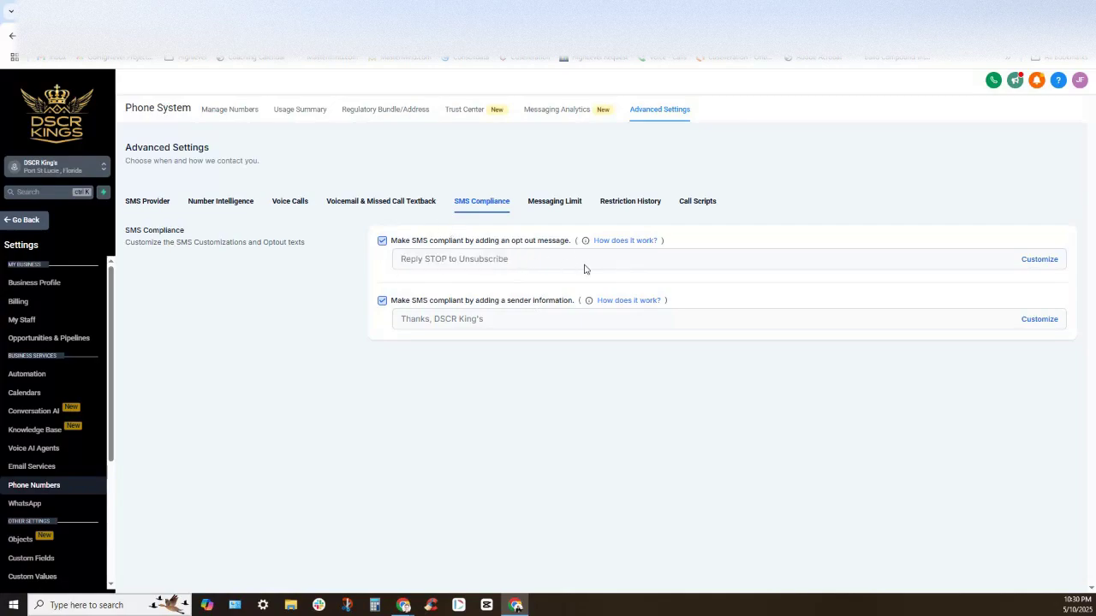
mouse_move(440, 269)
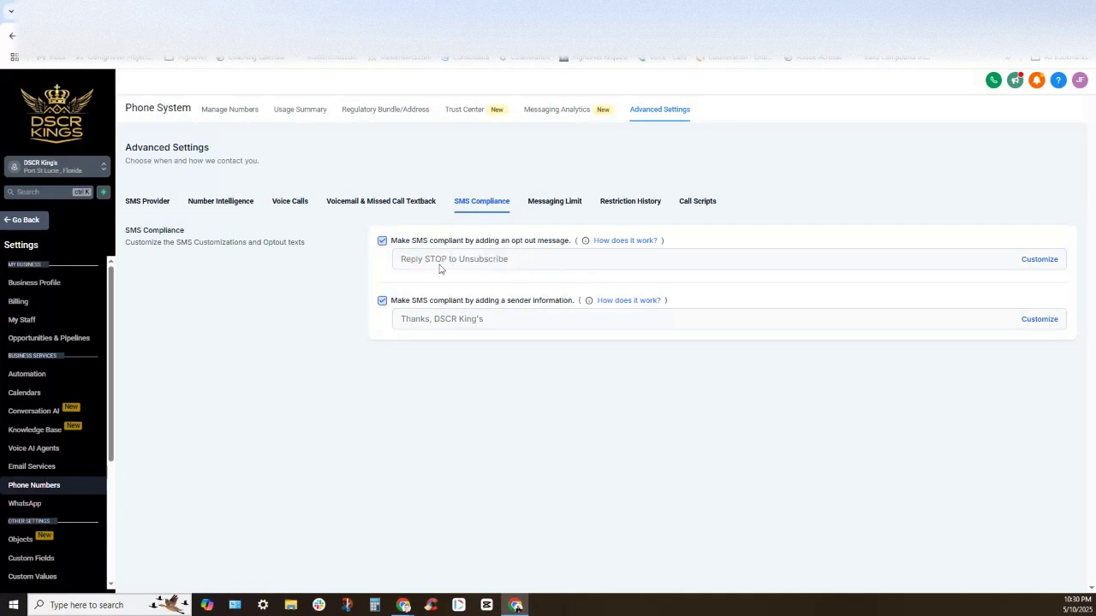
mouse_move(512, 267)
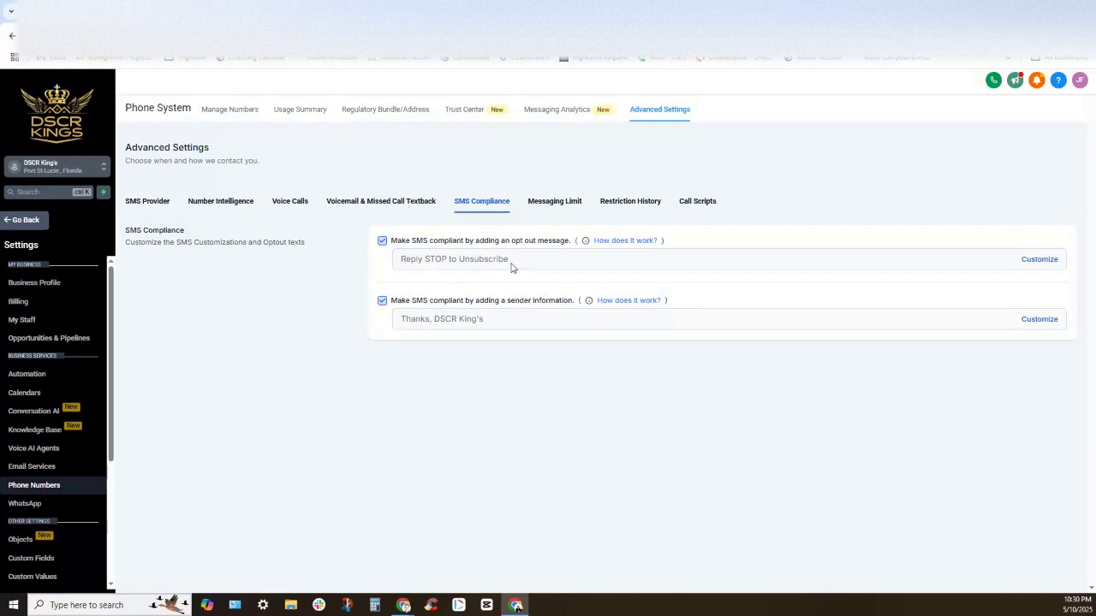
mouse_move(892, 325)
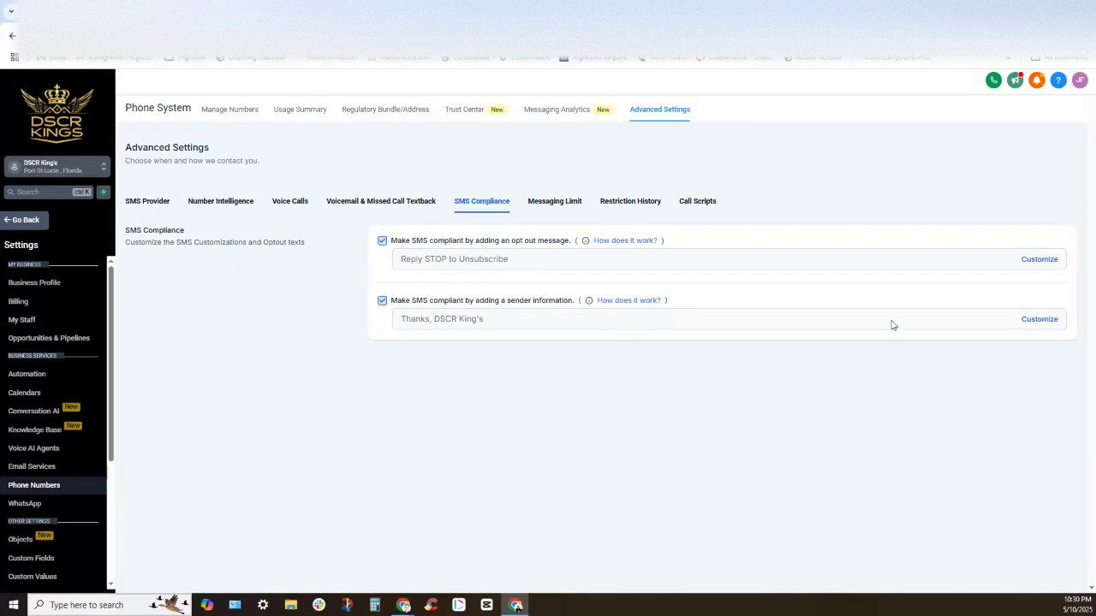
mouse_move(1033, 328)
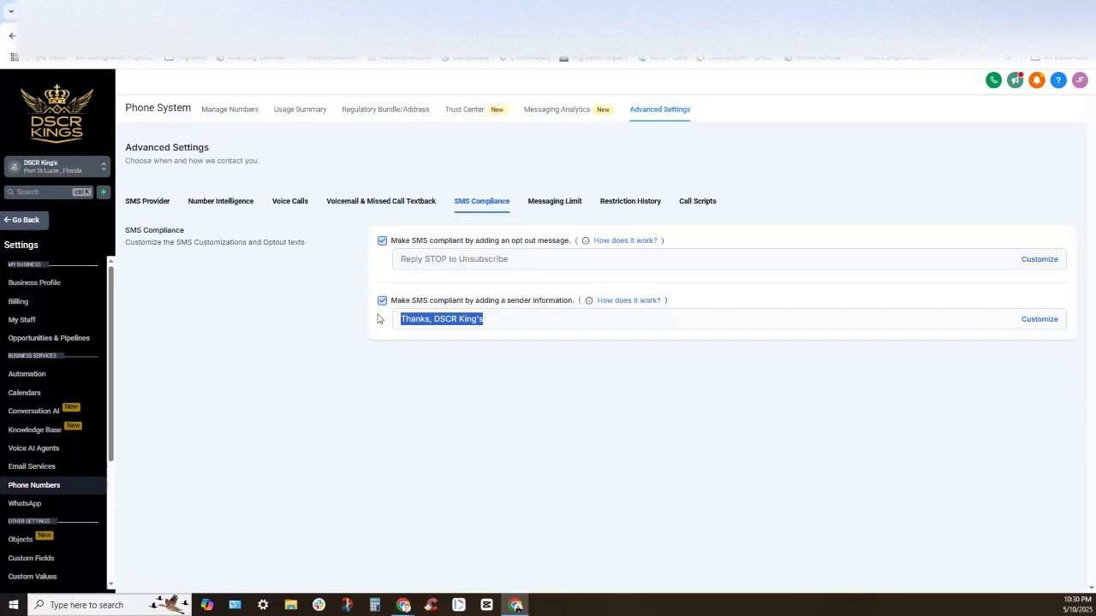
mouse_move(47, 165)
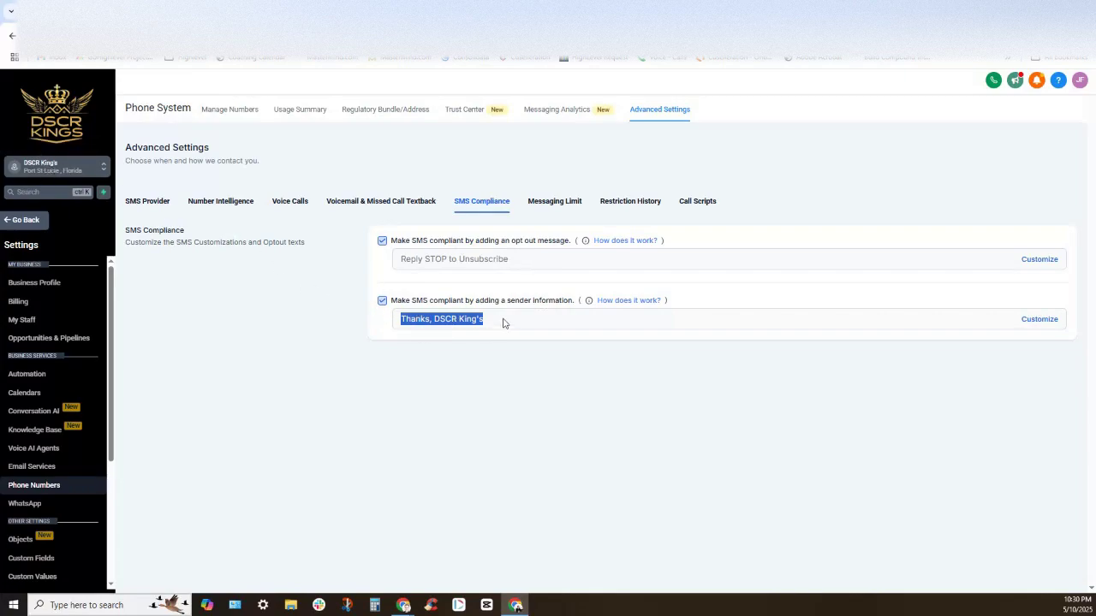
left_click(1039, 318)
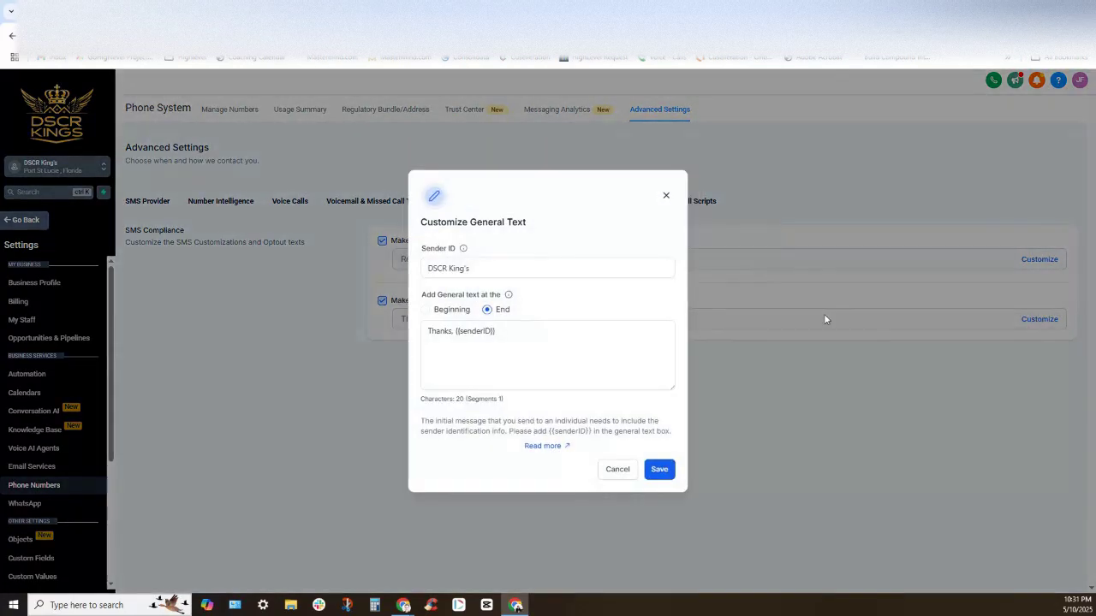
Inspect the Sender ID and general text, then close the dialog without saving
triple_click(548, 268)
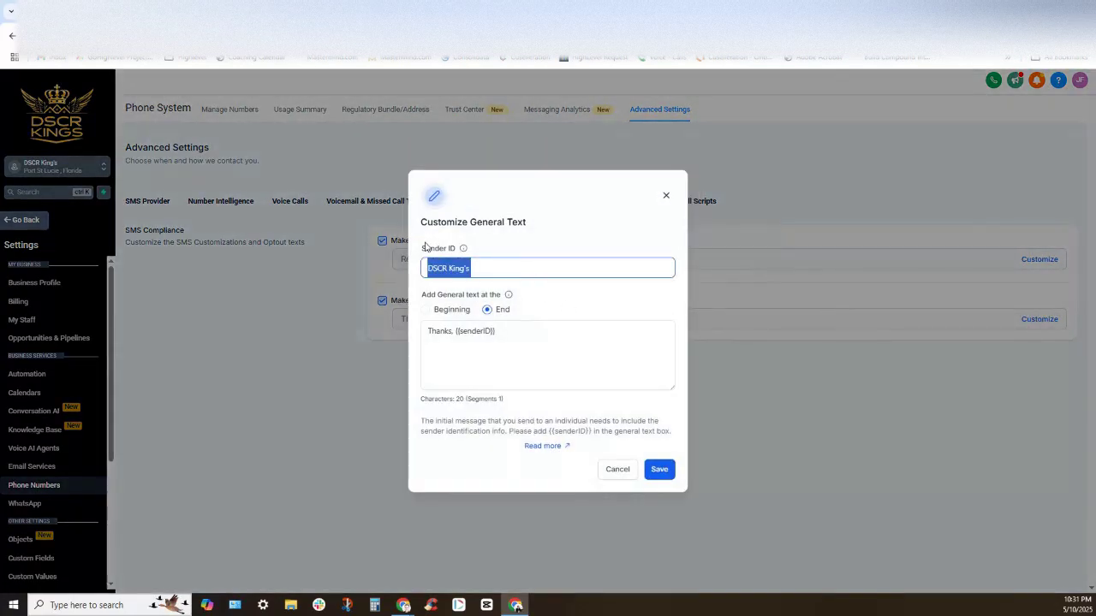
mouse_move(477, 276)
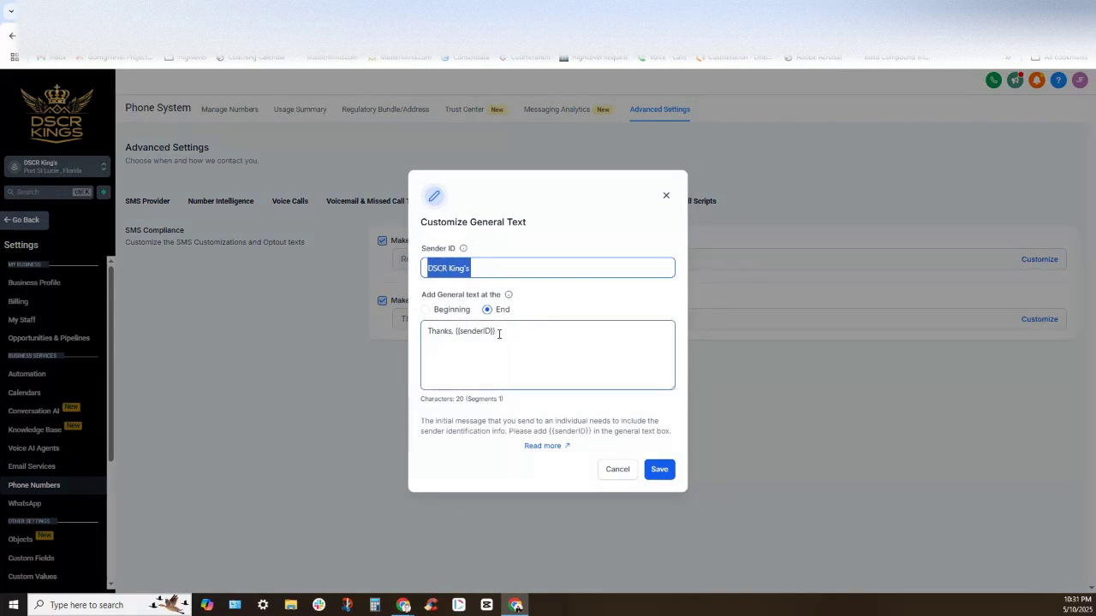
double_click(461, 331)
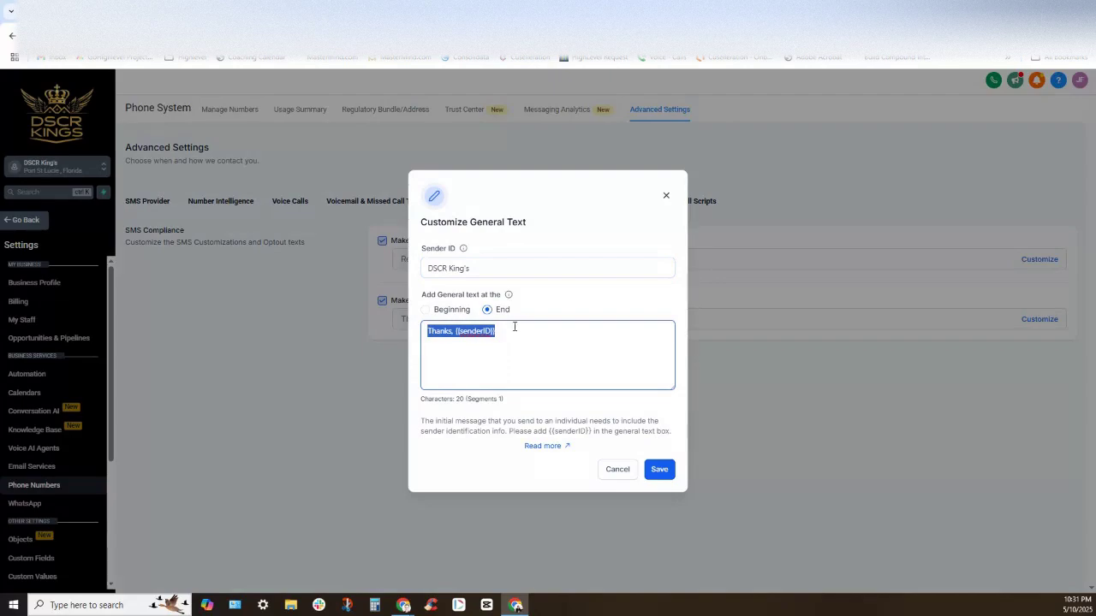
mouse_move(678, 190)
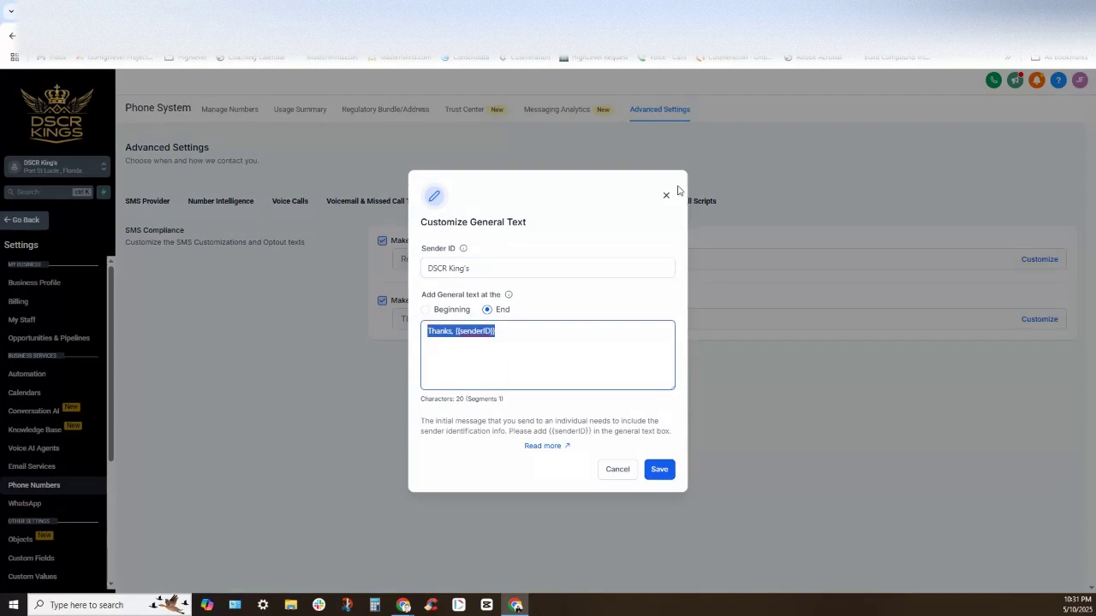
left_click(659, 469)
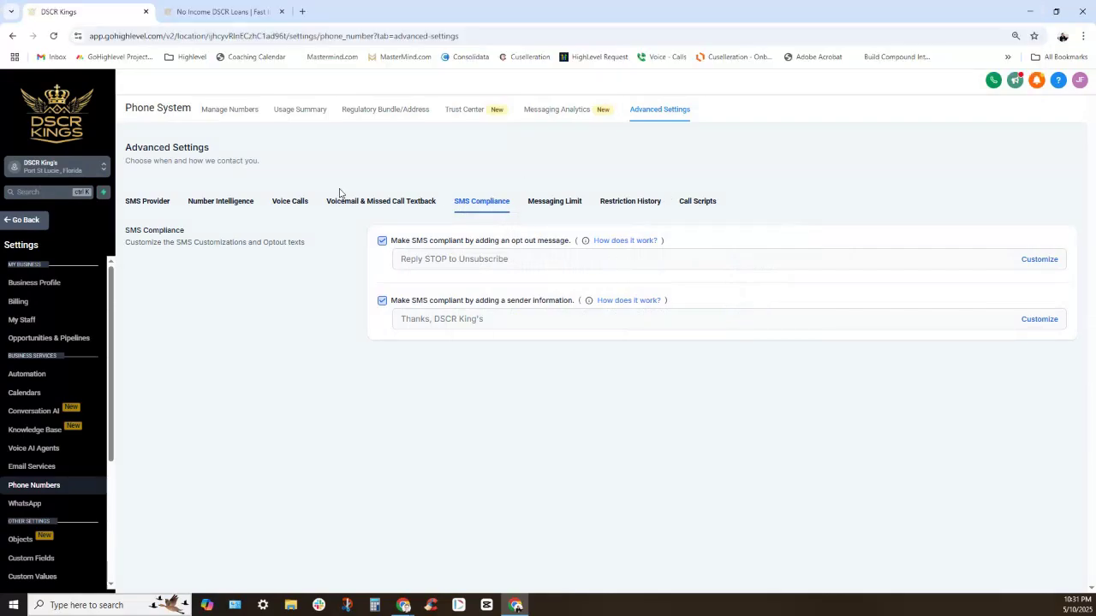
mouse_move(455, 193)
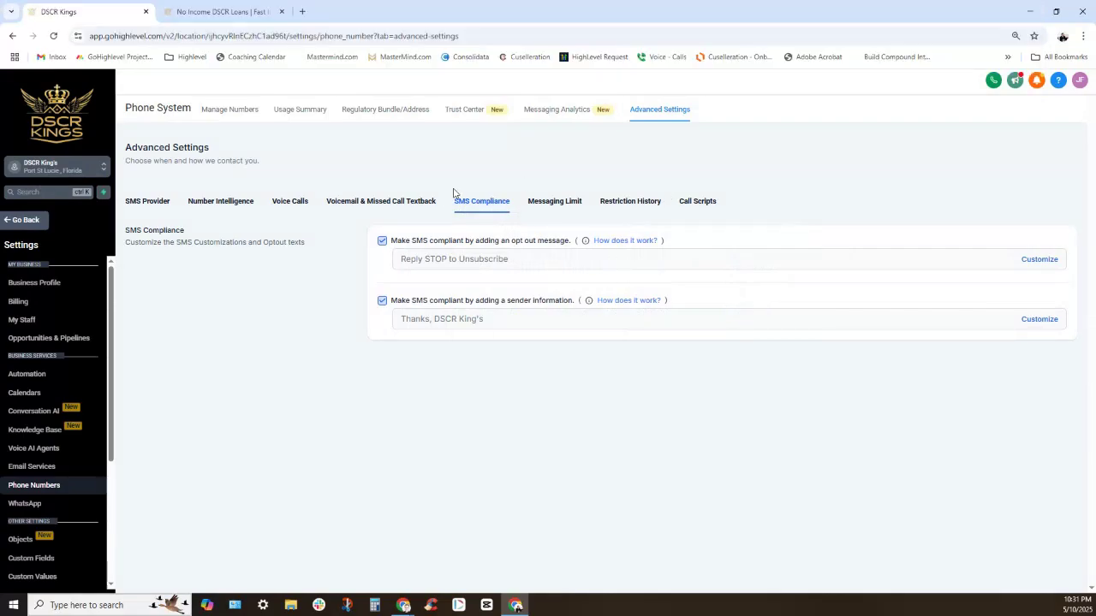
Review the 100-SMS daily limit and the messaging ramp levels on the Messaging Limit tab
left_click(554, 201)
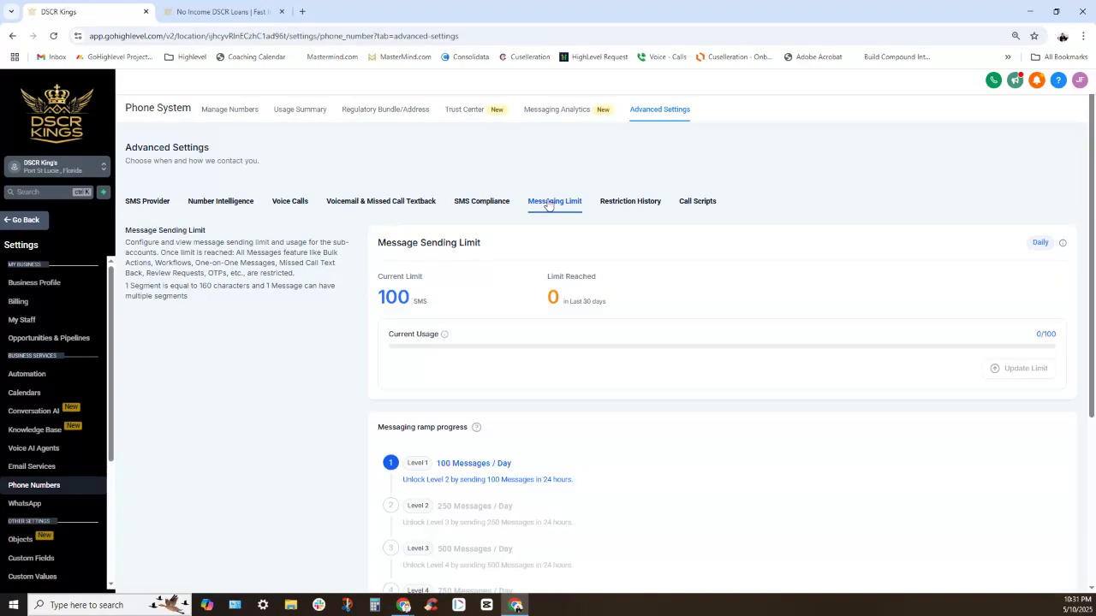
mouse_move(1025, 368)
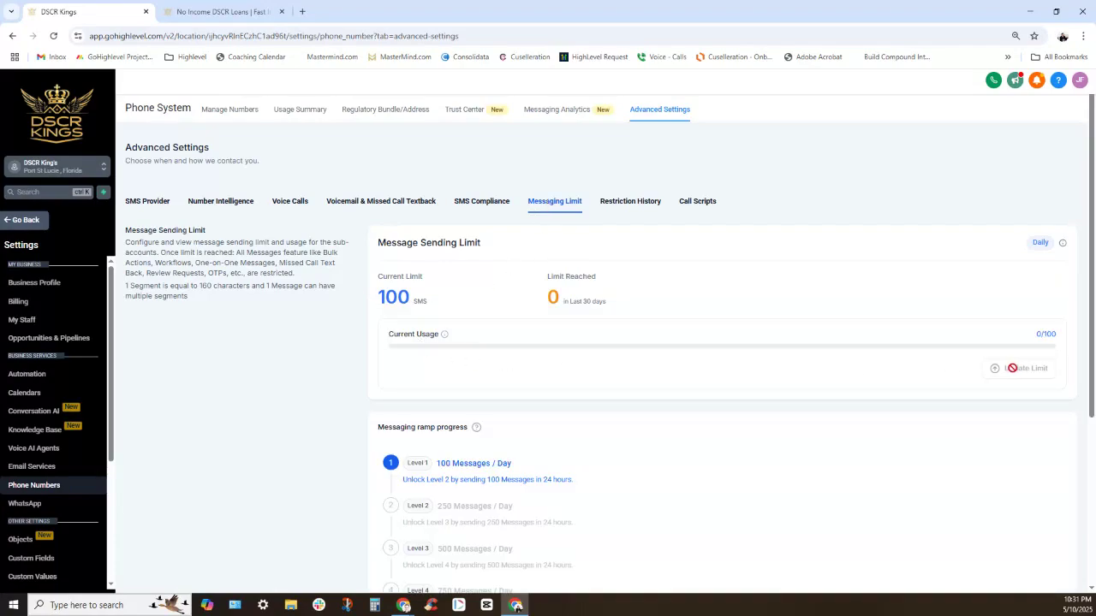
mouse_move(983, 370)
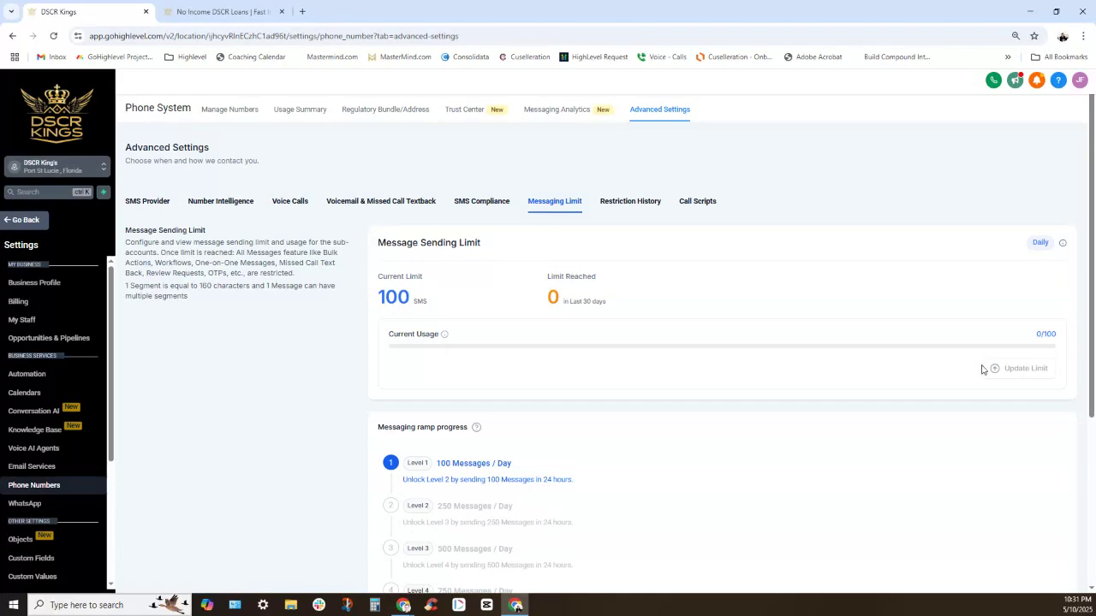
mouse_move(499, 477)
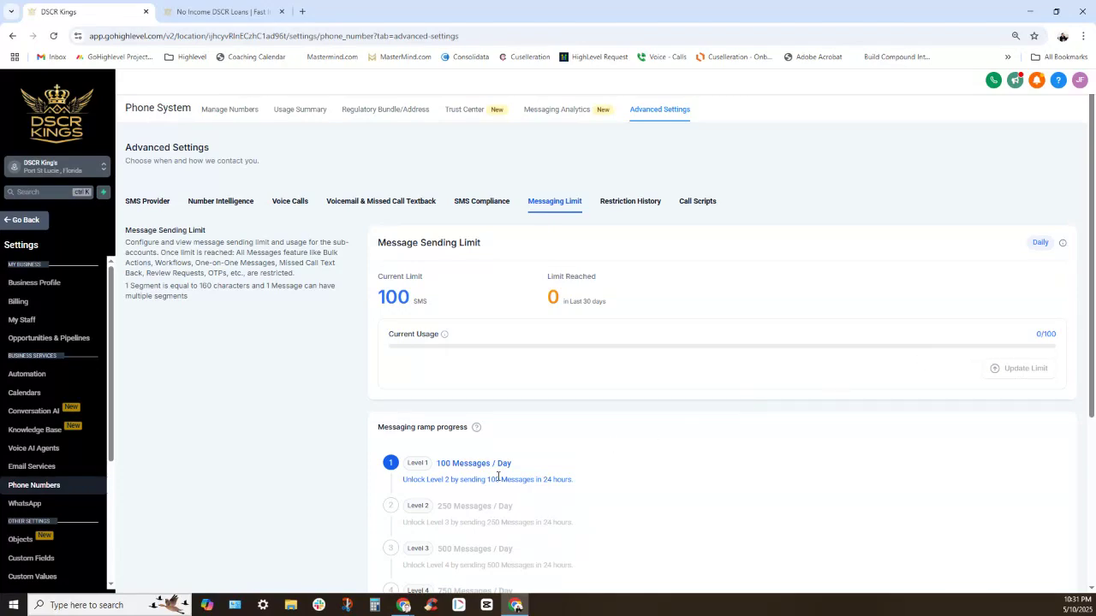
scroll("down", 3)
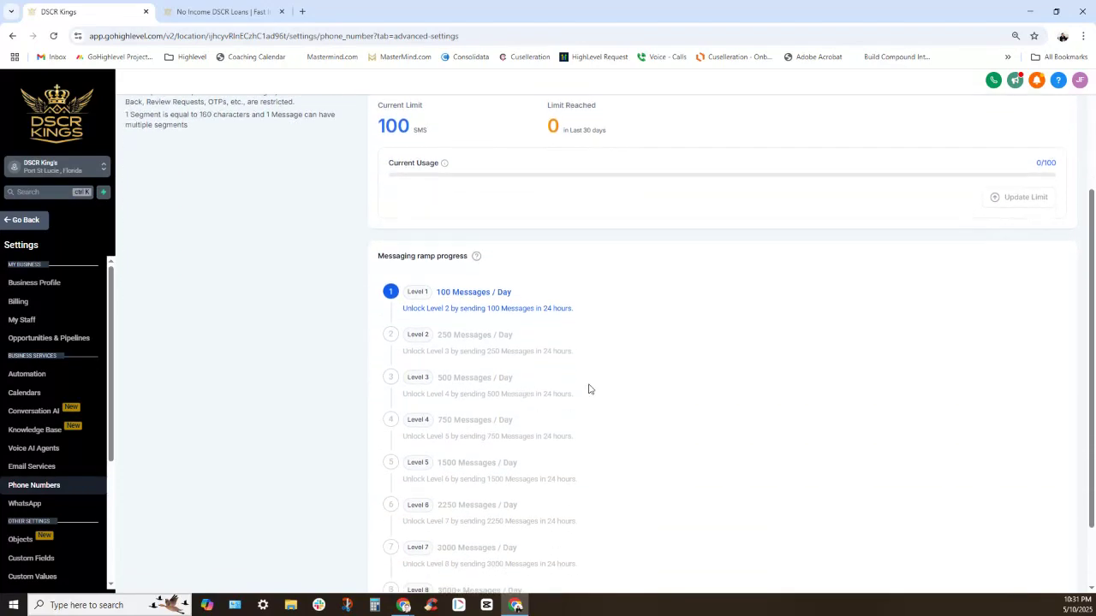
scroll("up", 3)
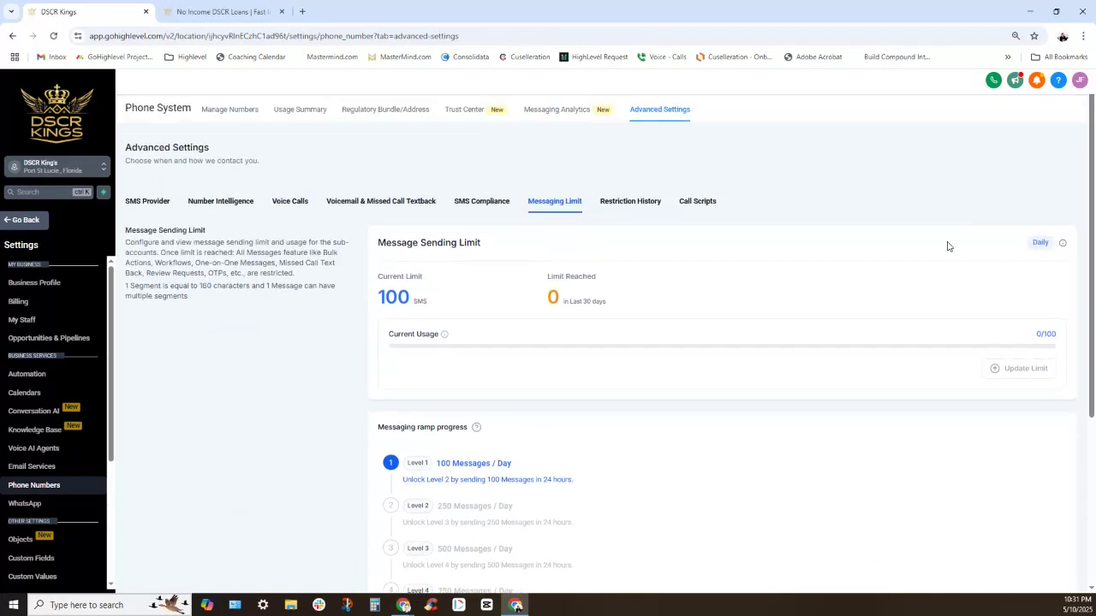
mouse_move(920, 377)
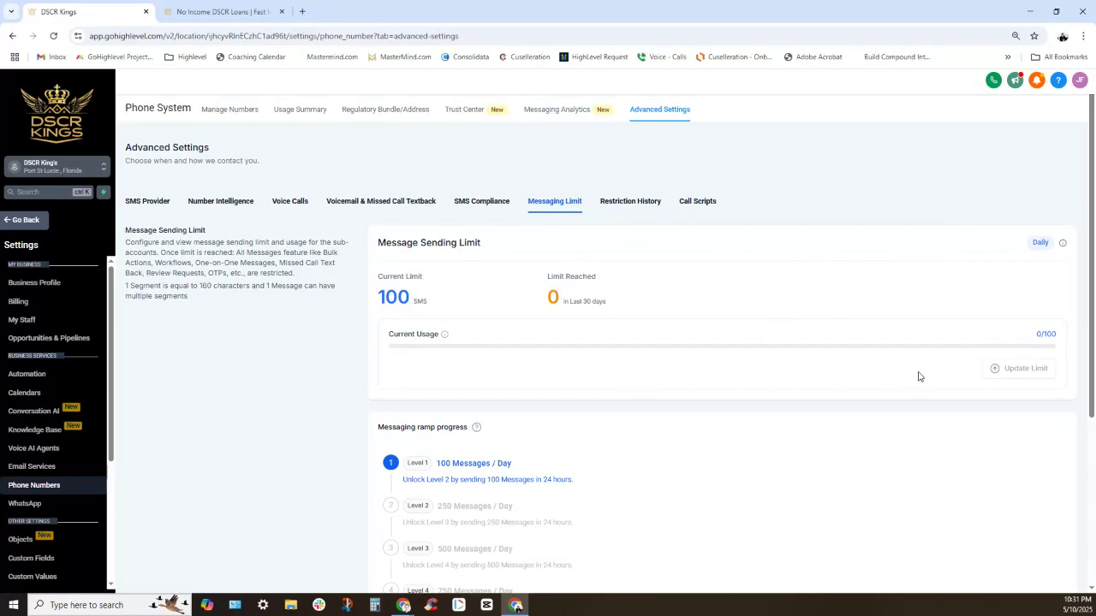
left_click(696, 201)
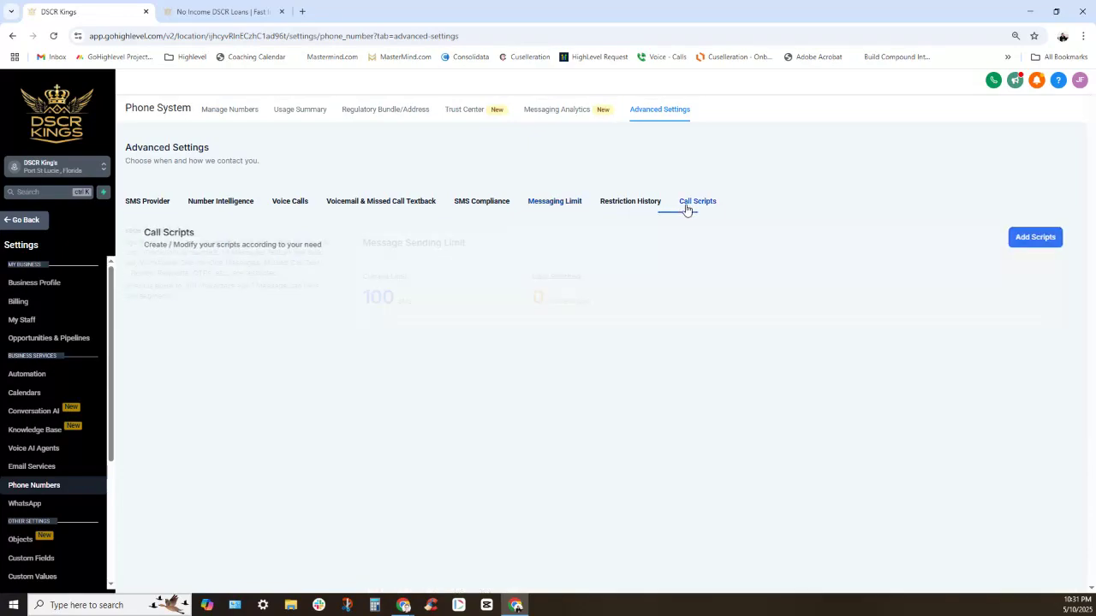
Confirm the Call Scripts tab shows no calling scripts, then bring up the web phone dialer
left_click(697, 201)
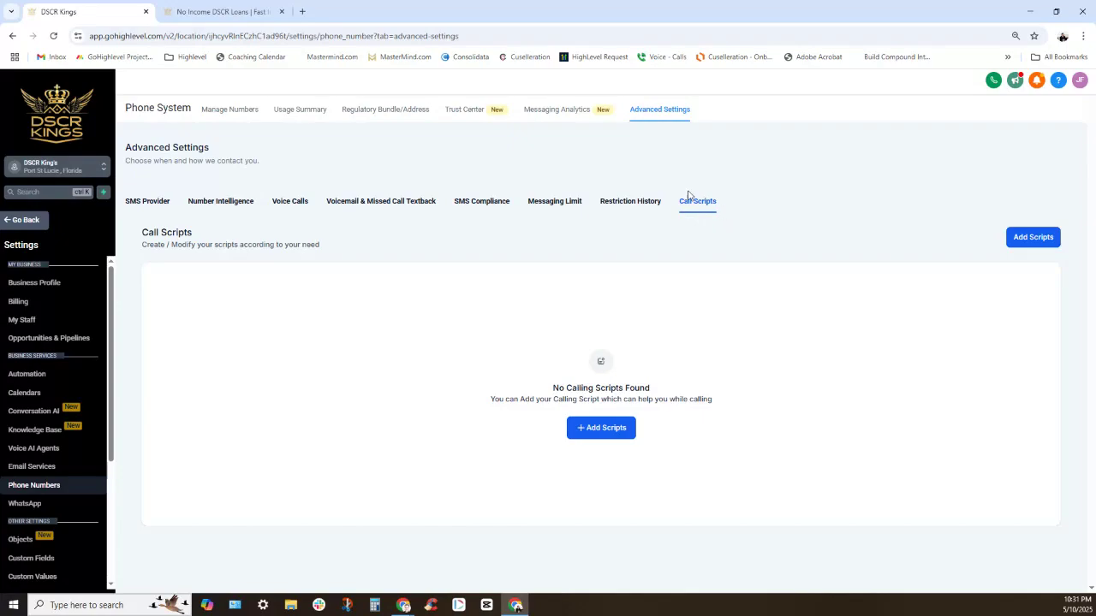
mouse_move(601, 428)
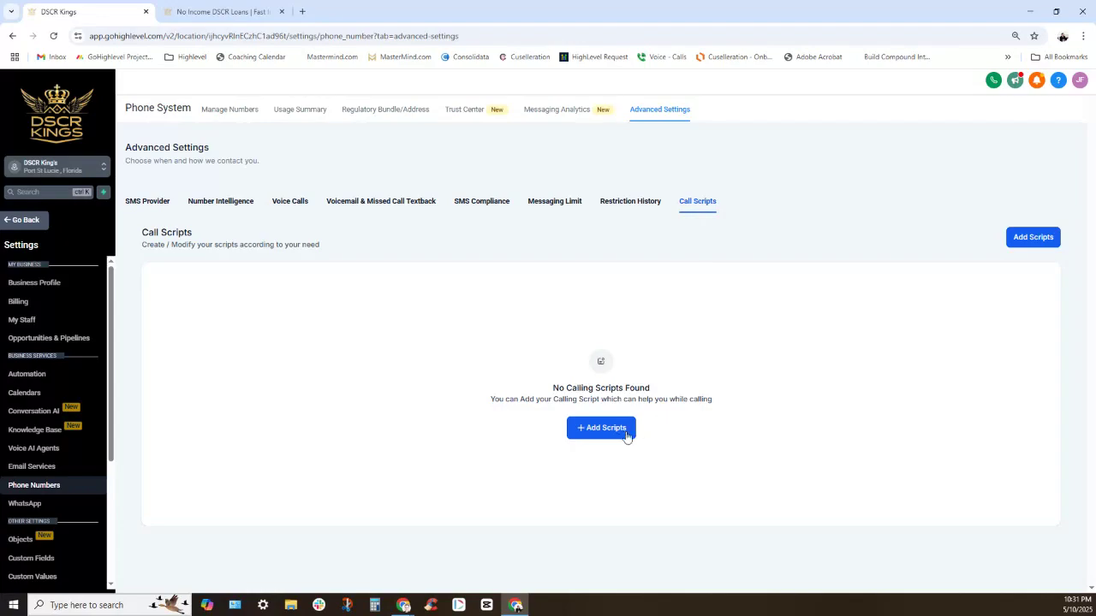
mouse_move(533, 313)
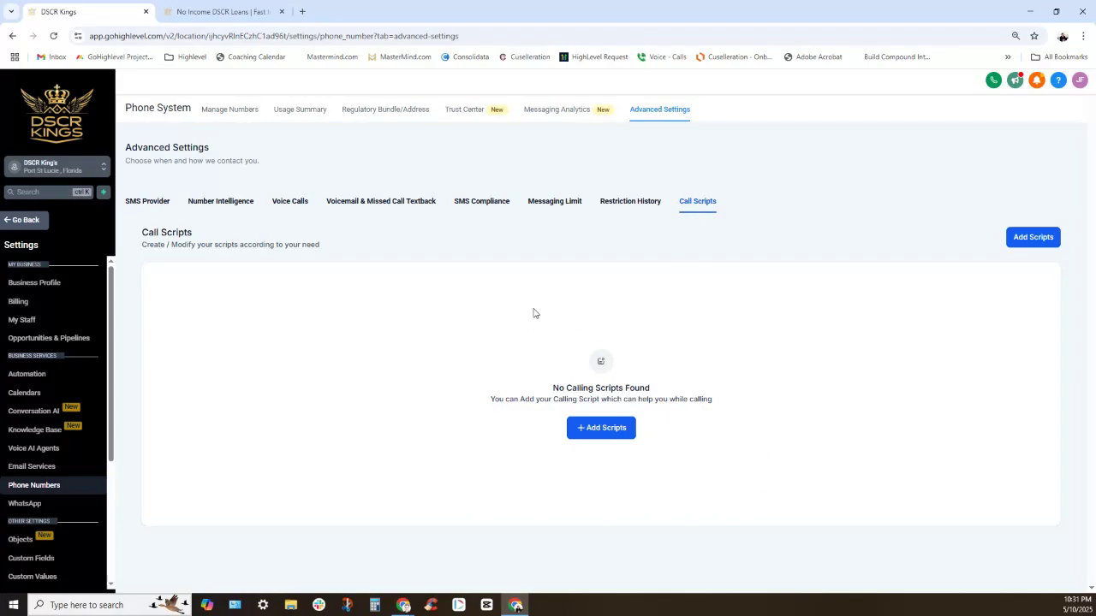
mouse_move(782, 454)
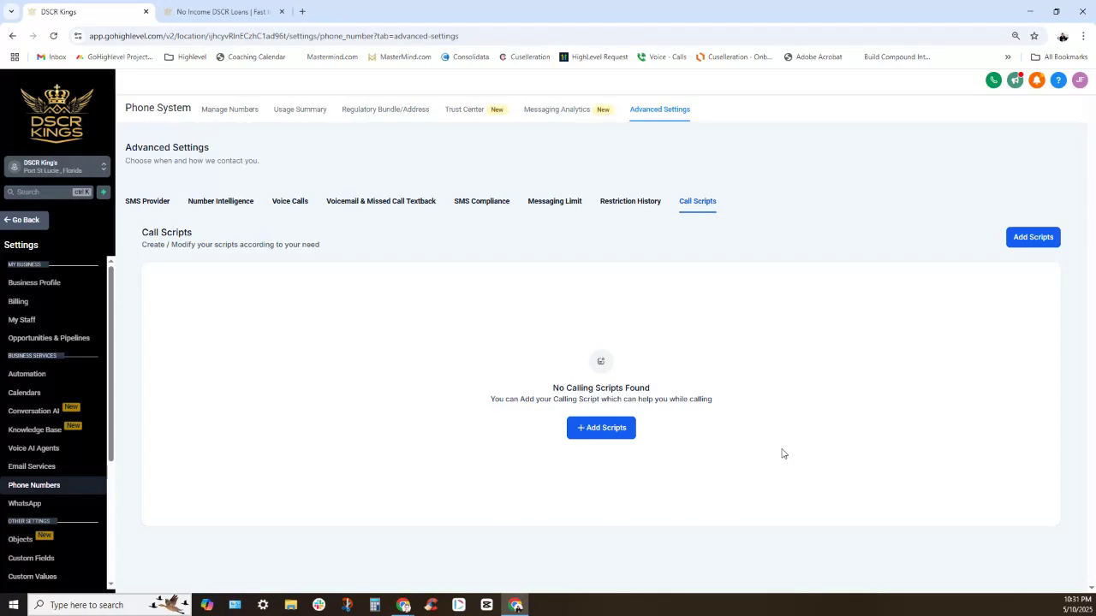
left_click(993, 79)
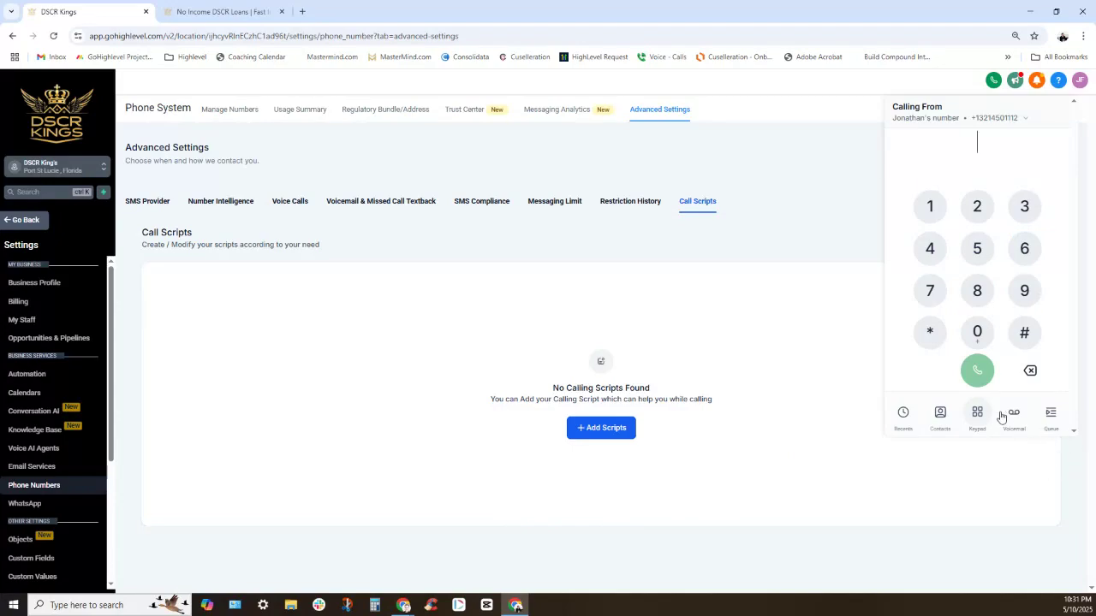
mouse_move(1035, 312)
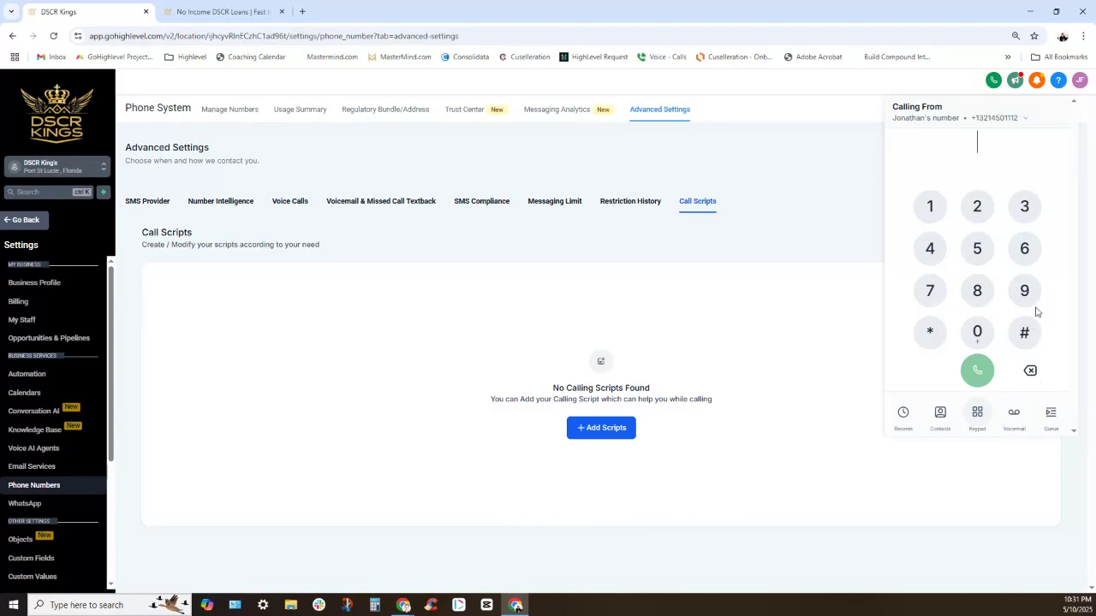
mouse_move(702, 101)
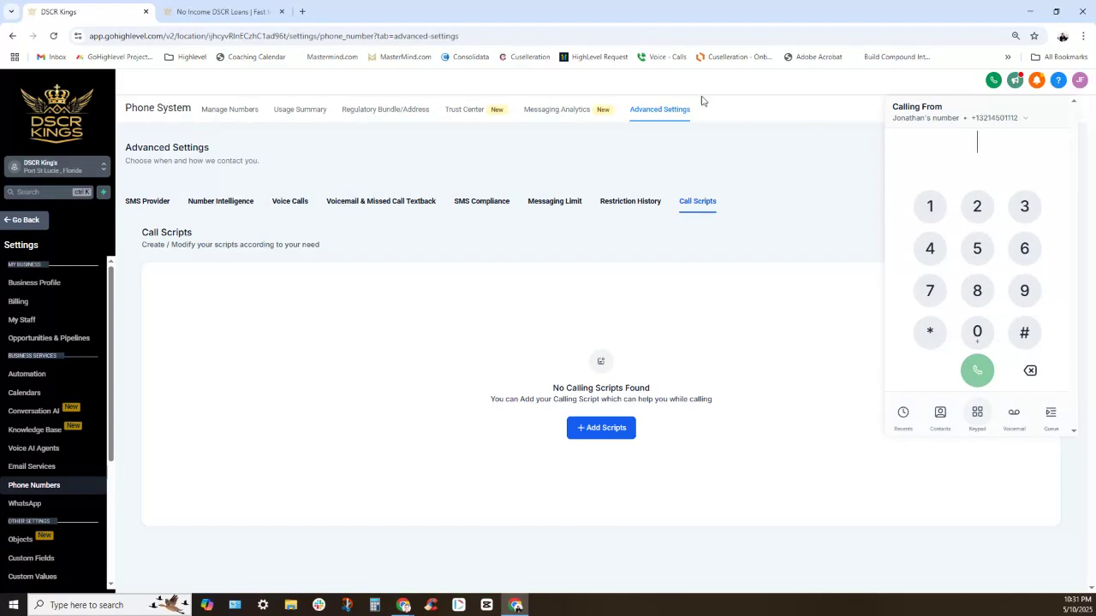
mouse_move(432, 150)
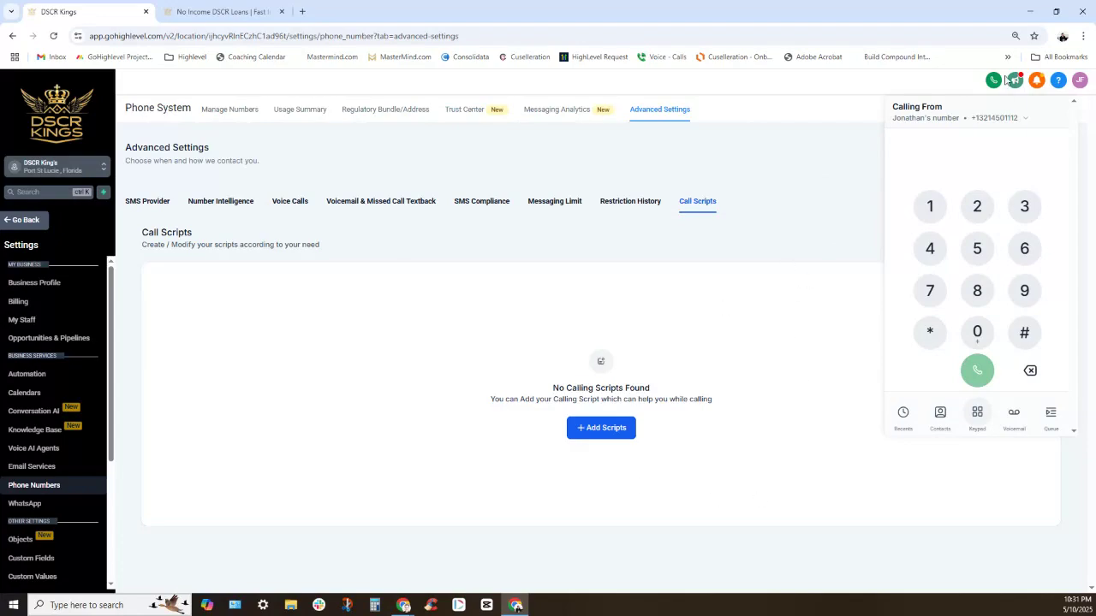
Close the web phone dialer panel, leaving the empty Call Scripts page visible
left_click(993, 80)
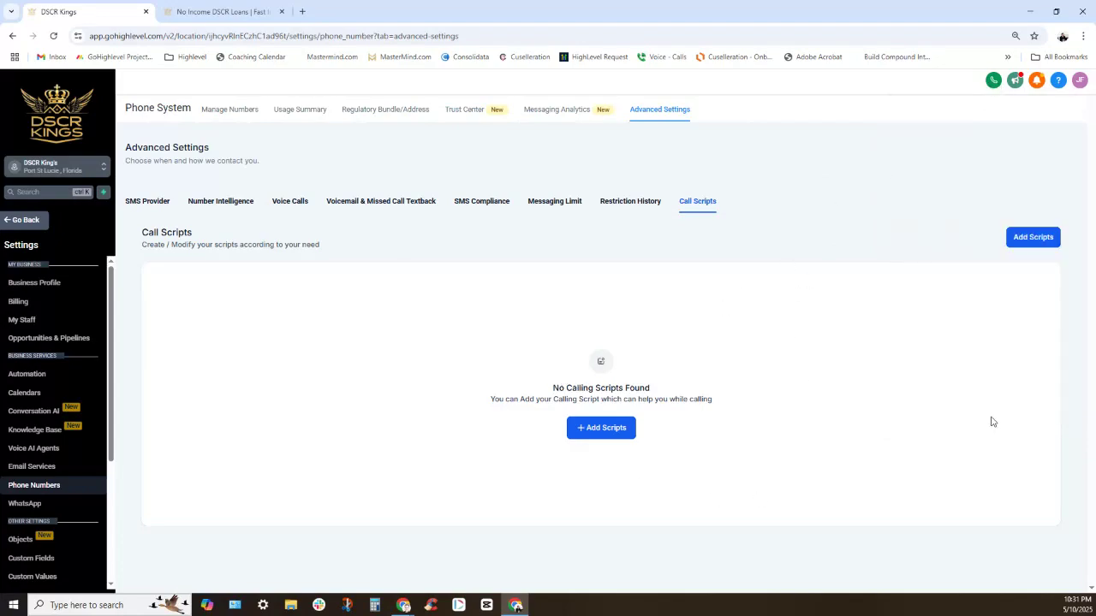
mouse_move(893, 413)
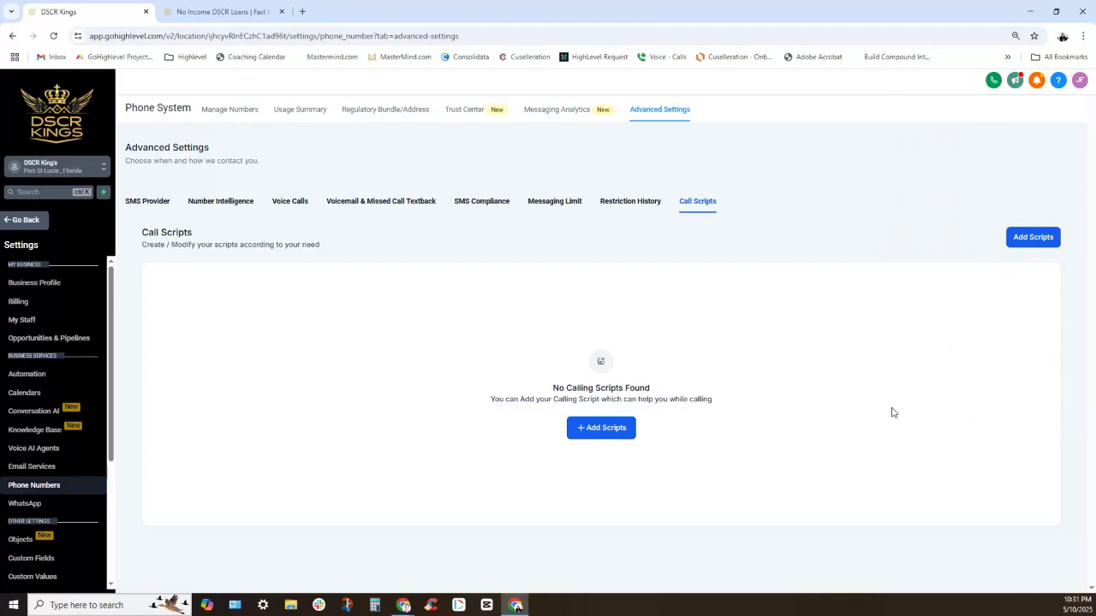
mouse_move(843, 413)
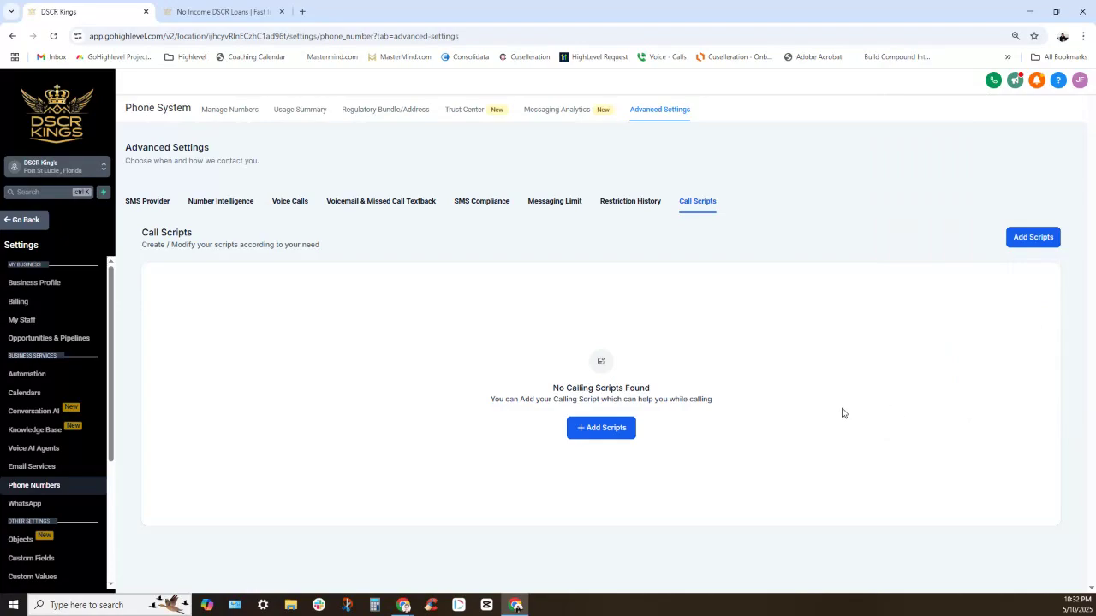
mouse_move(897, 363)
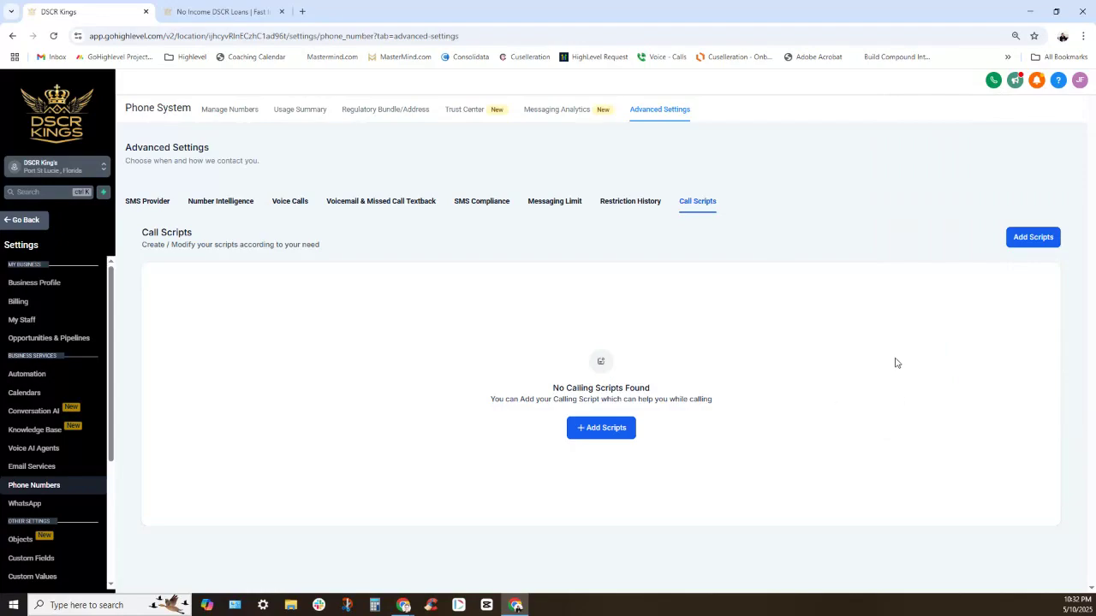